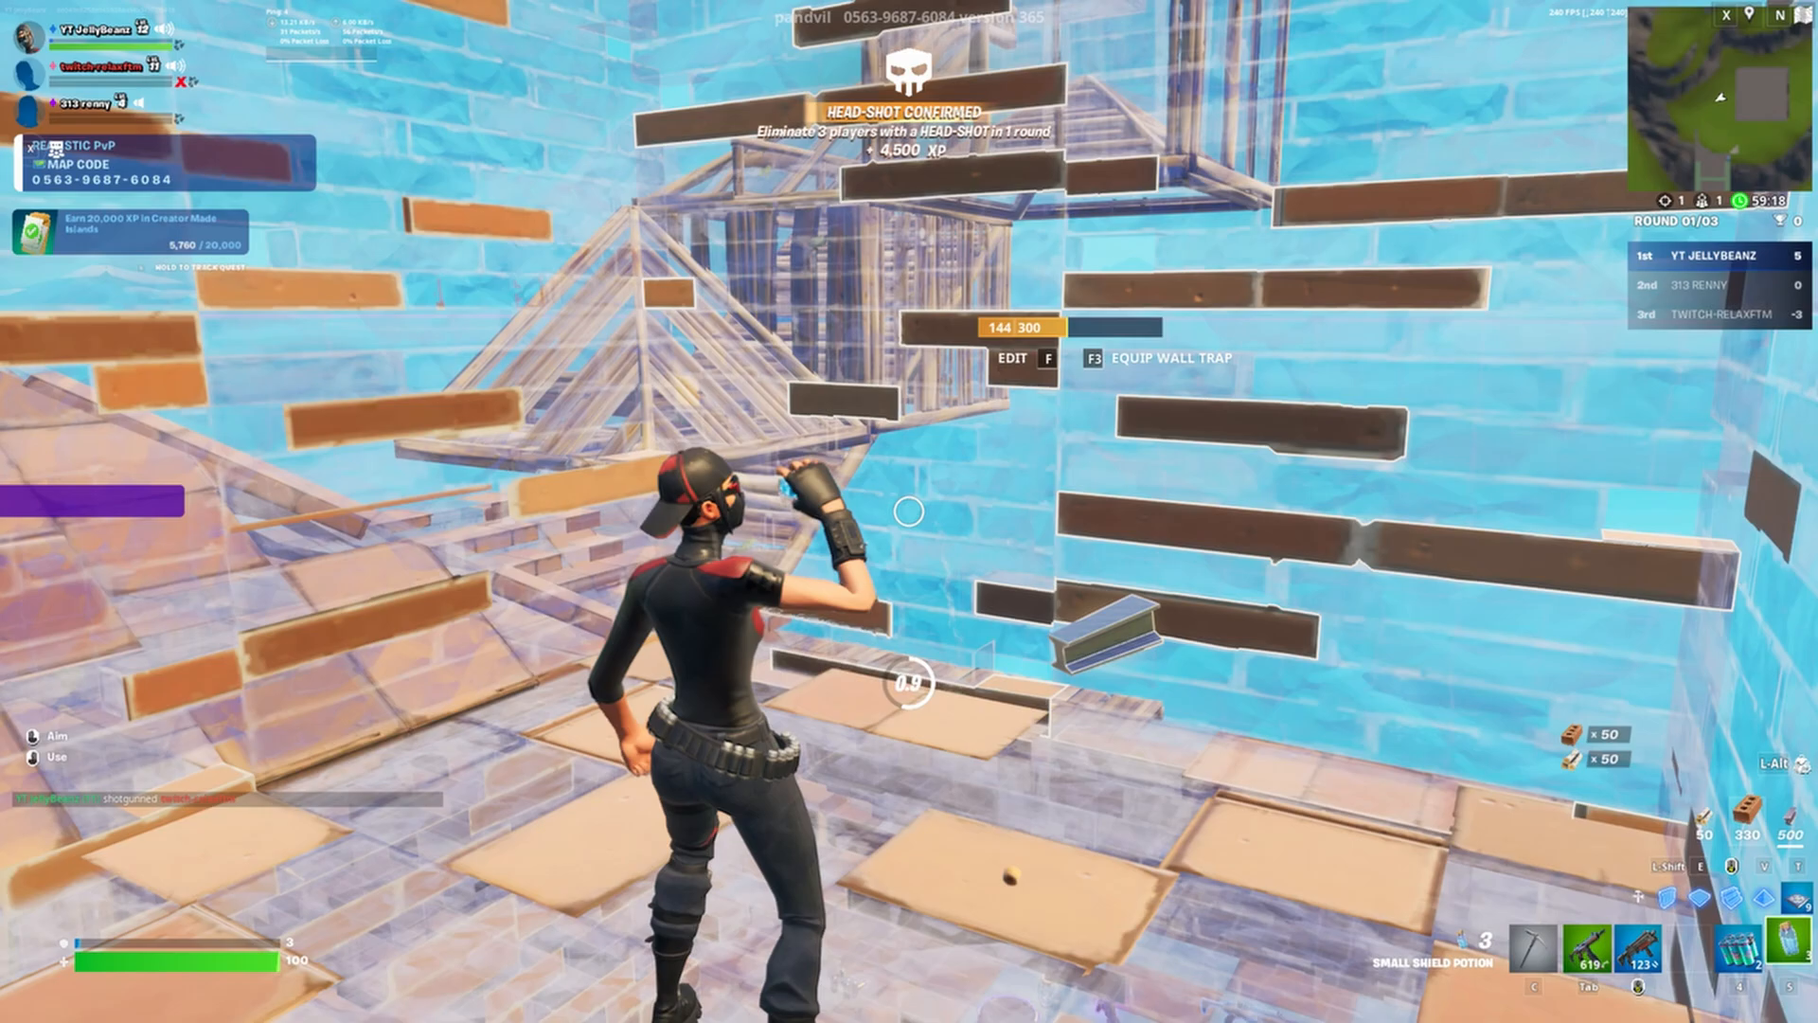
# Leave Fortnite and bring up the Realtek Ethernet driver setup's maintenance screen.
pyautogui.press('tab')
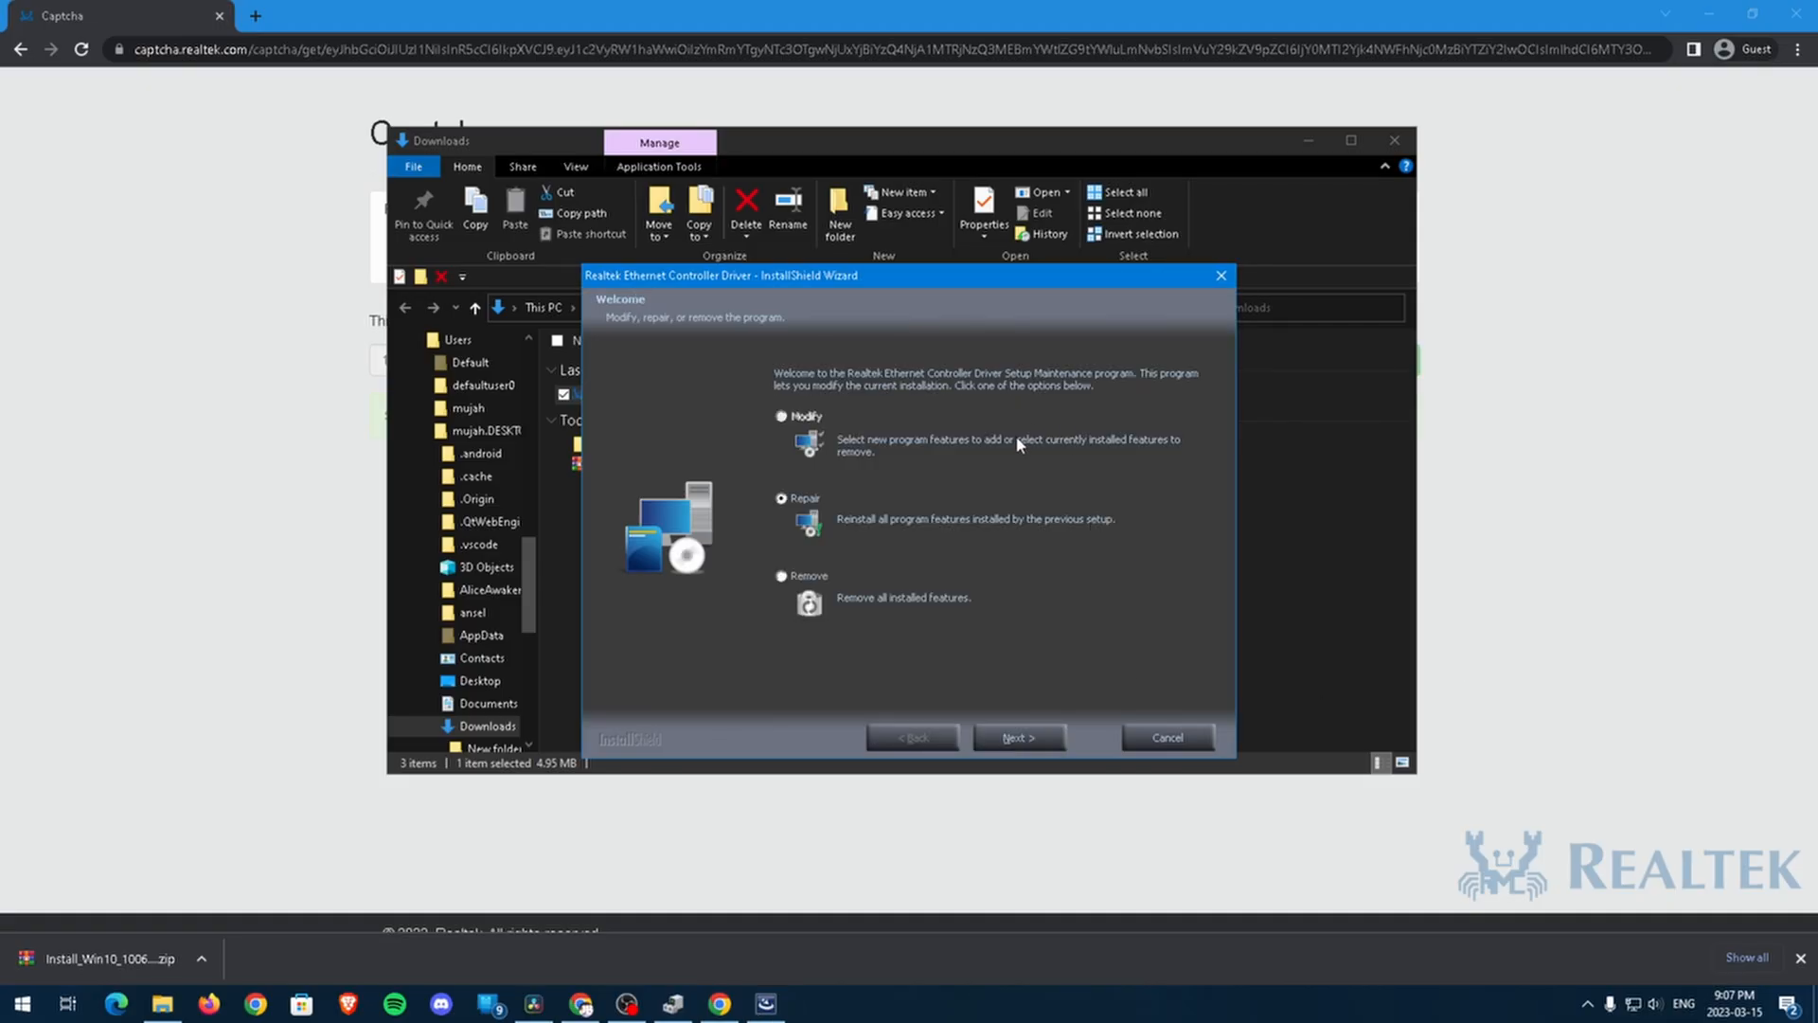
# Dismiss the Realtek Ethernet Controller Driver InstallShield Wizard.
pyautogui.click(1020, 737)
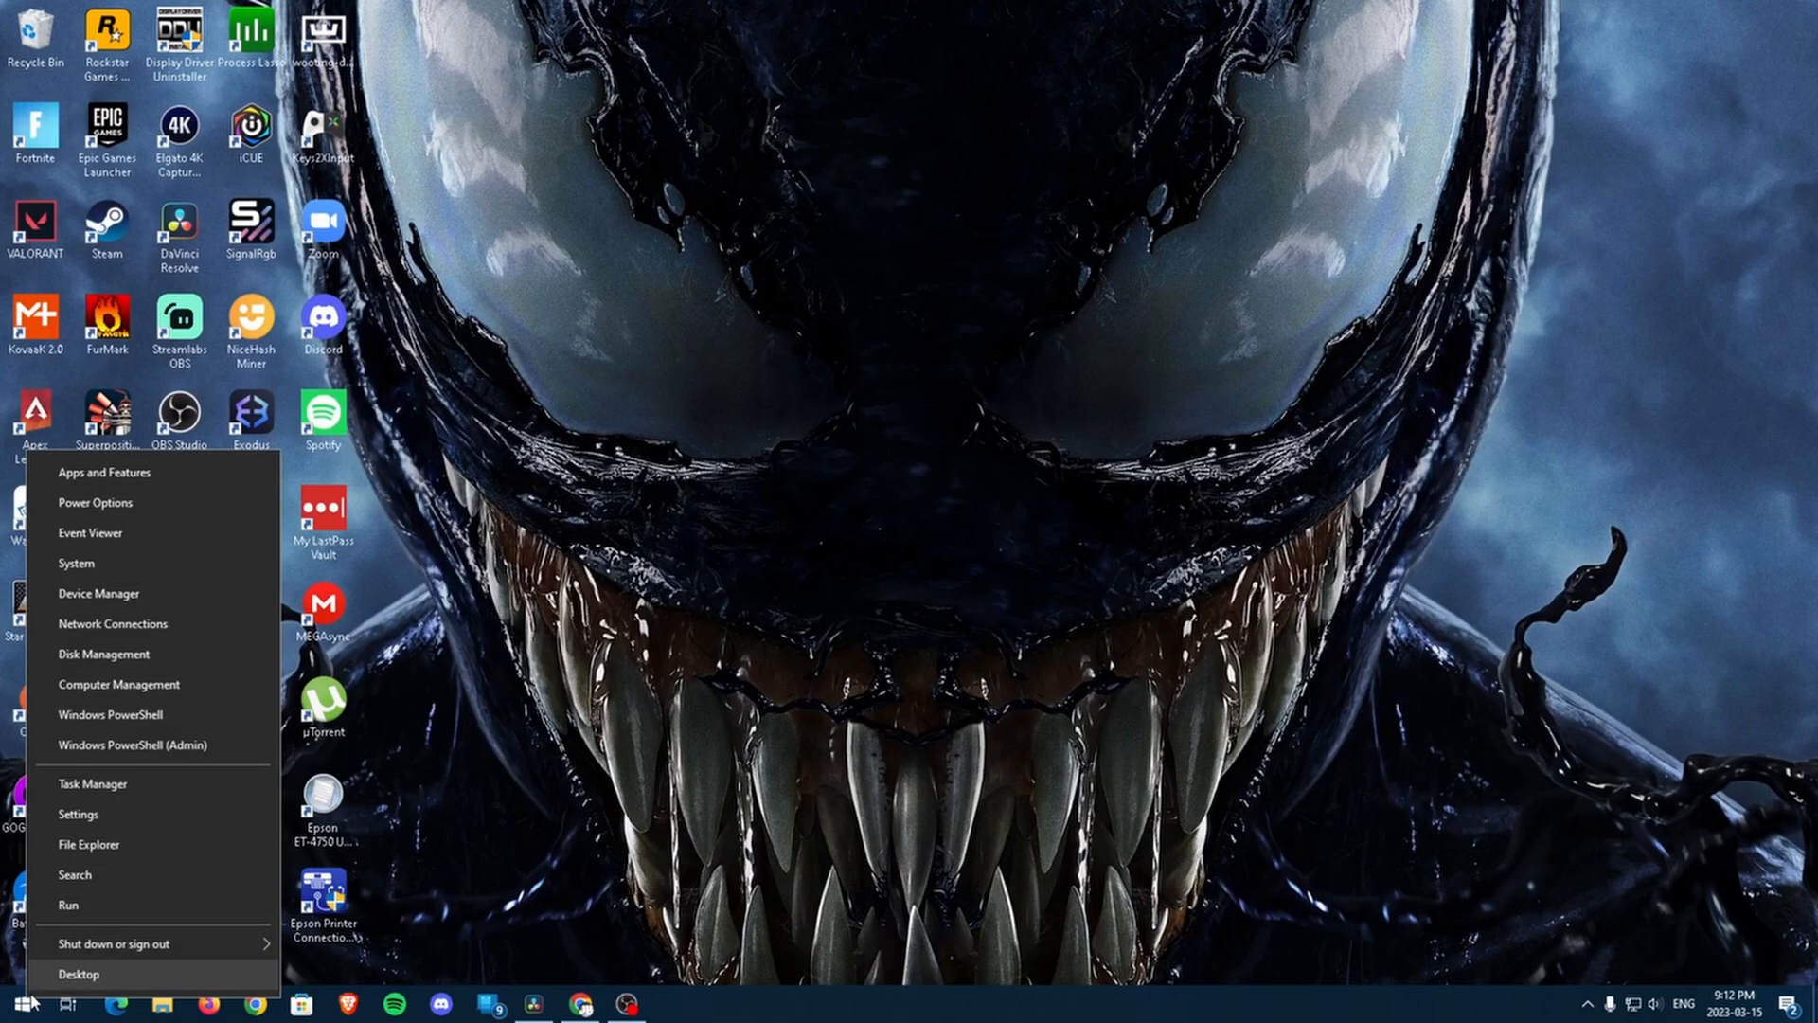
# Open Device Manager via Settings and expand Network adapters to show the Realtek Gaming 2.5GbE controller.
pyautogui.click(77, 814)
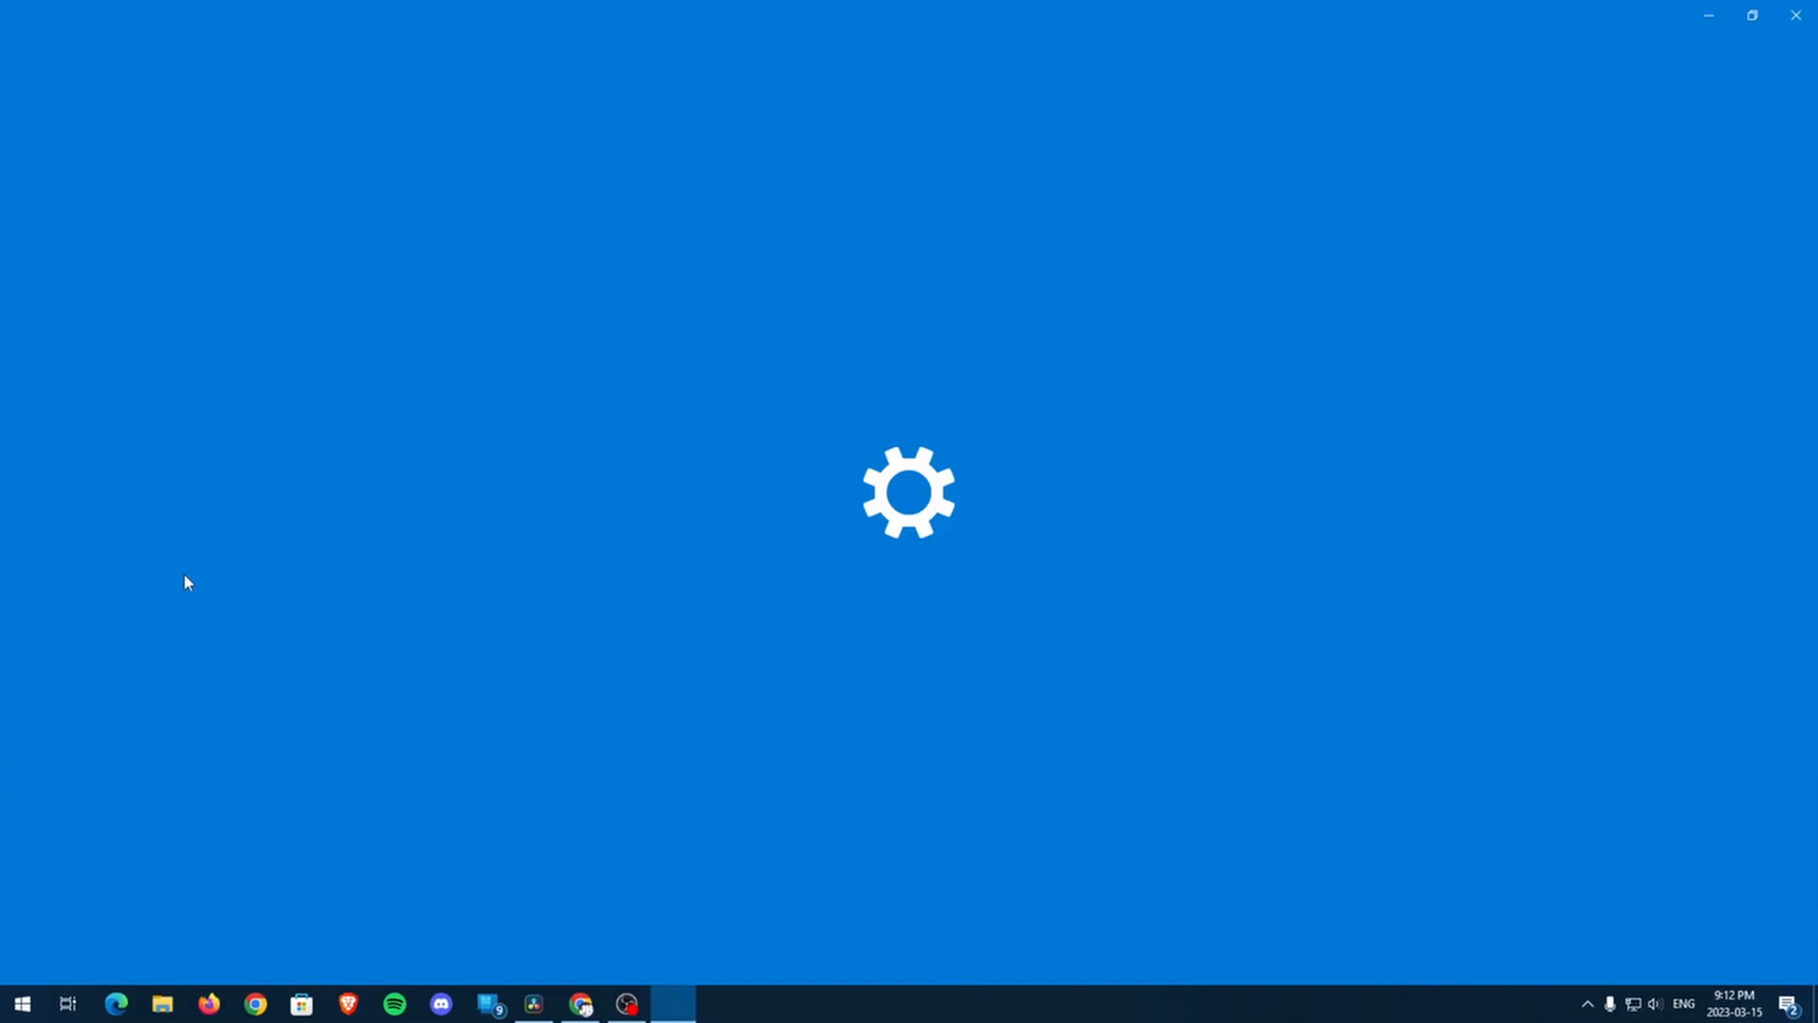
pyautogui.click(671, 1005)
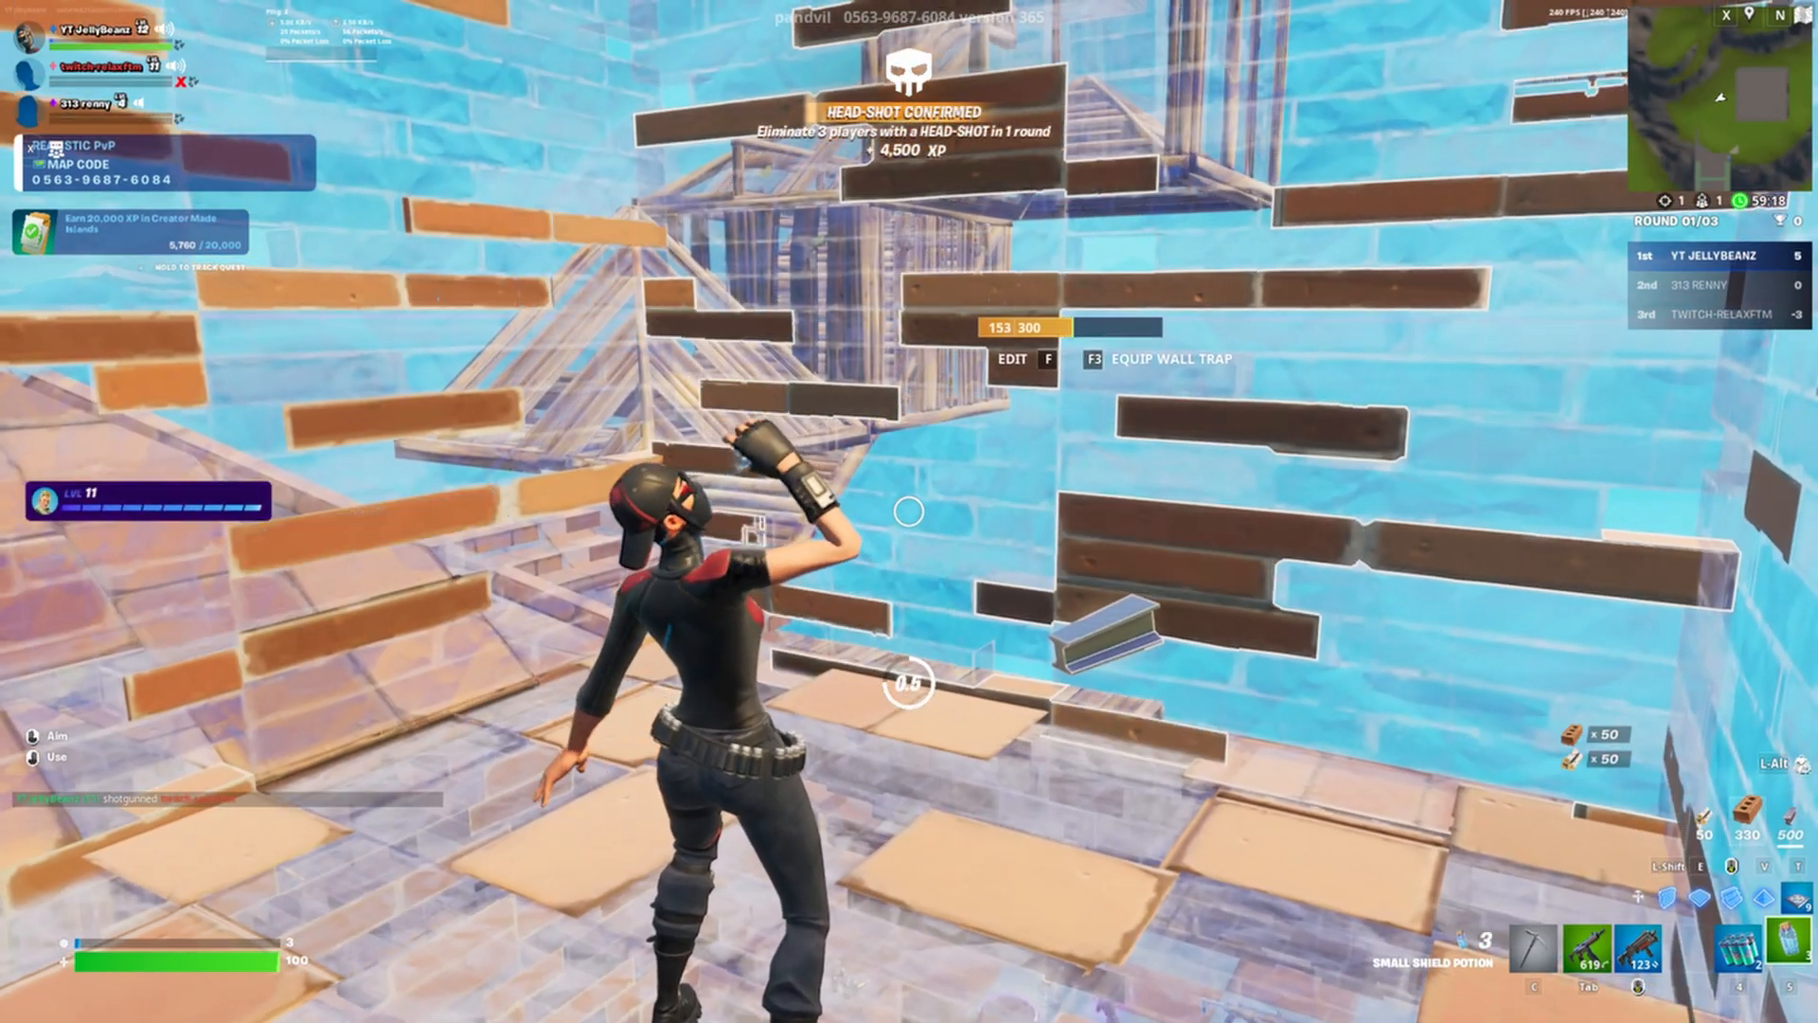
pyautogui.press('Tab')
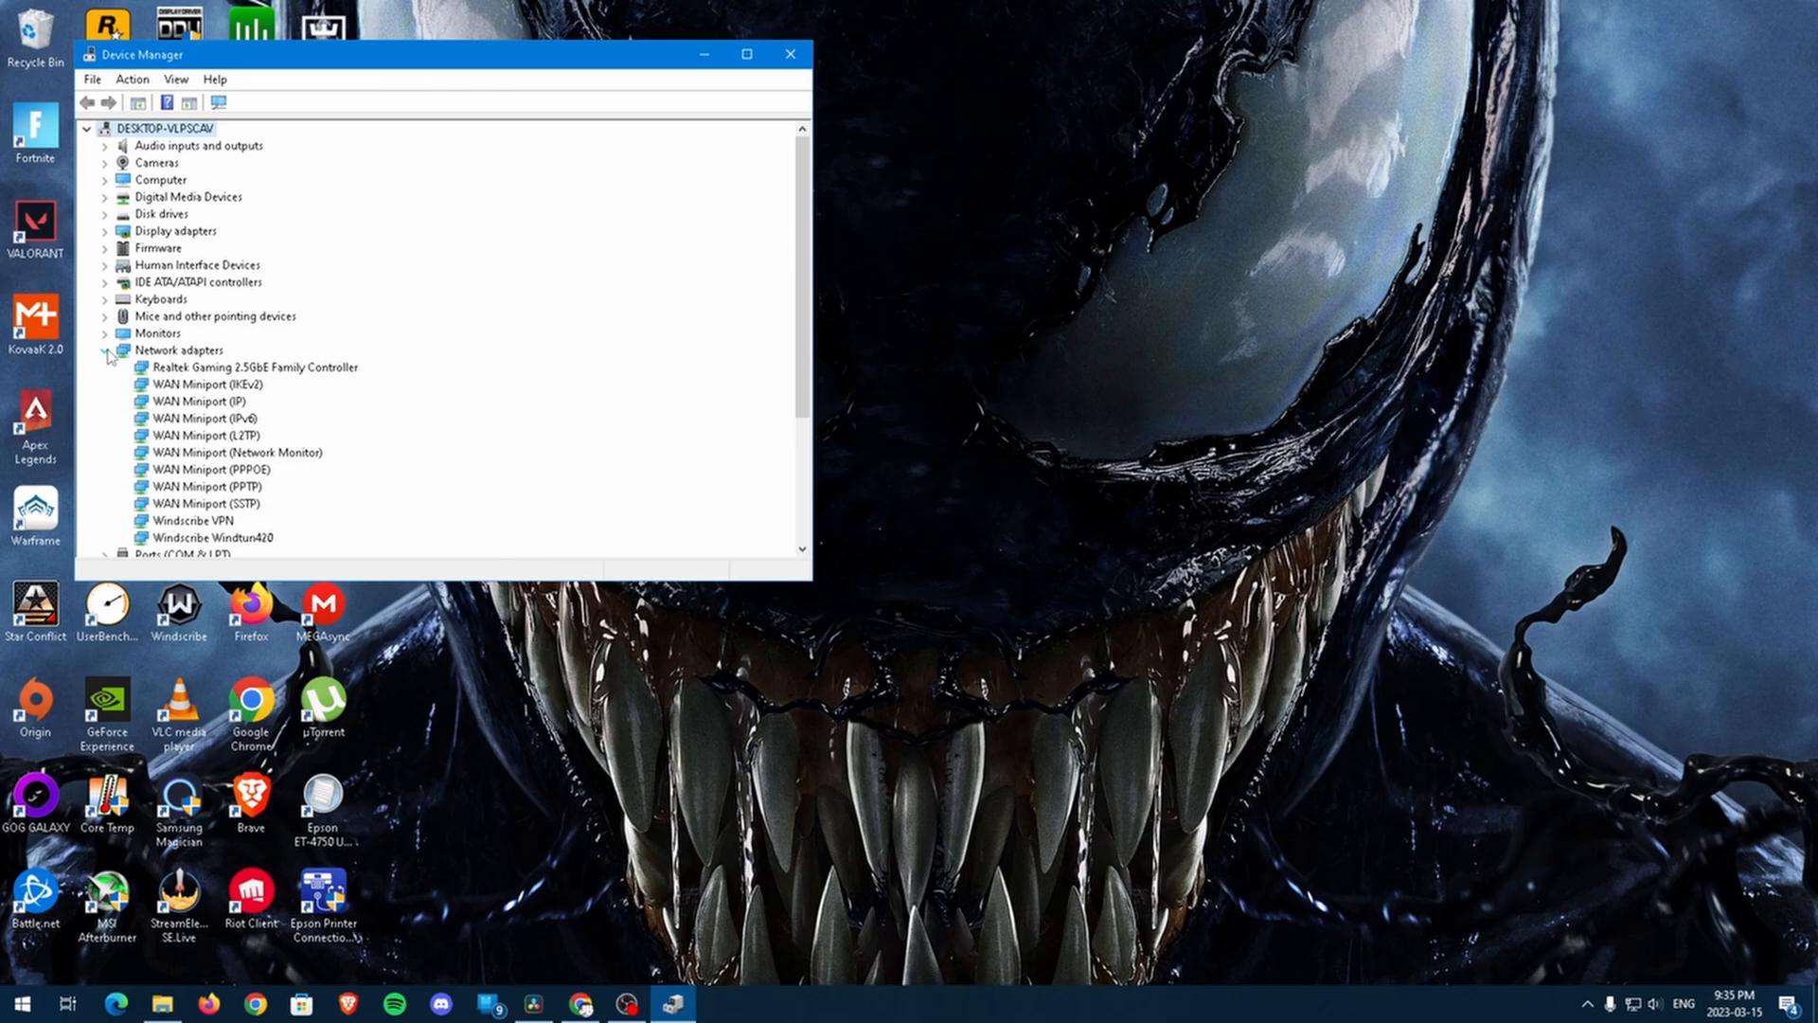
# Reinstall the Realtek Gaming 2.5GbE driver by picking it from the drivers on the computer.
pyautogui.doubleClick(253, 366)
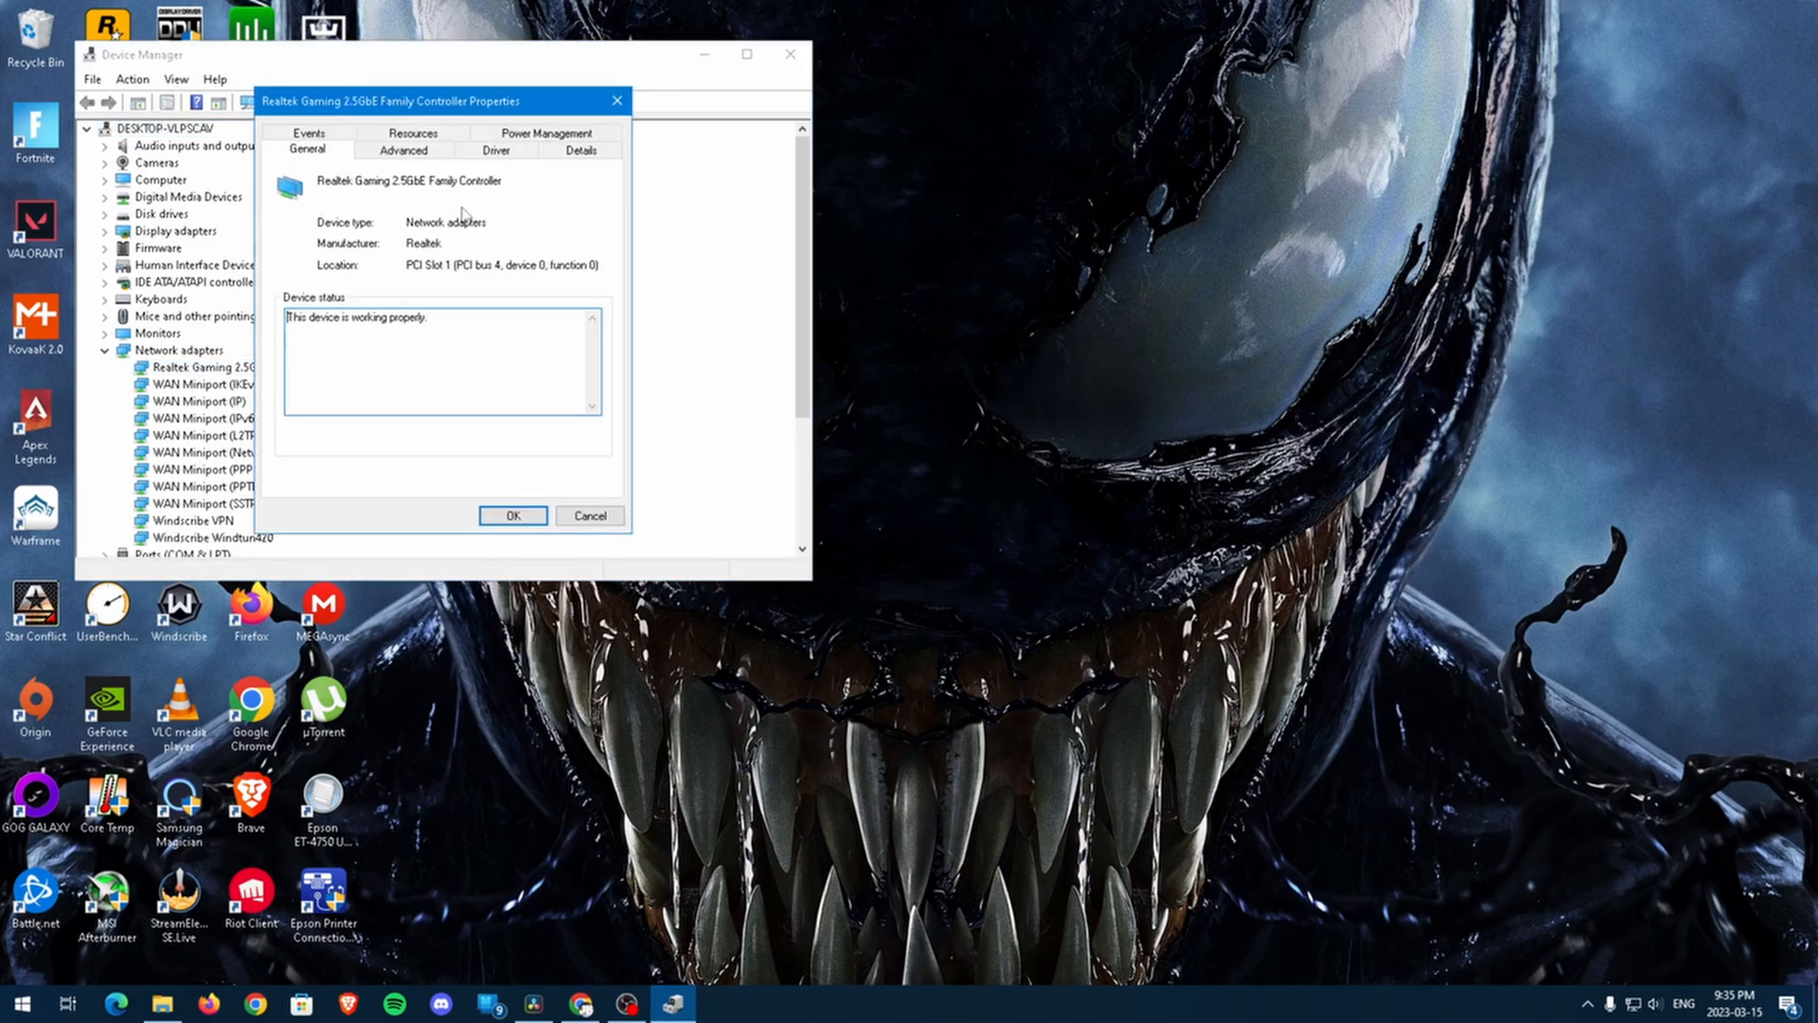
pyautogui.click(497, 150)
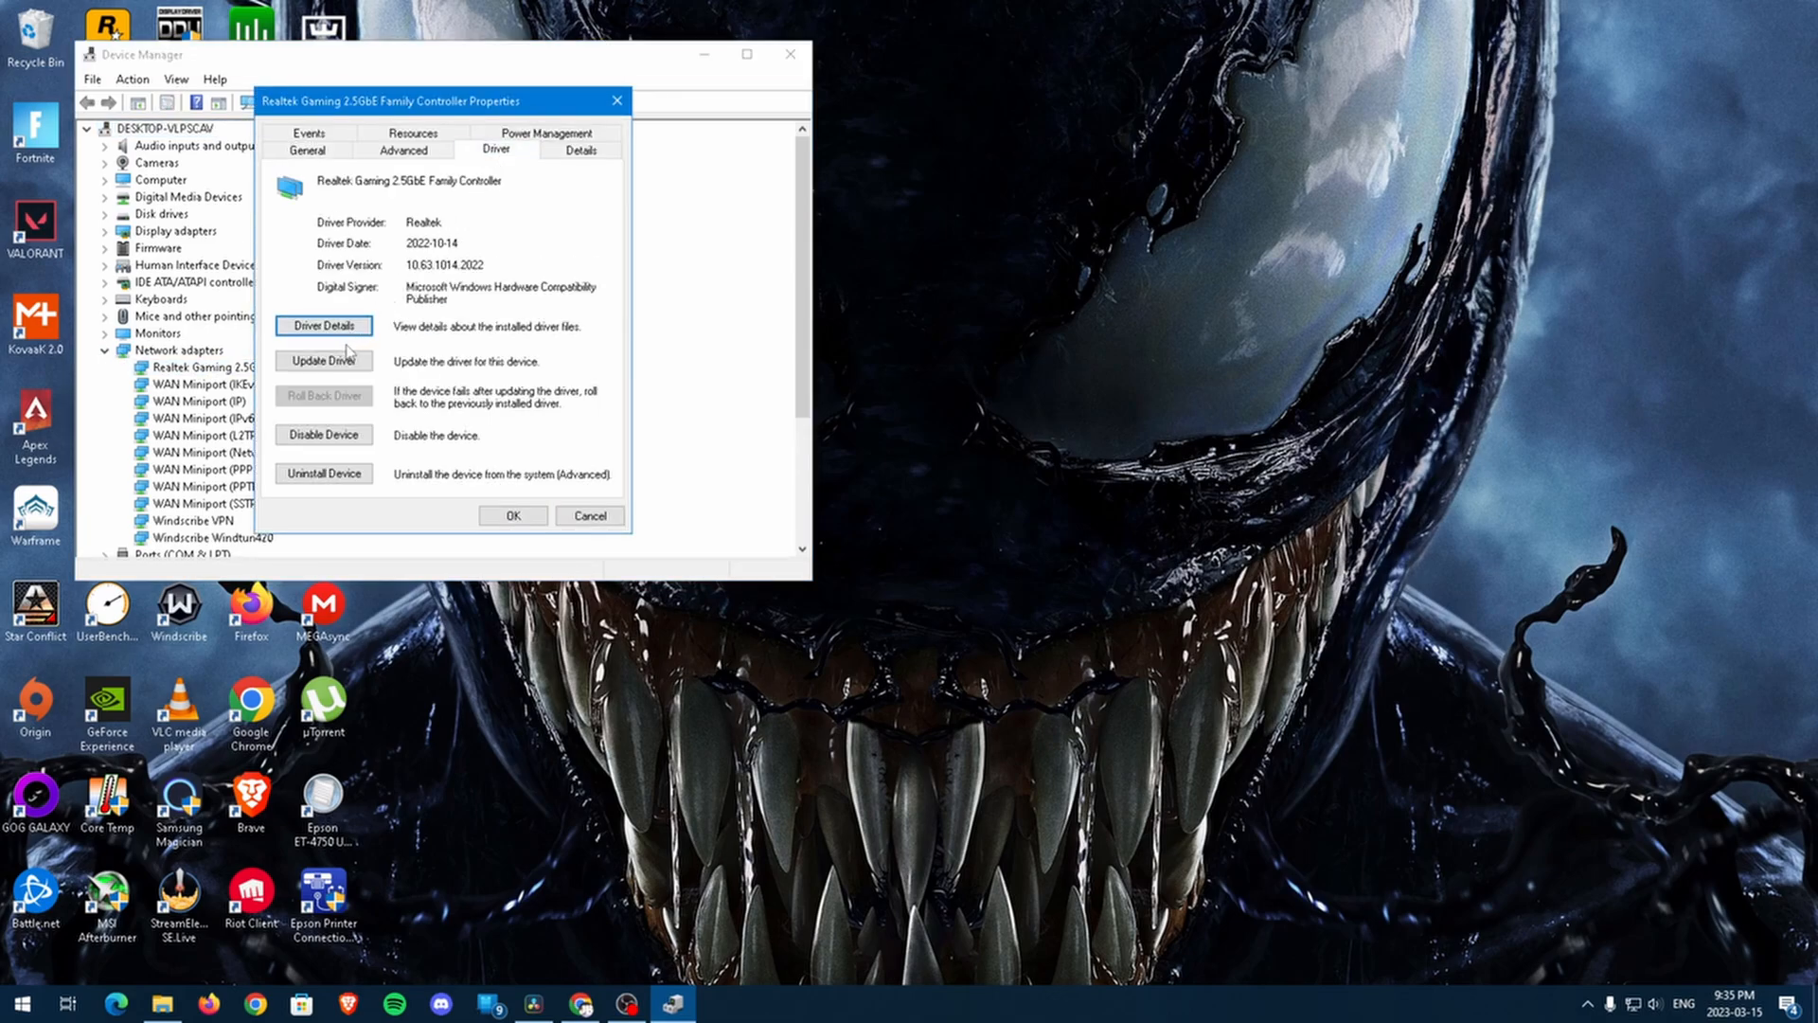
pyautogui.click(322, 361)
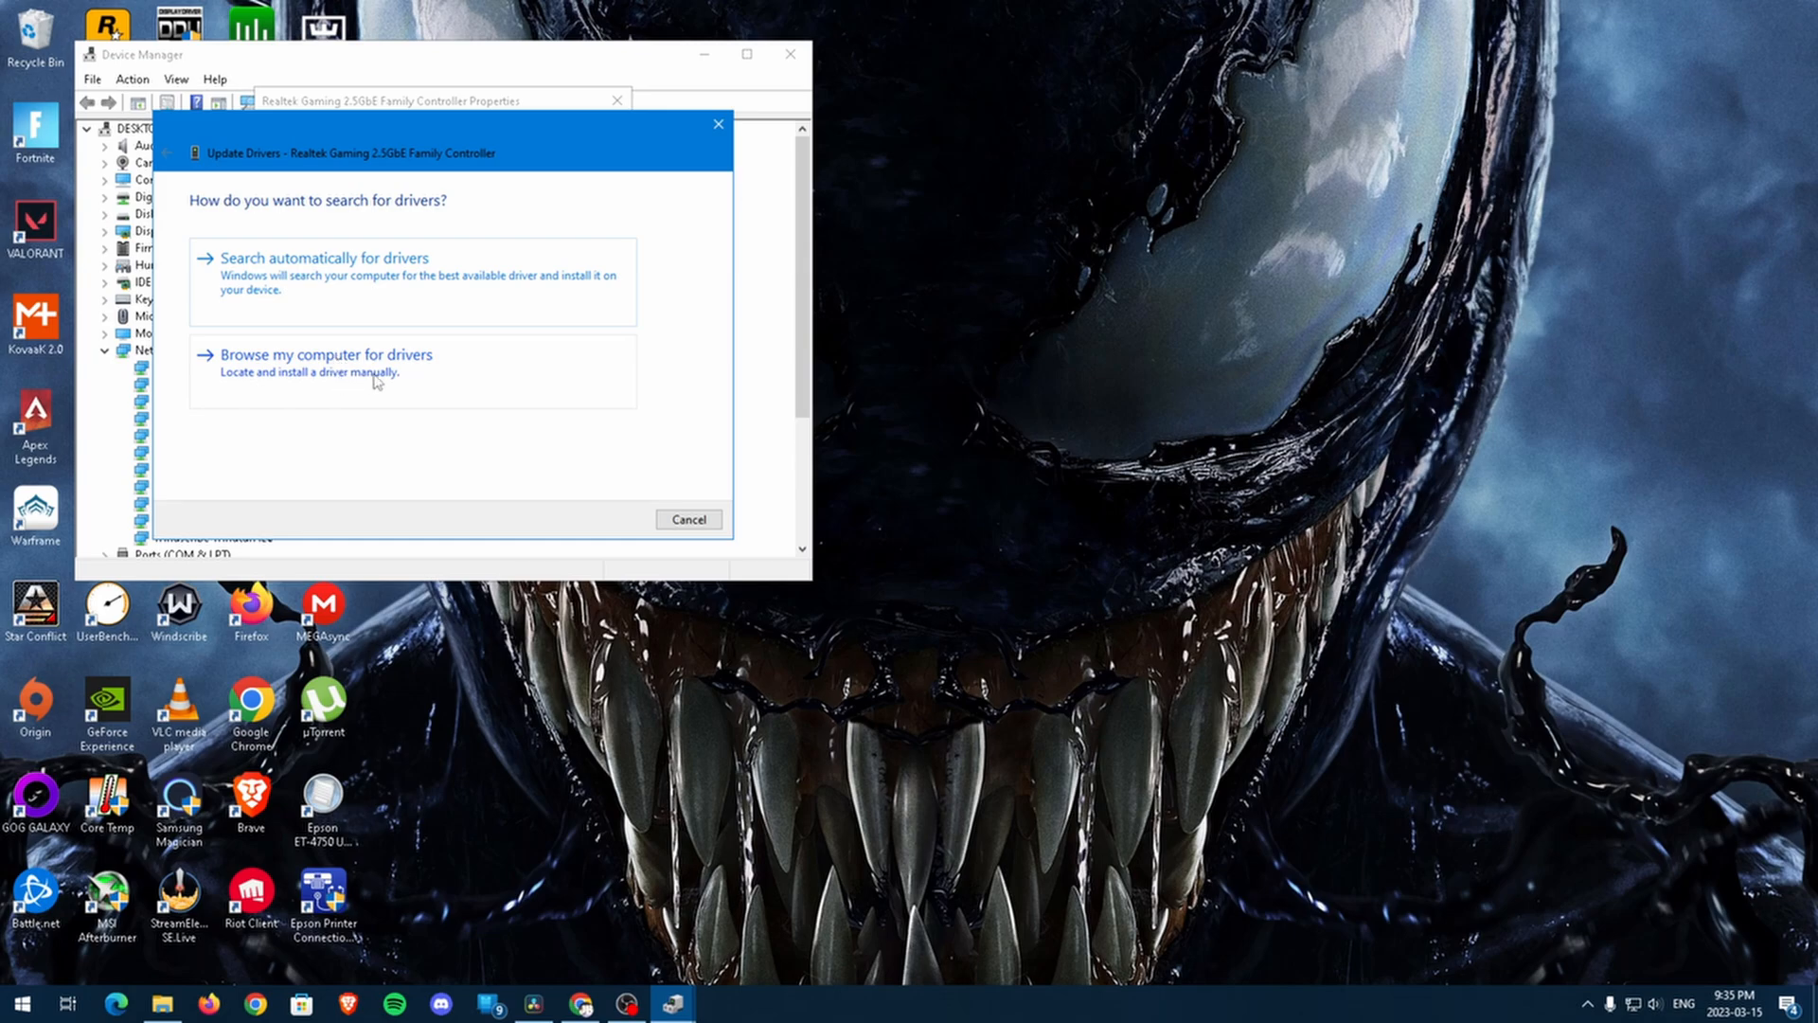
pyautogui.click(327, 354)
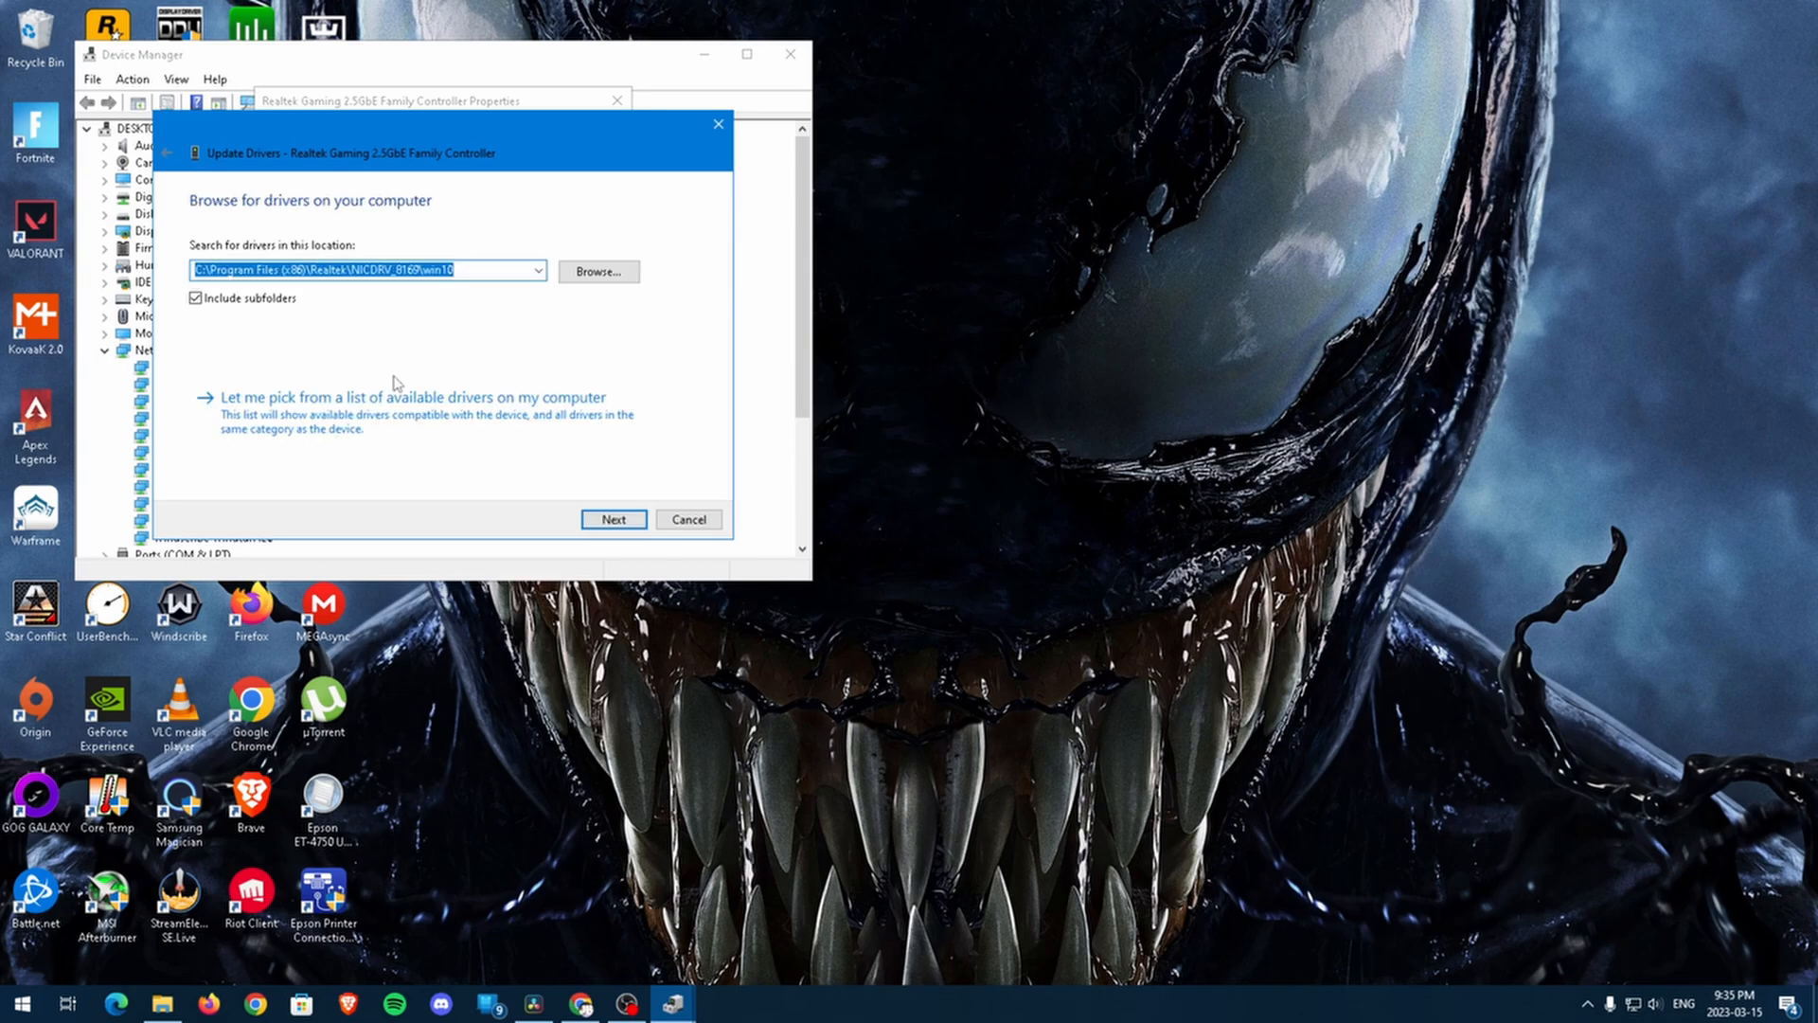
pyautogui.click(414, 397)
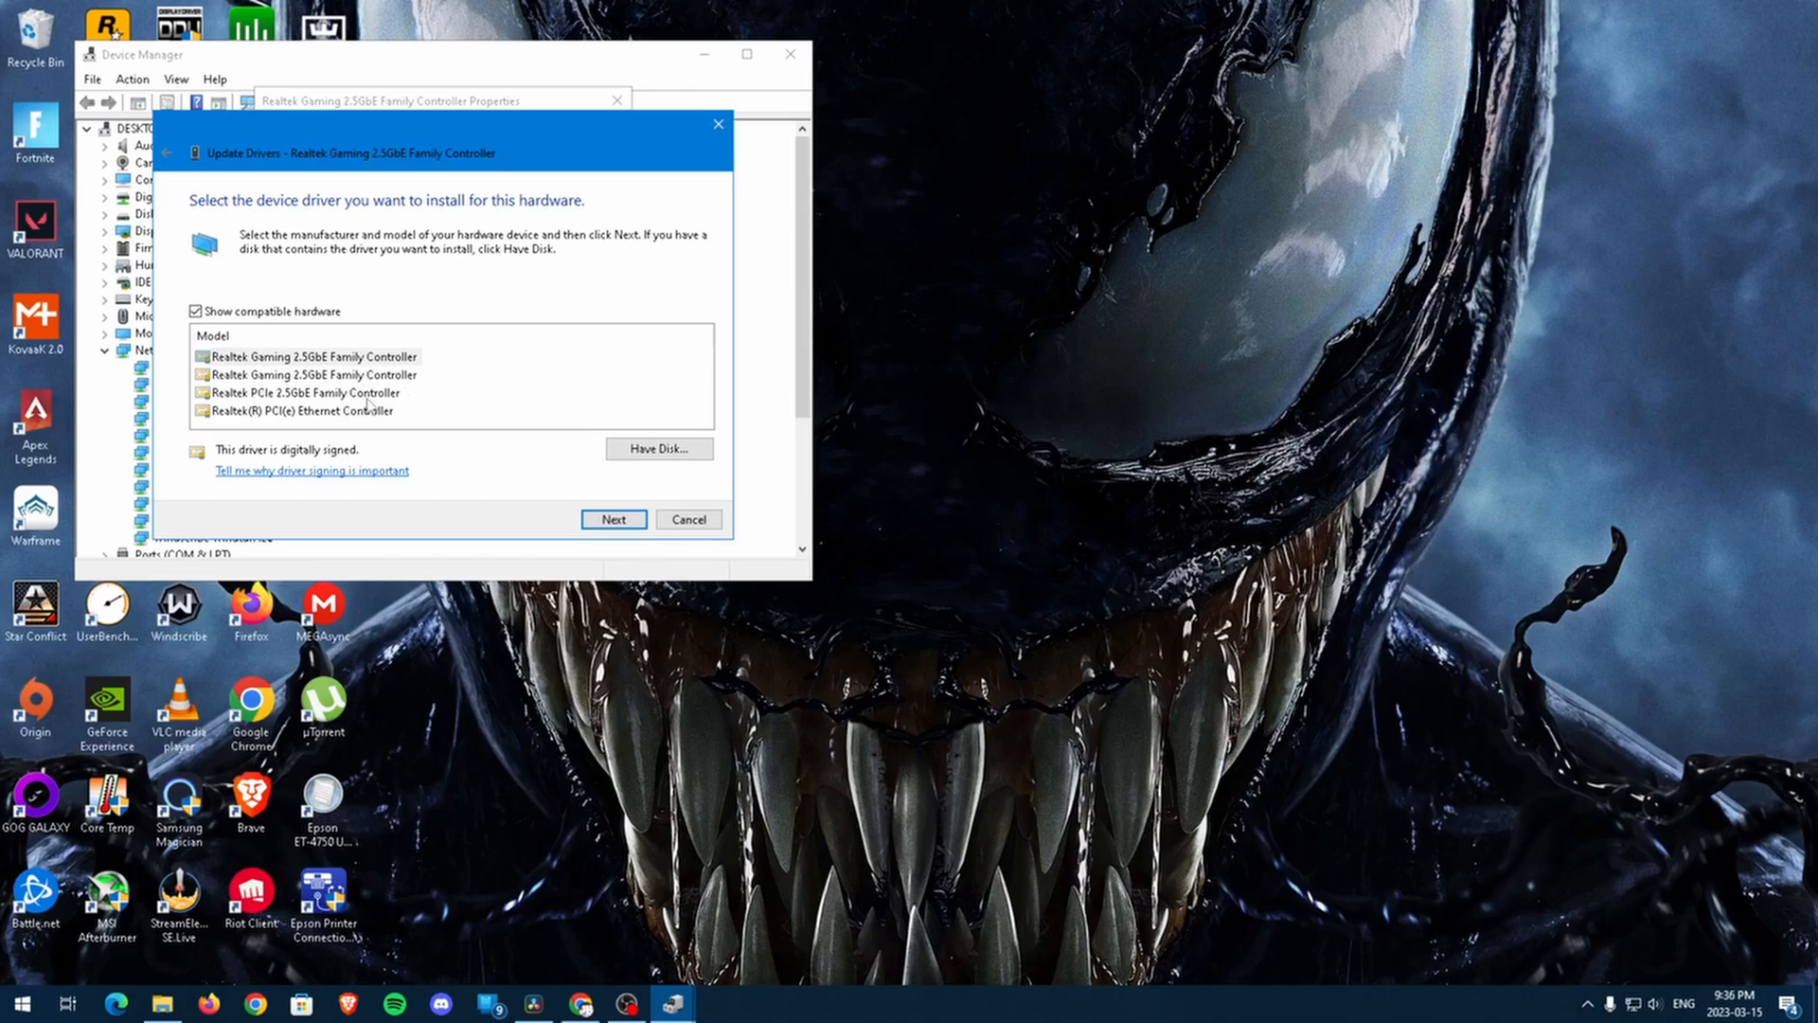
pyautogui.click(313, 374)
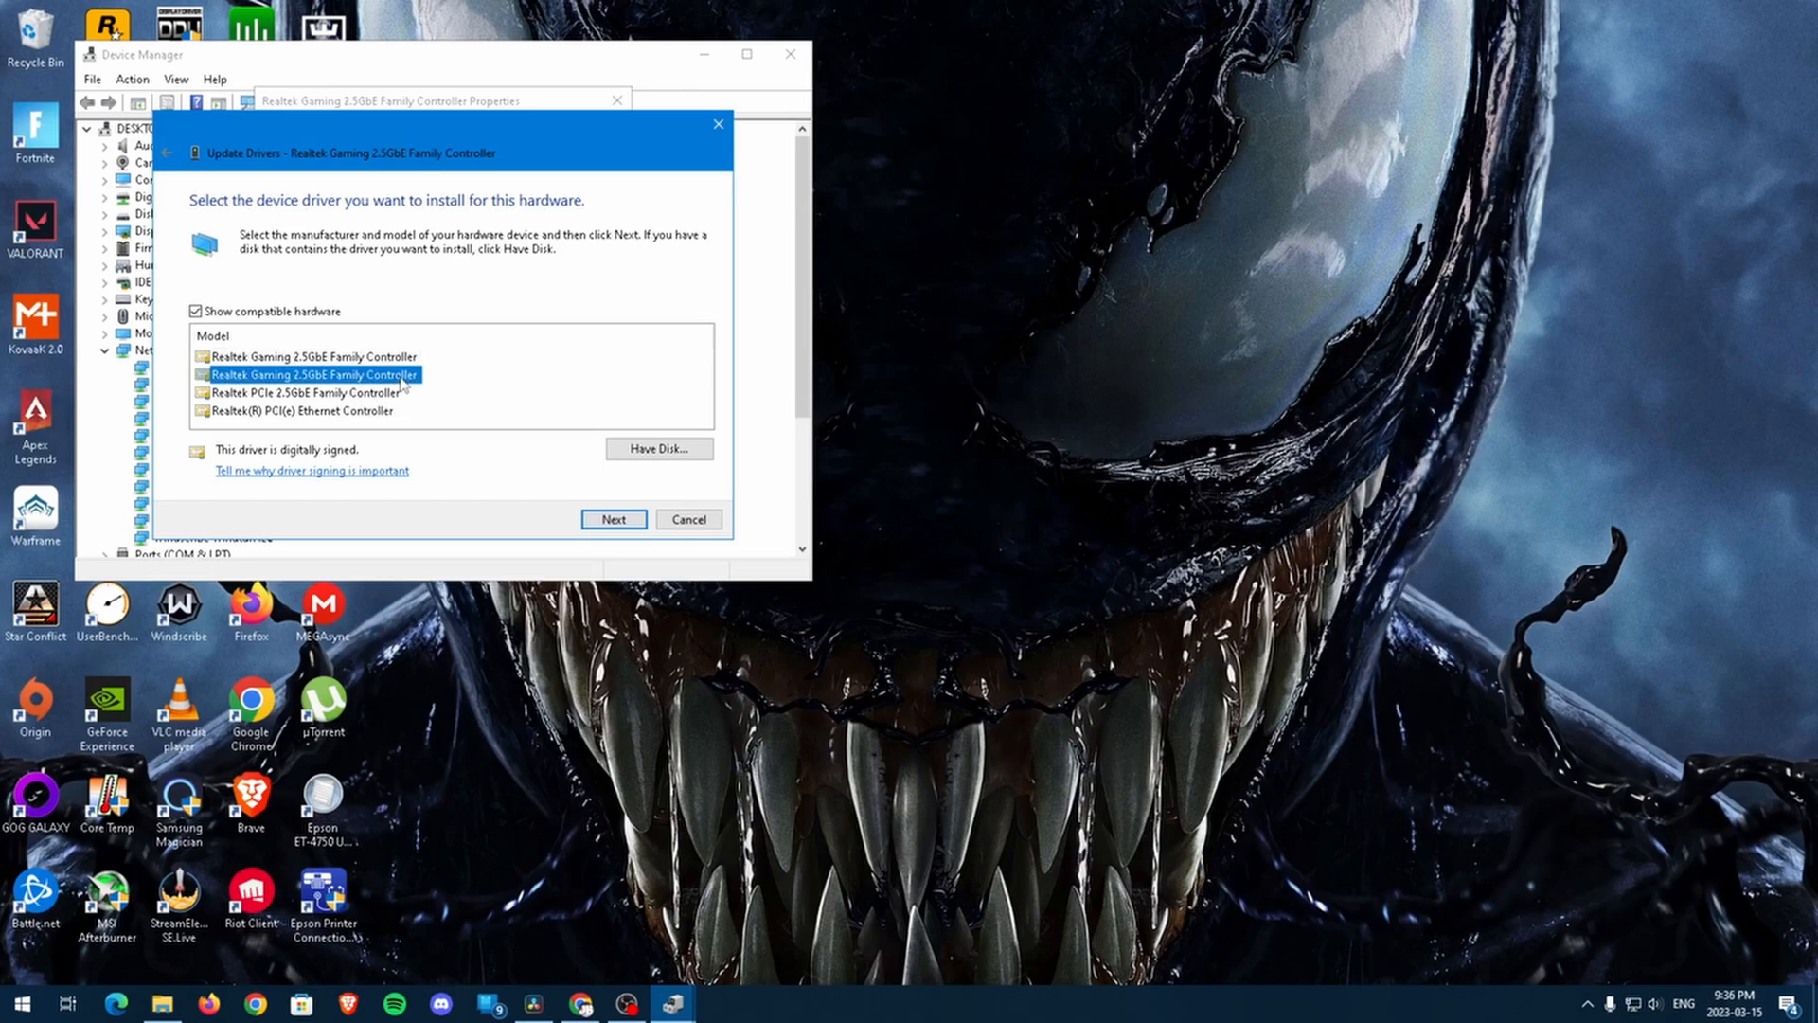
pyautogui.click(316, 356)
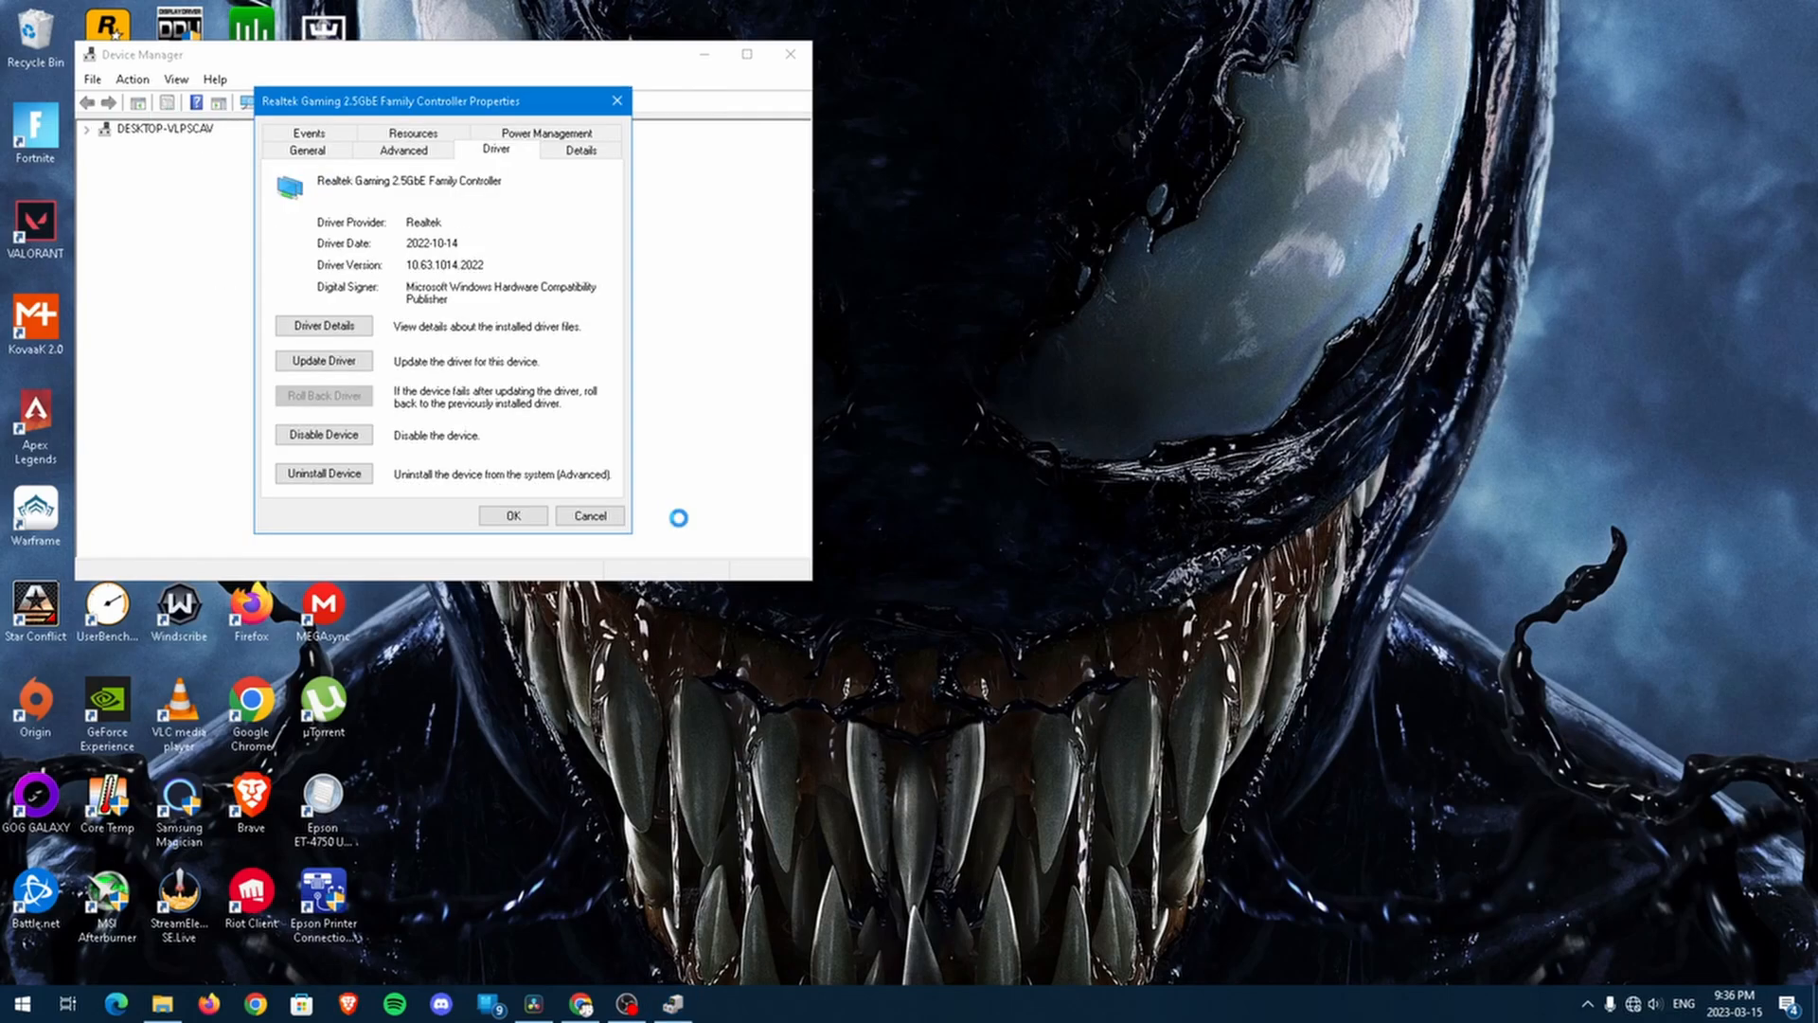
# Uncheck 'Allow the computer to turn off this device to save power' in the adapter's properties.
pyautogui.click(589, 515)
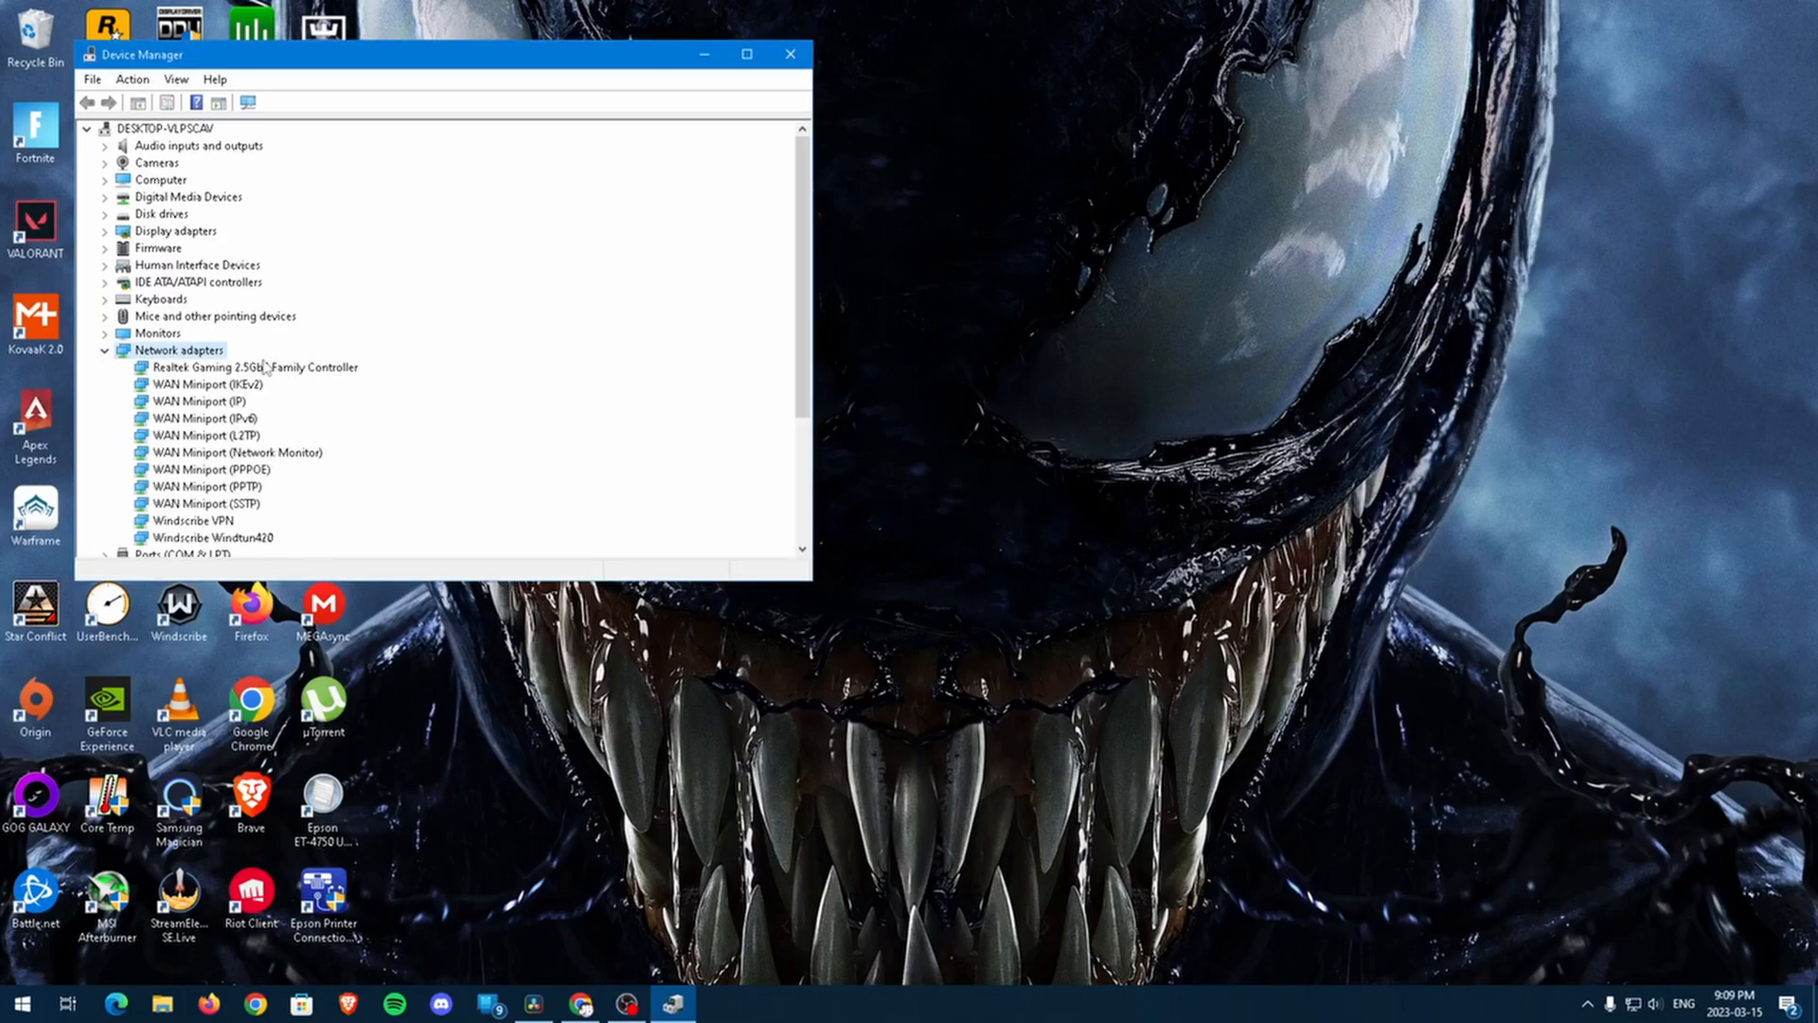
pyautogui.doubleClick(246, 367)
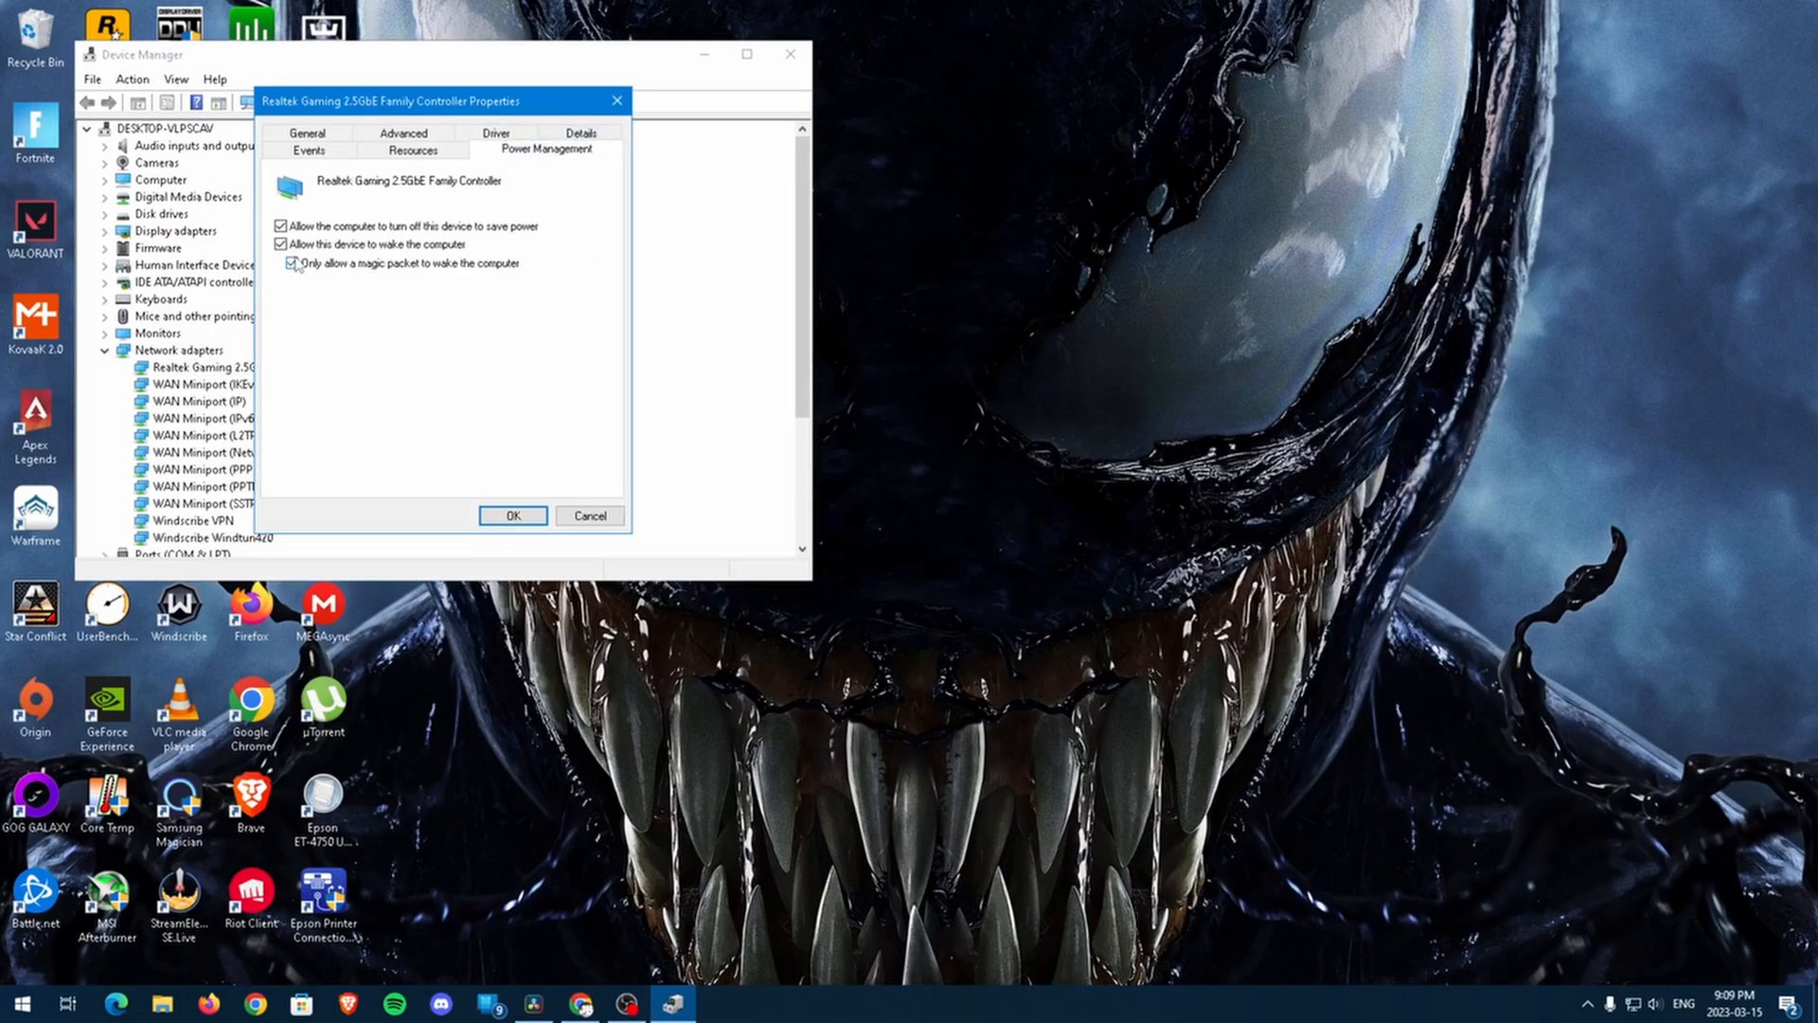
pyautogui.click(280, 225)
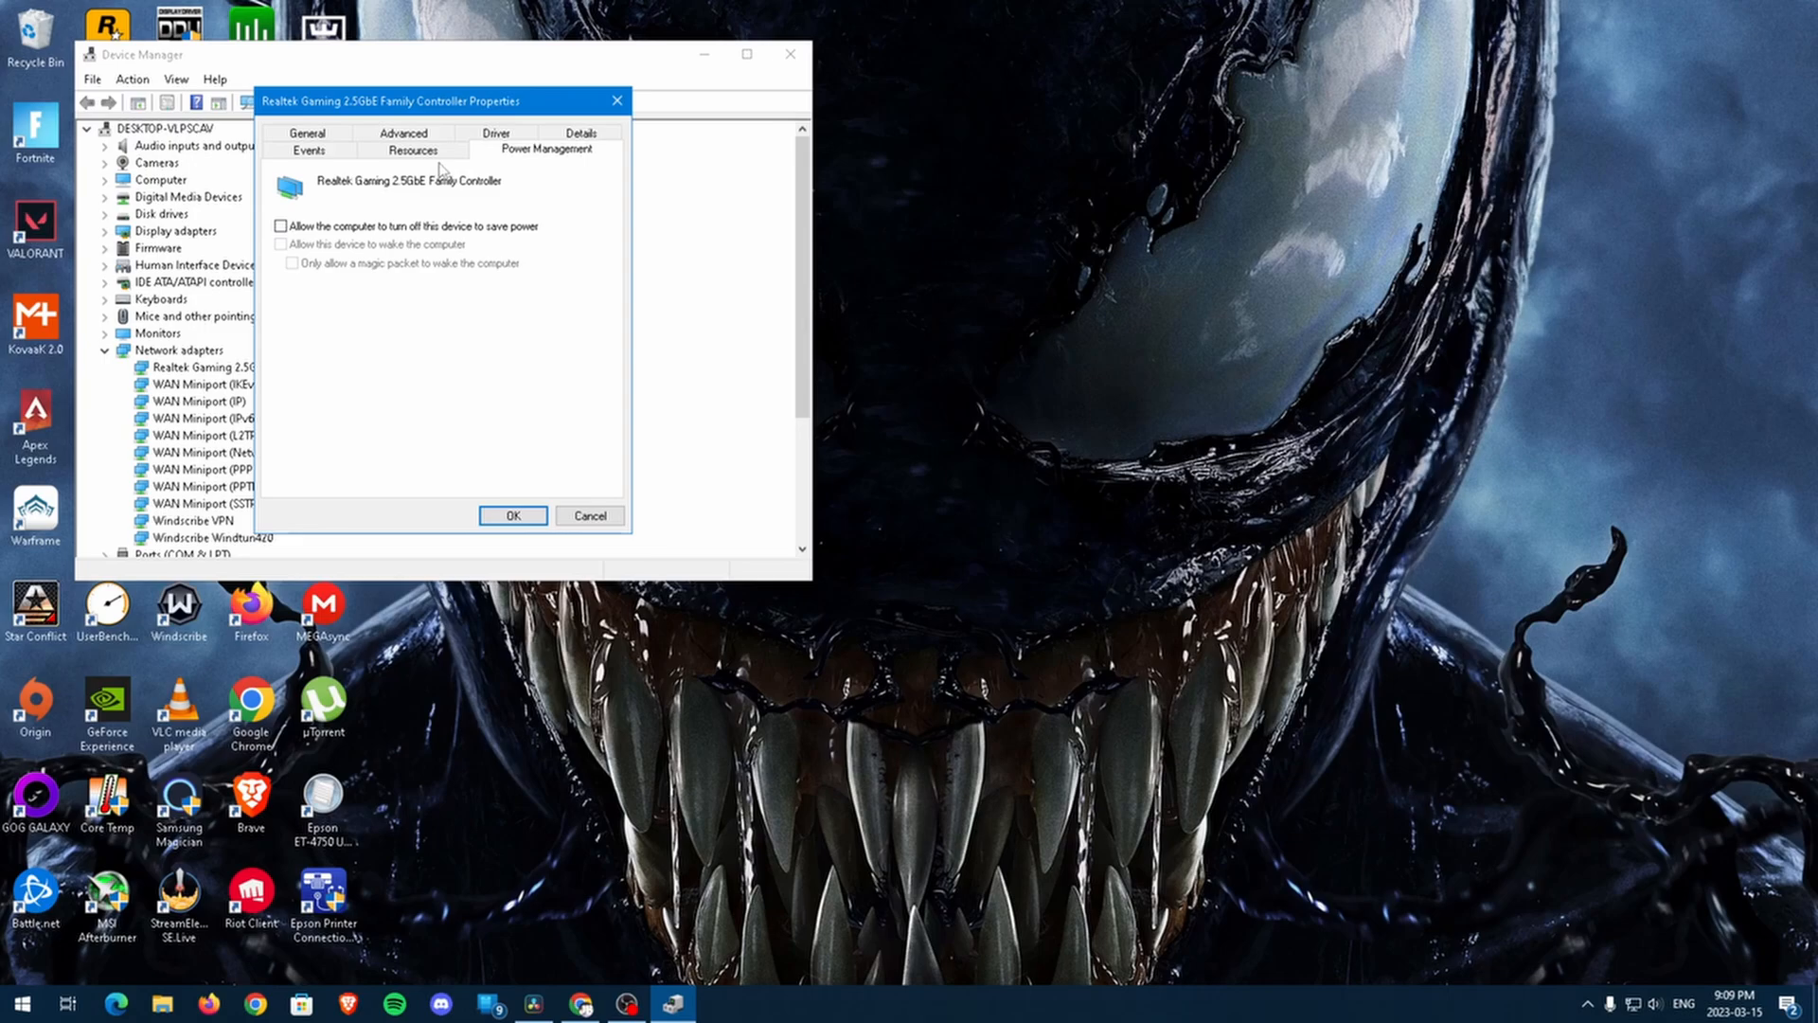
# Check the advanced properties from ARP Offload through Power Saving Mode.
pyautogui.click(403, 132)
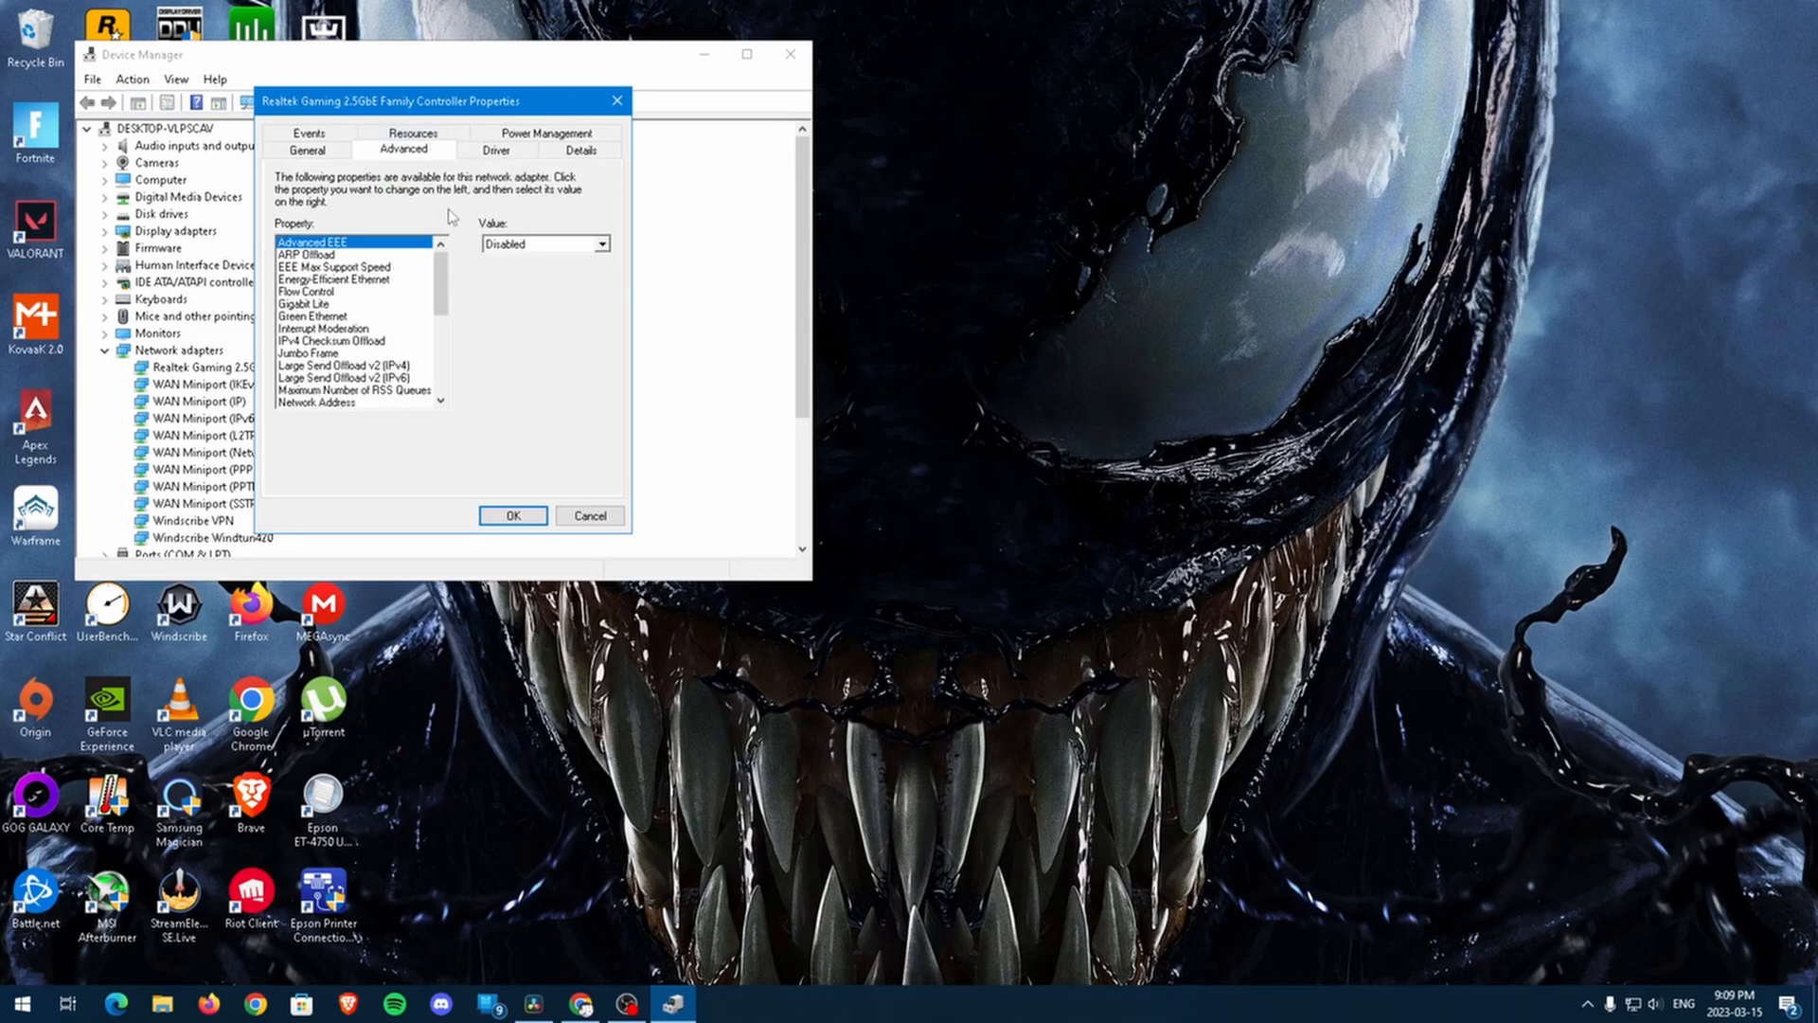
pyautogui.click(308, 254)
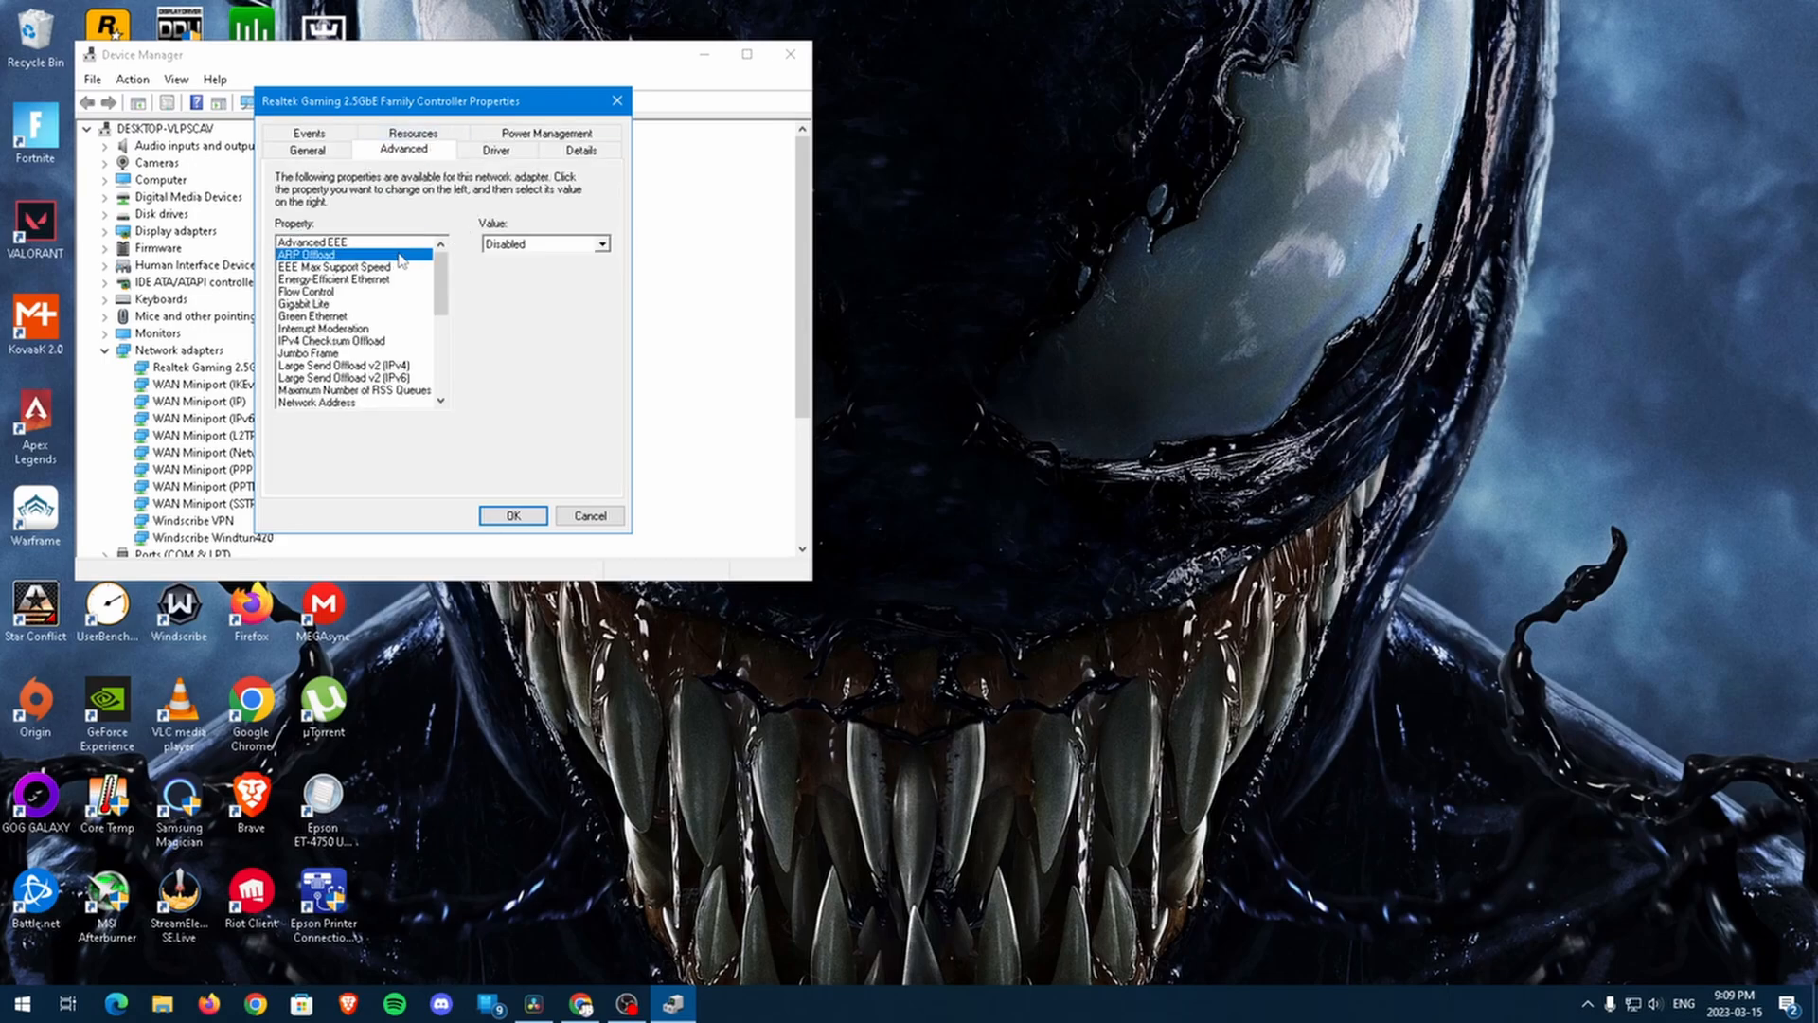
pyautogui.click(335, 268)
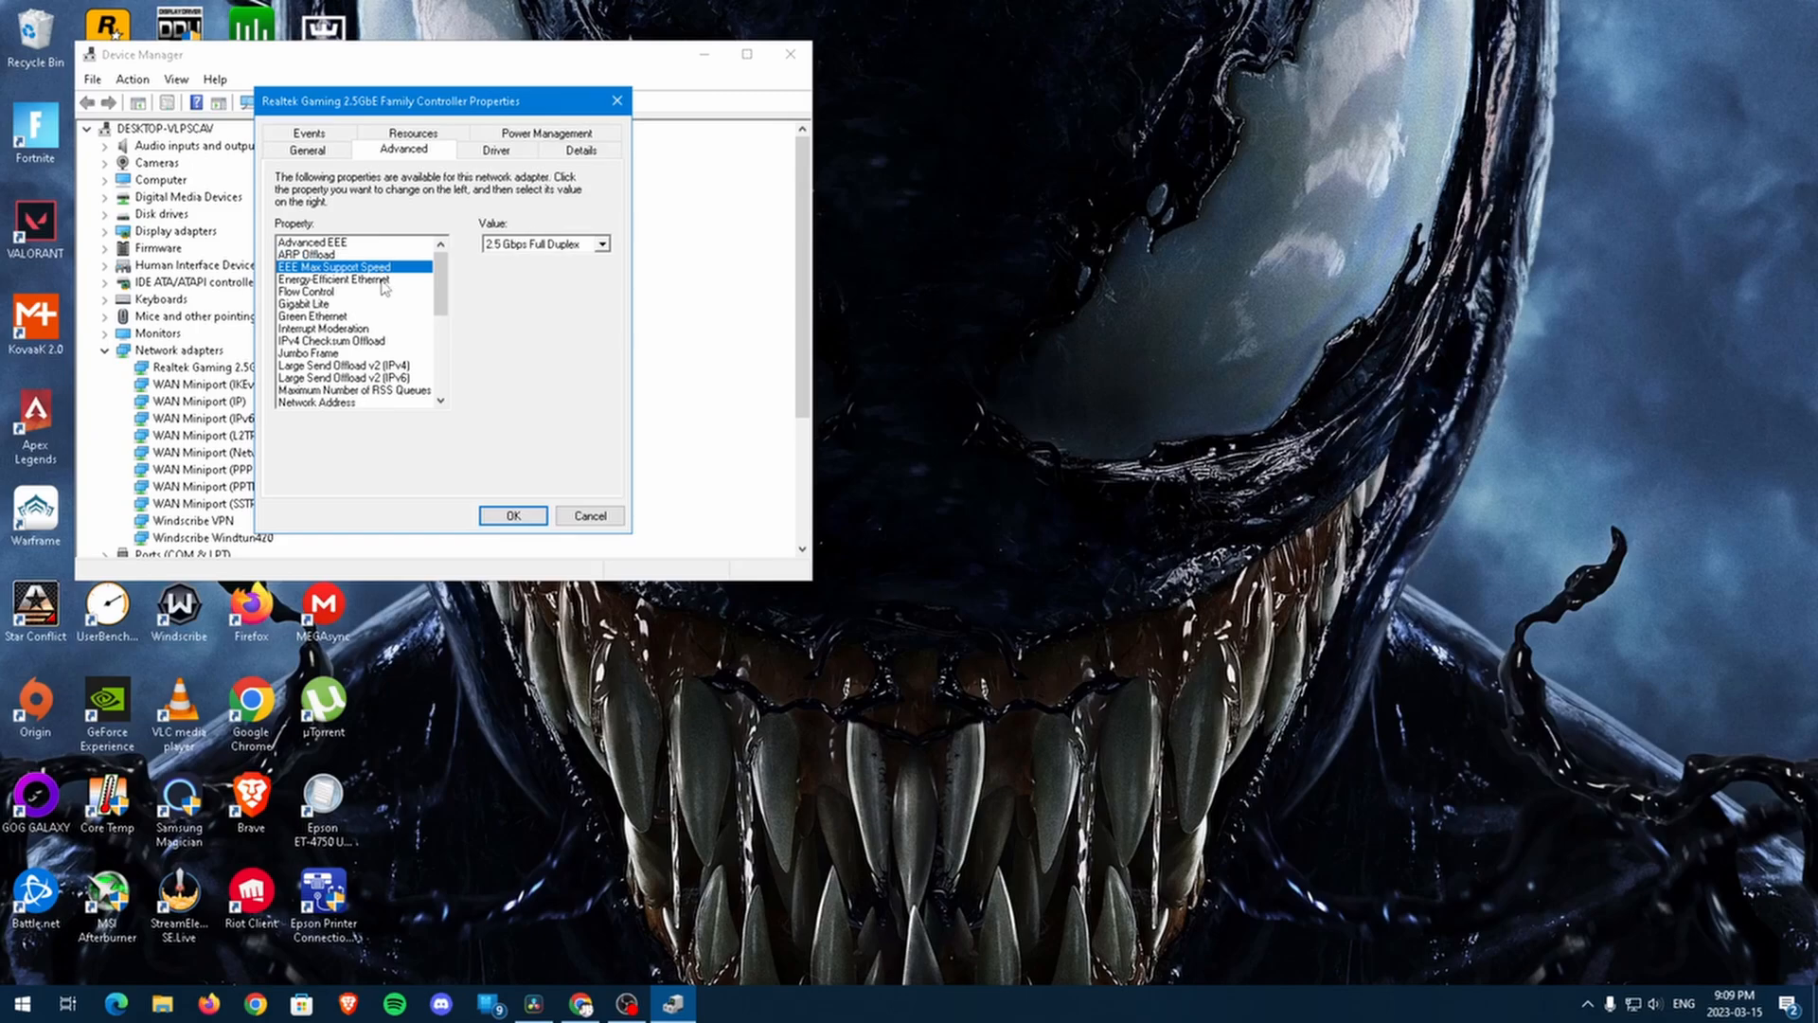
pyautogui.click(306, 292)
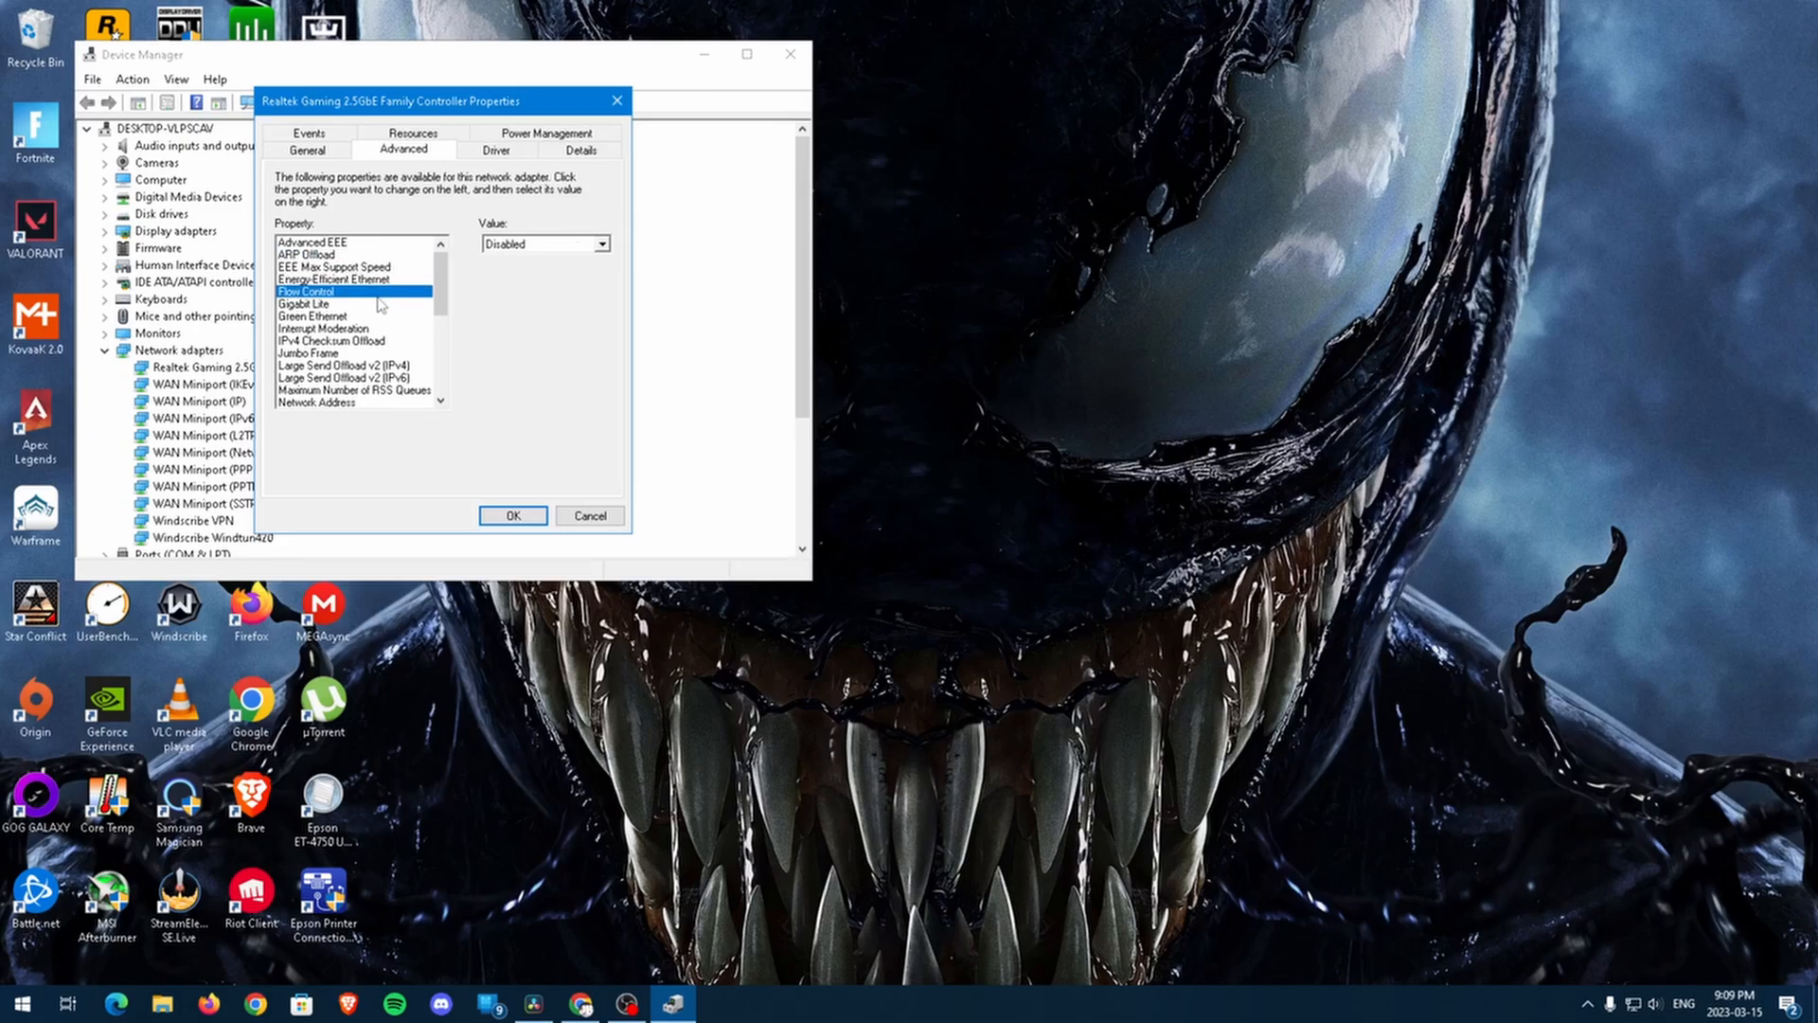
pyautogui.click(312, 316)
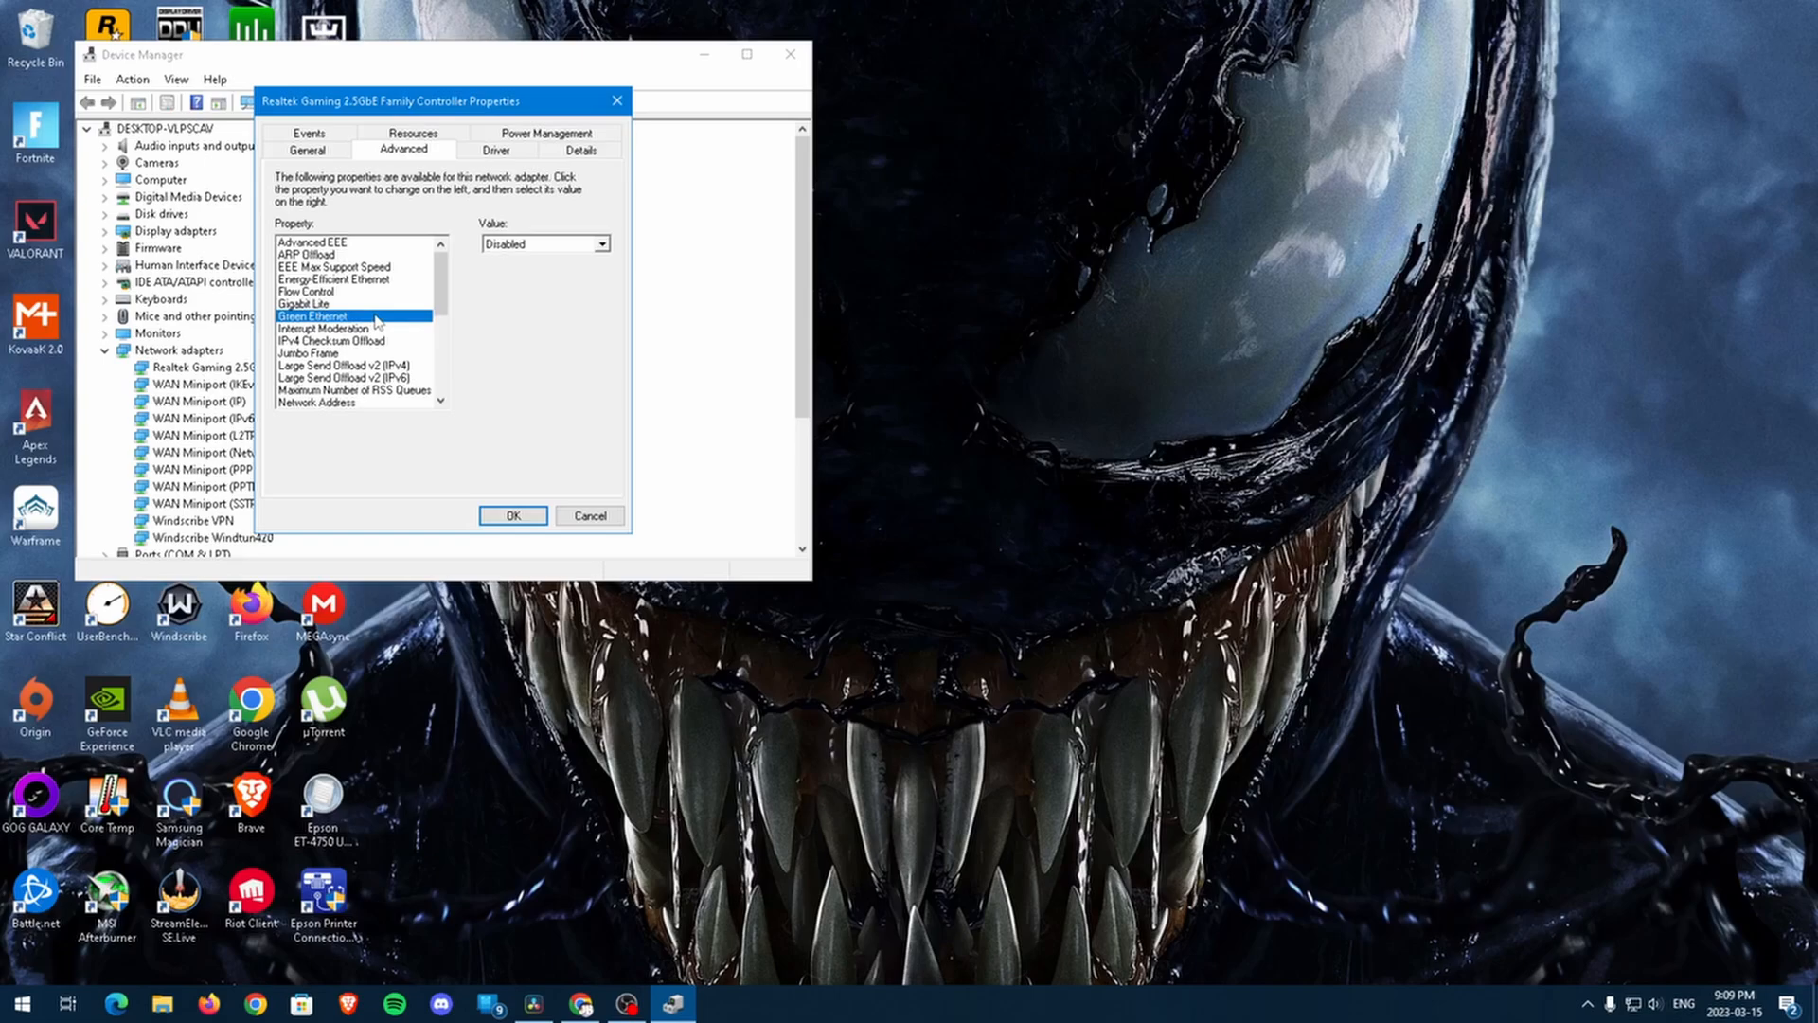
pyautogui.click(325, 328)
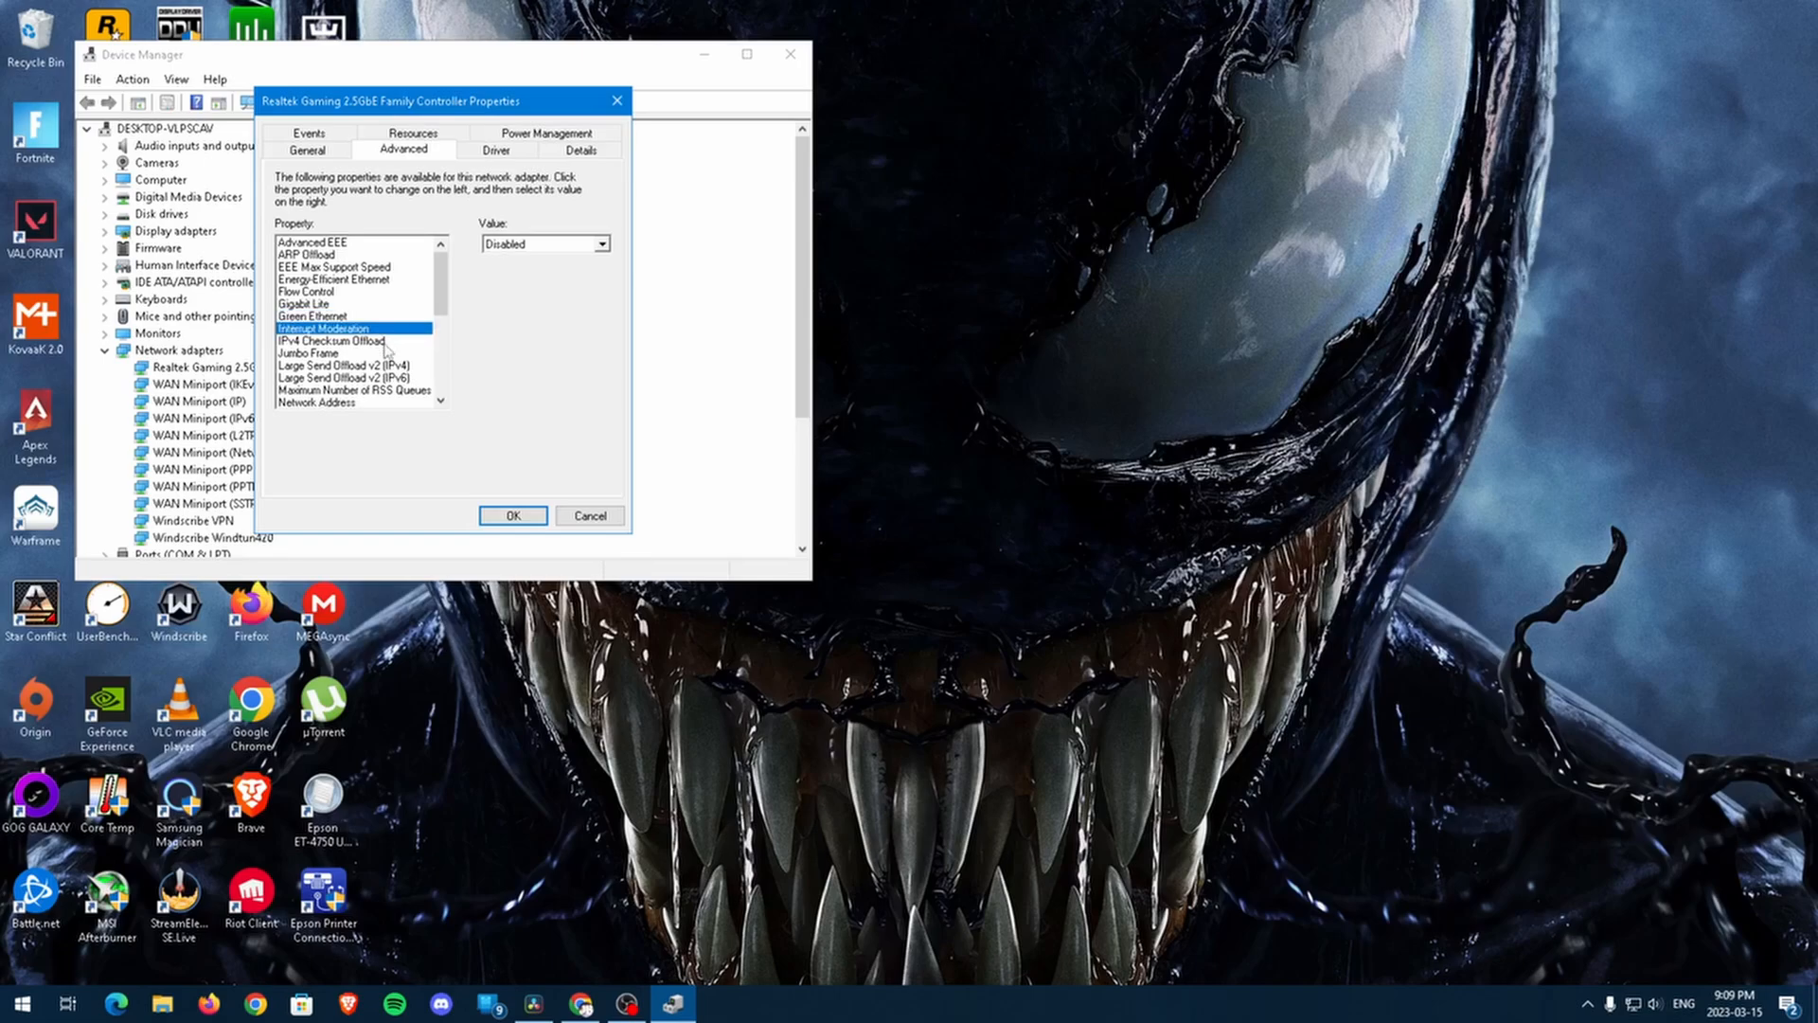
pyautogui.click(308, 352)
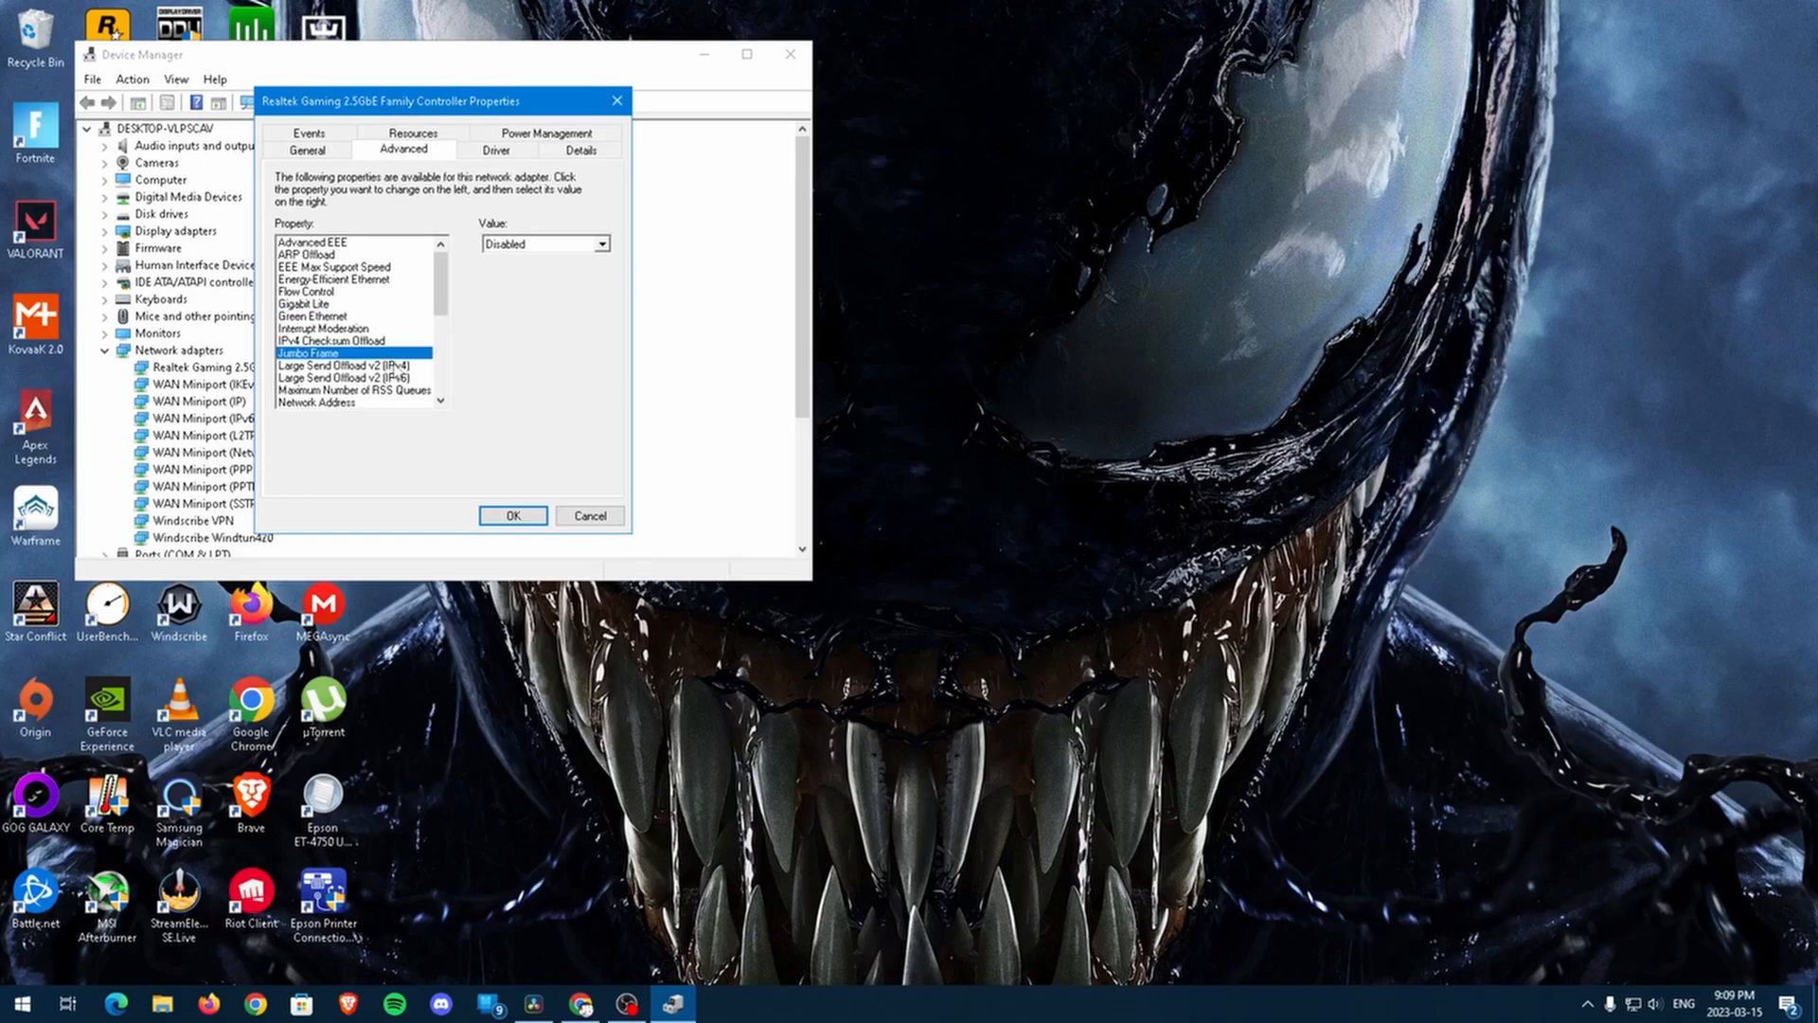
pyautogui.click(343, 376)
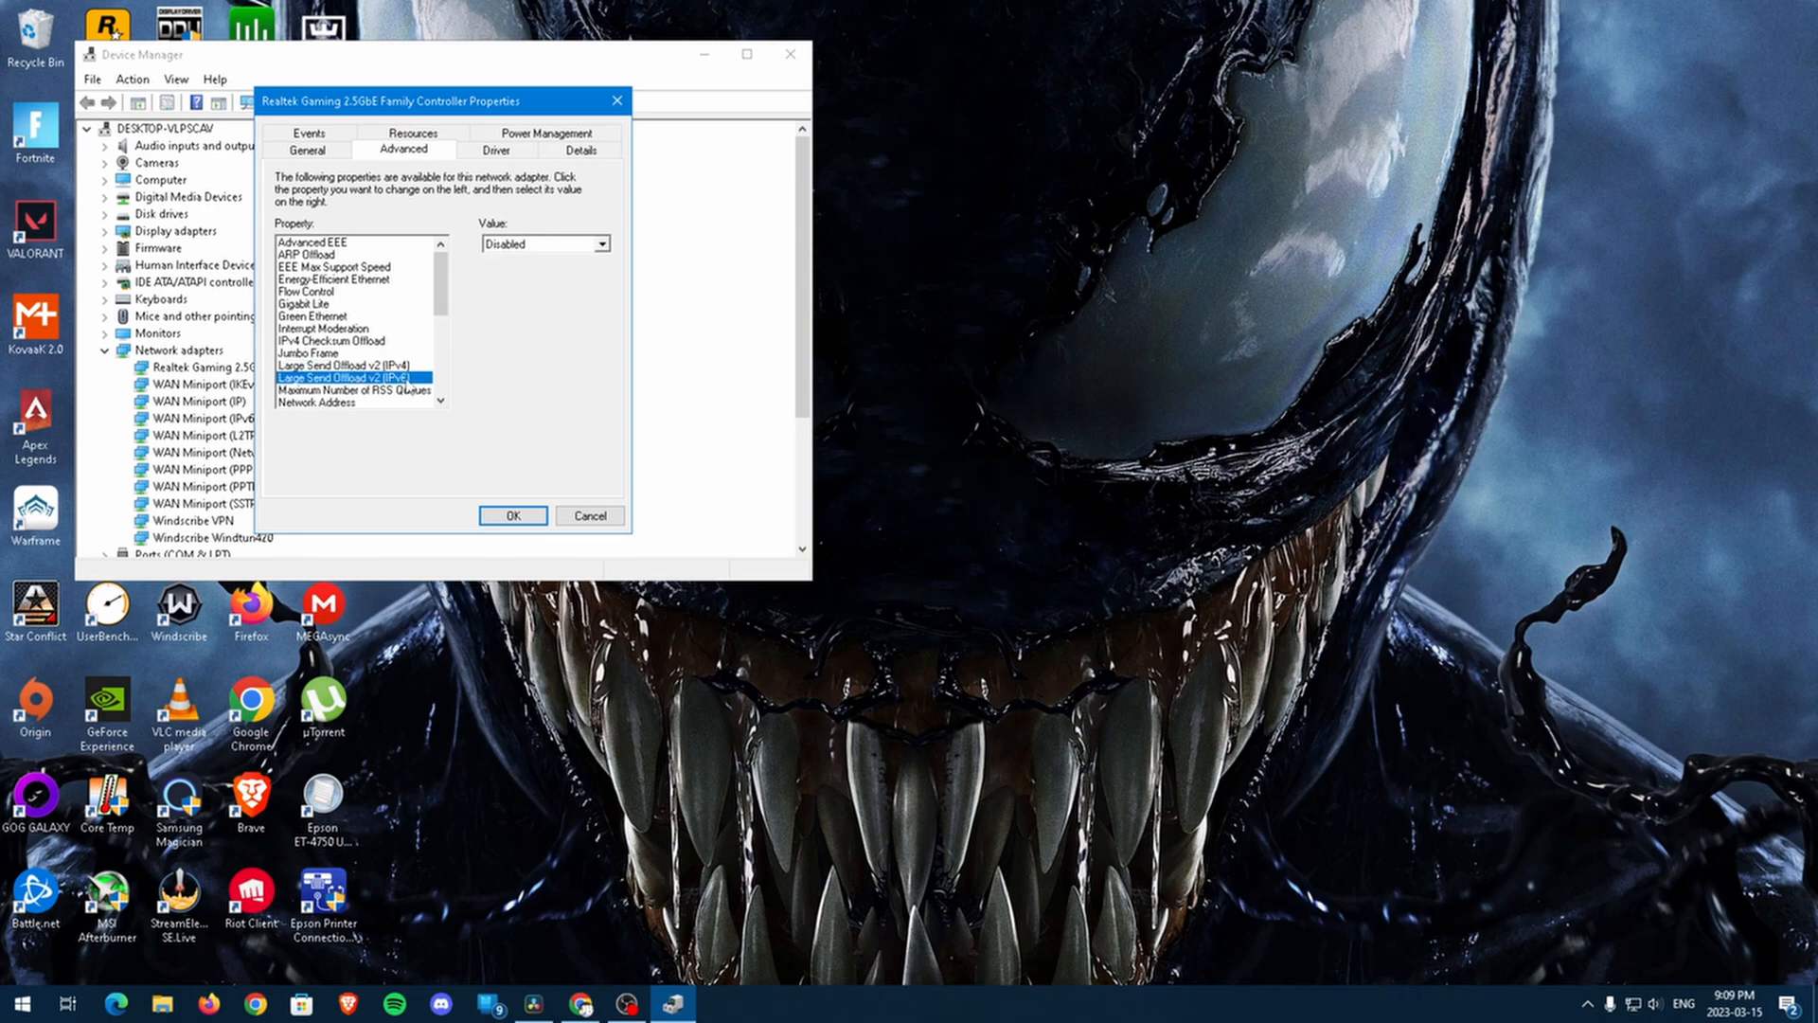
pyautogui.click(346, 390)
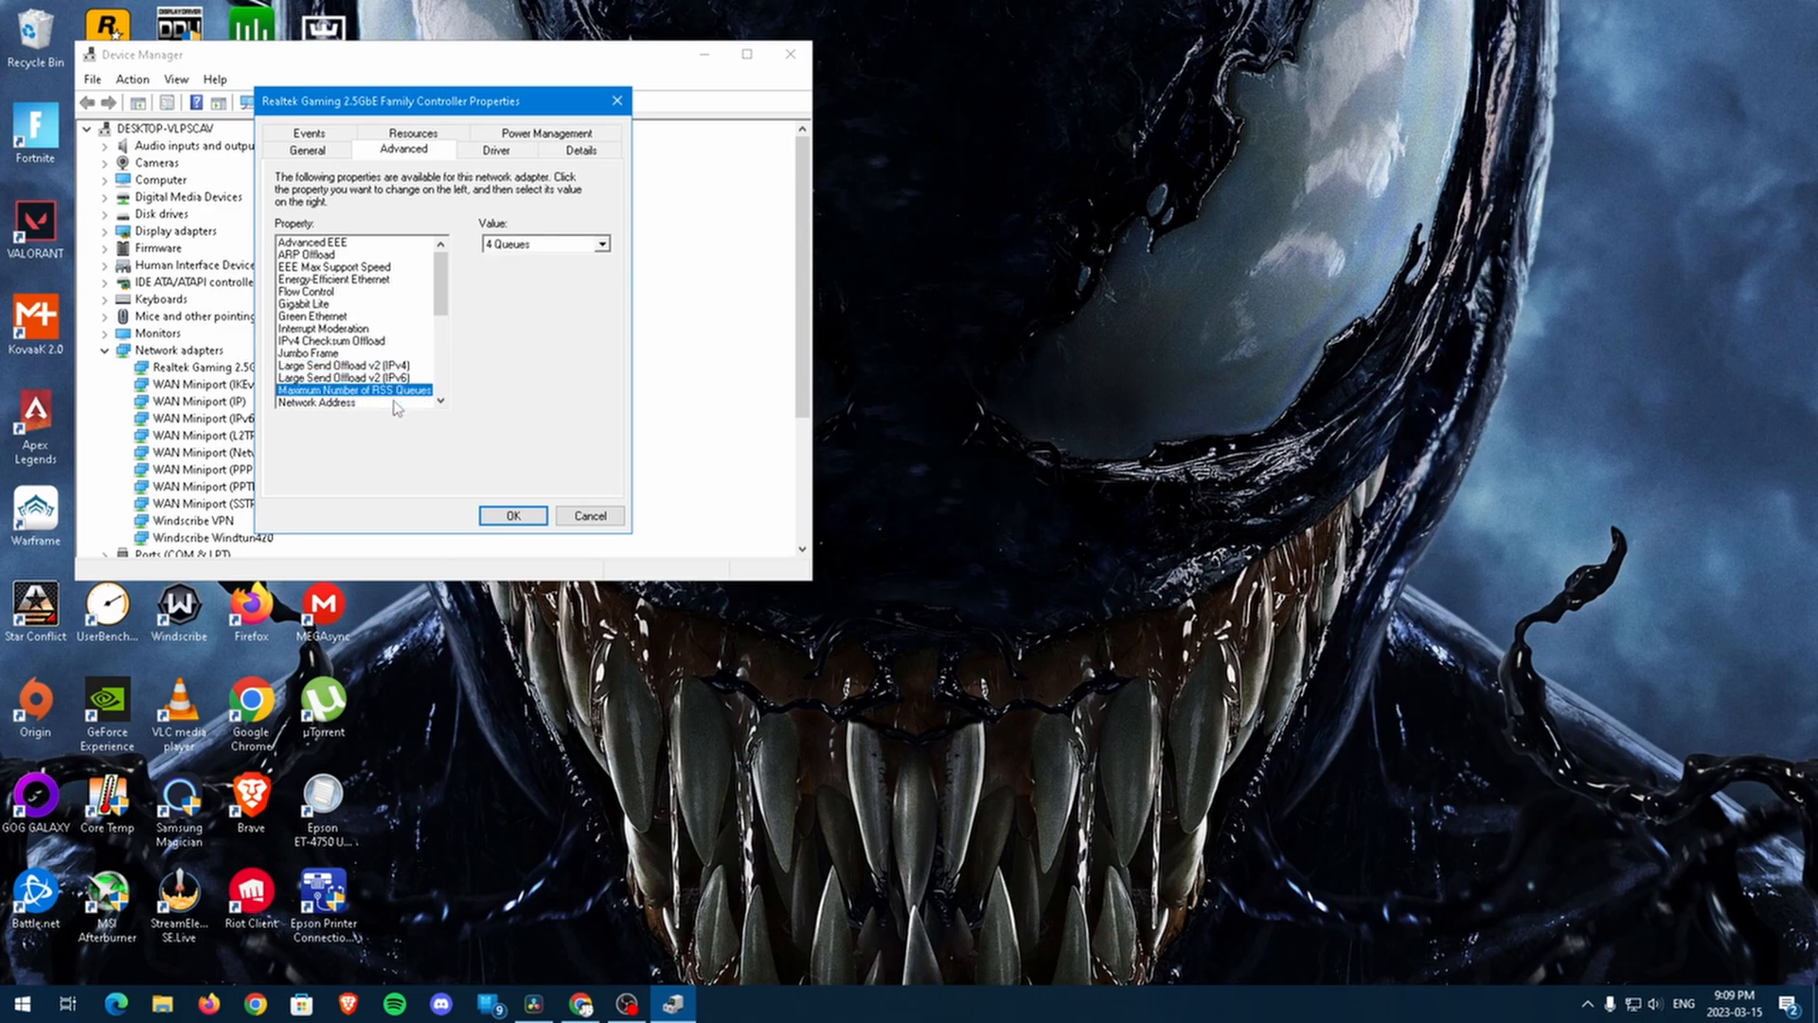
pyautogui.click(322, 291)
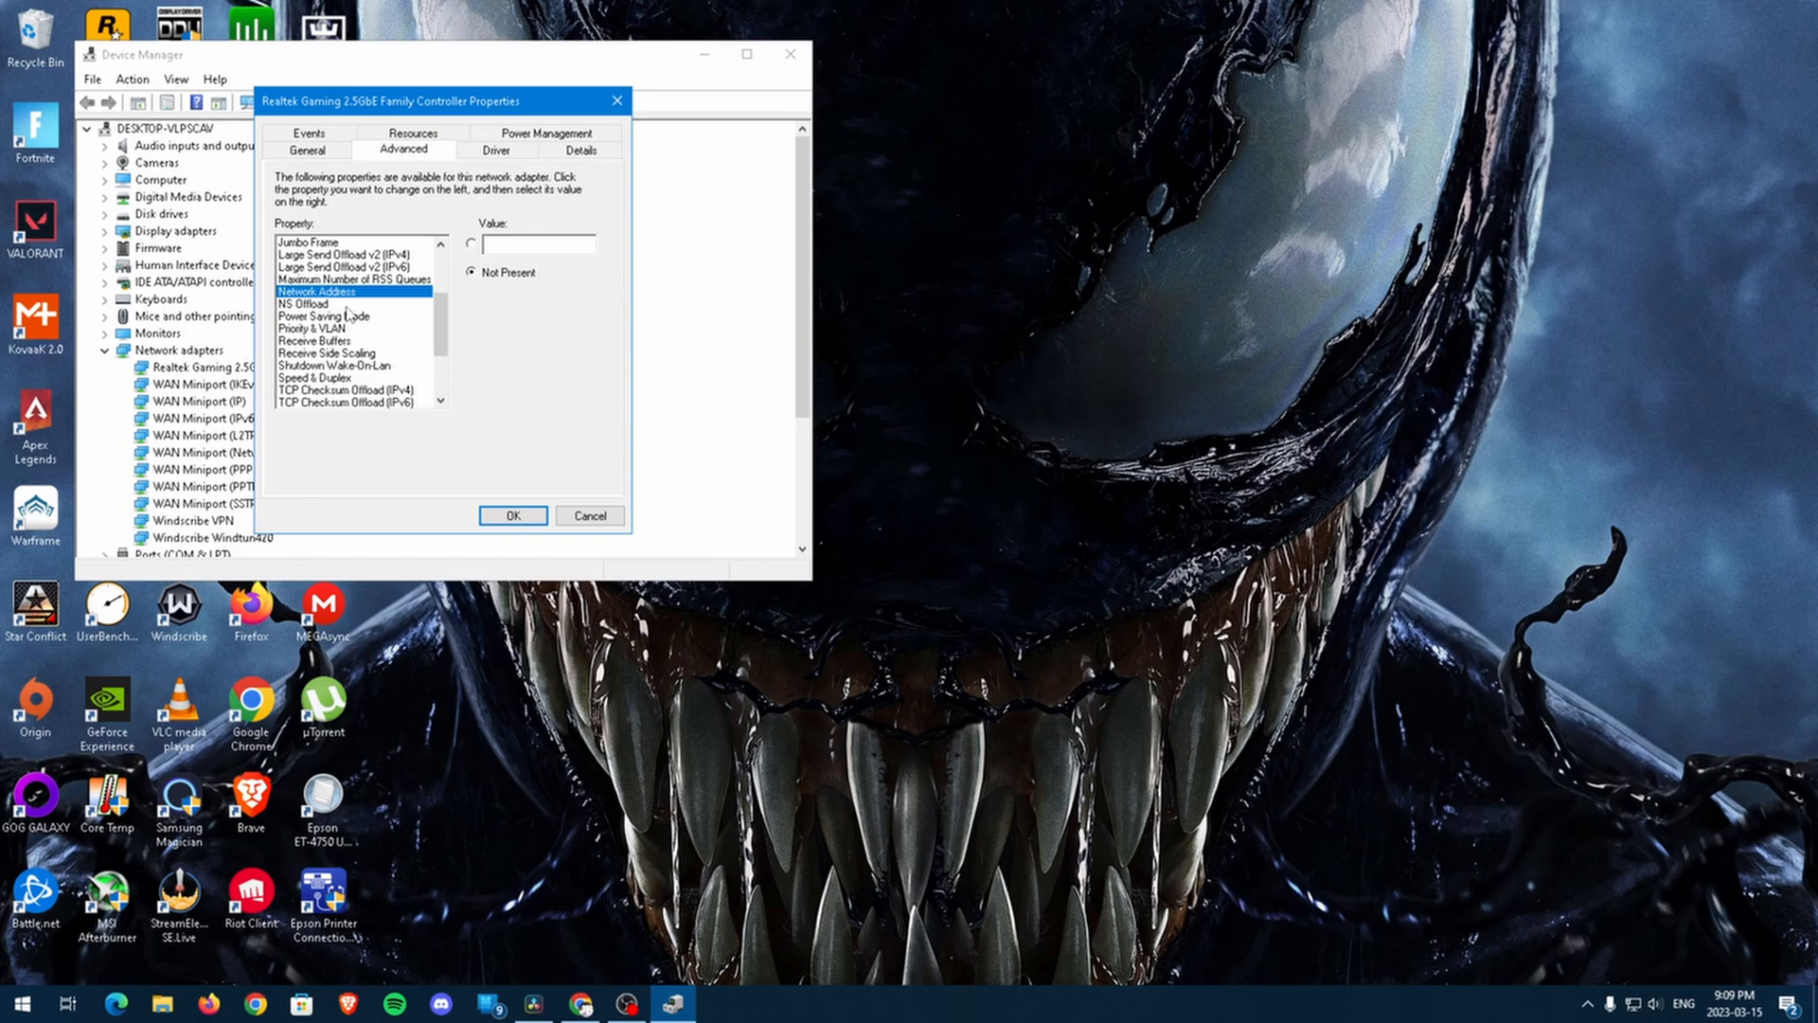
pyautogui.click(324, 315)
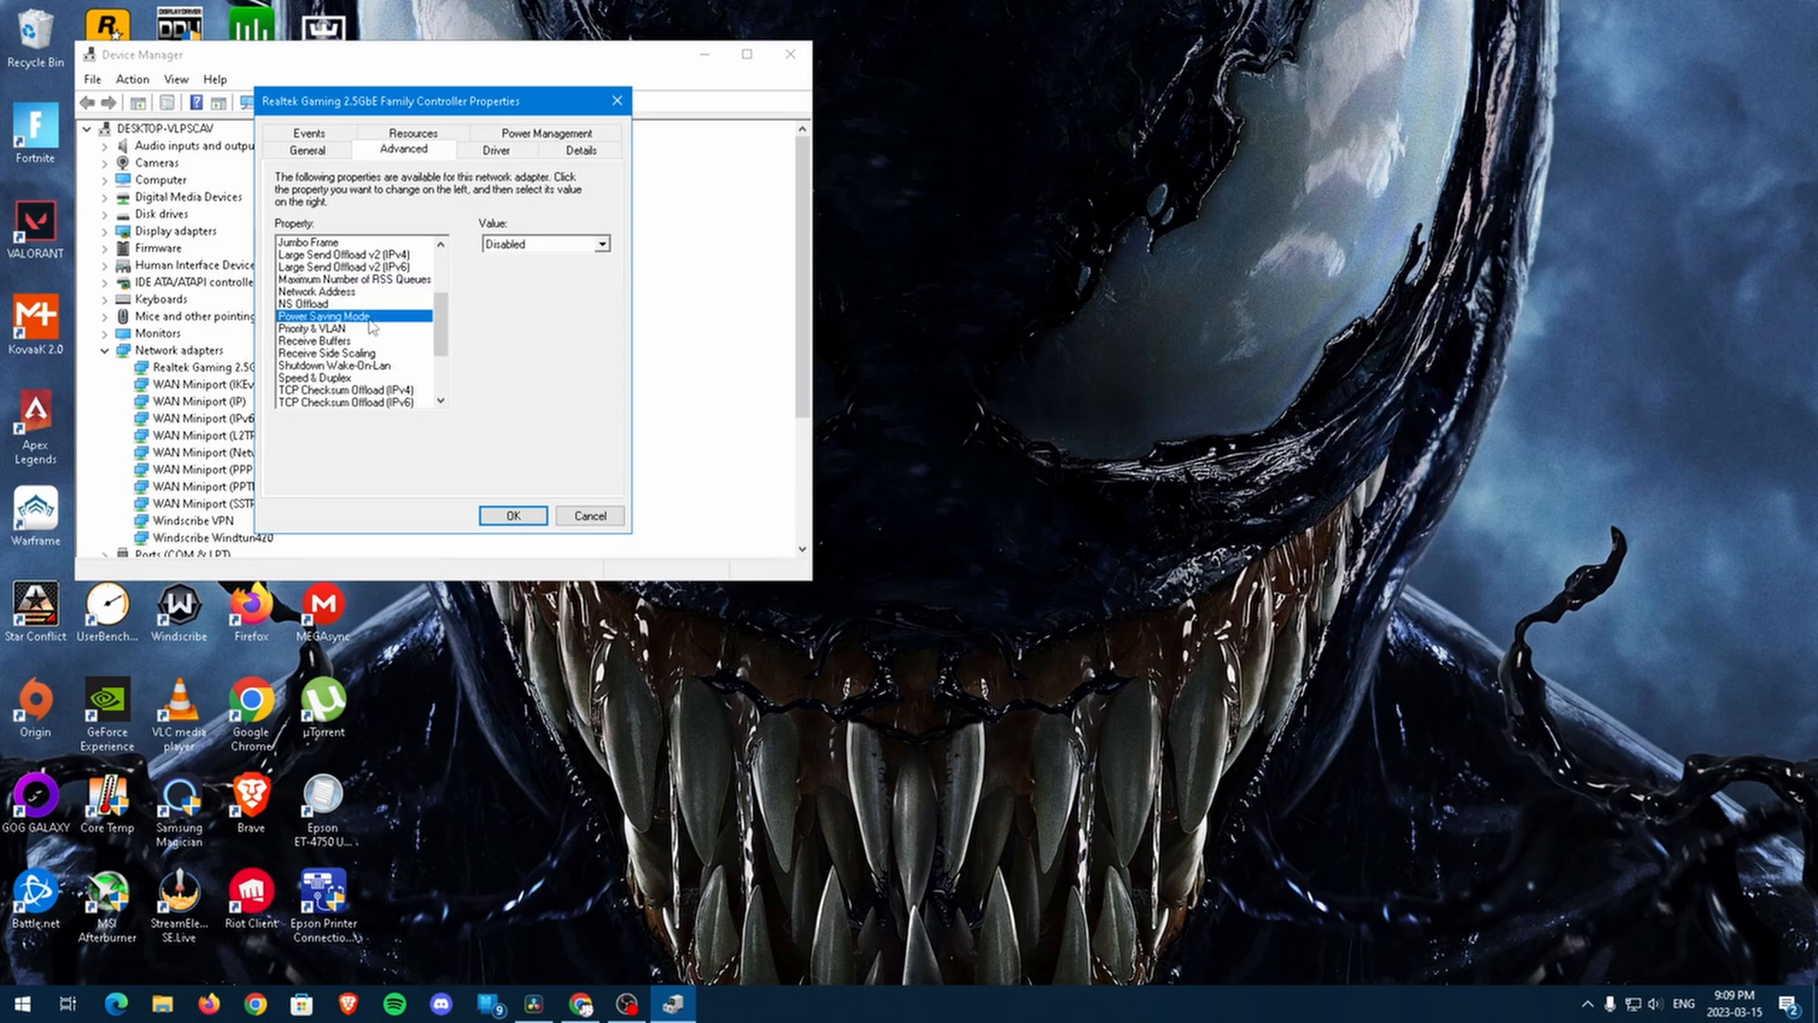
# Check the remaining properties, confirming 2.5 Gbps full duplex and disabled checksum offloads and magic-packet wake.
pyautogui.click(303, 328)
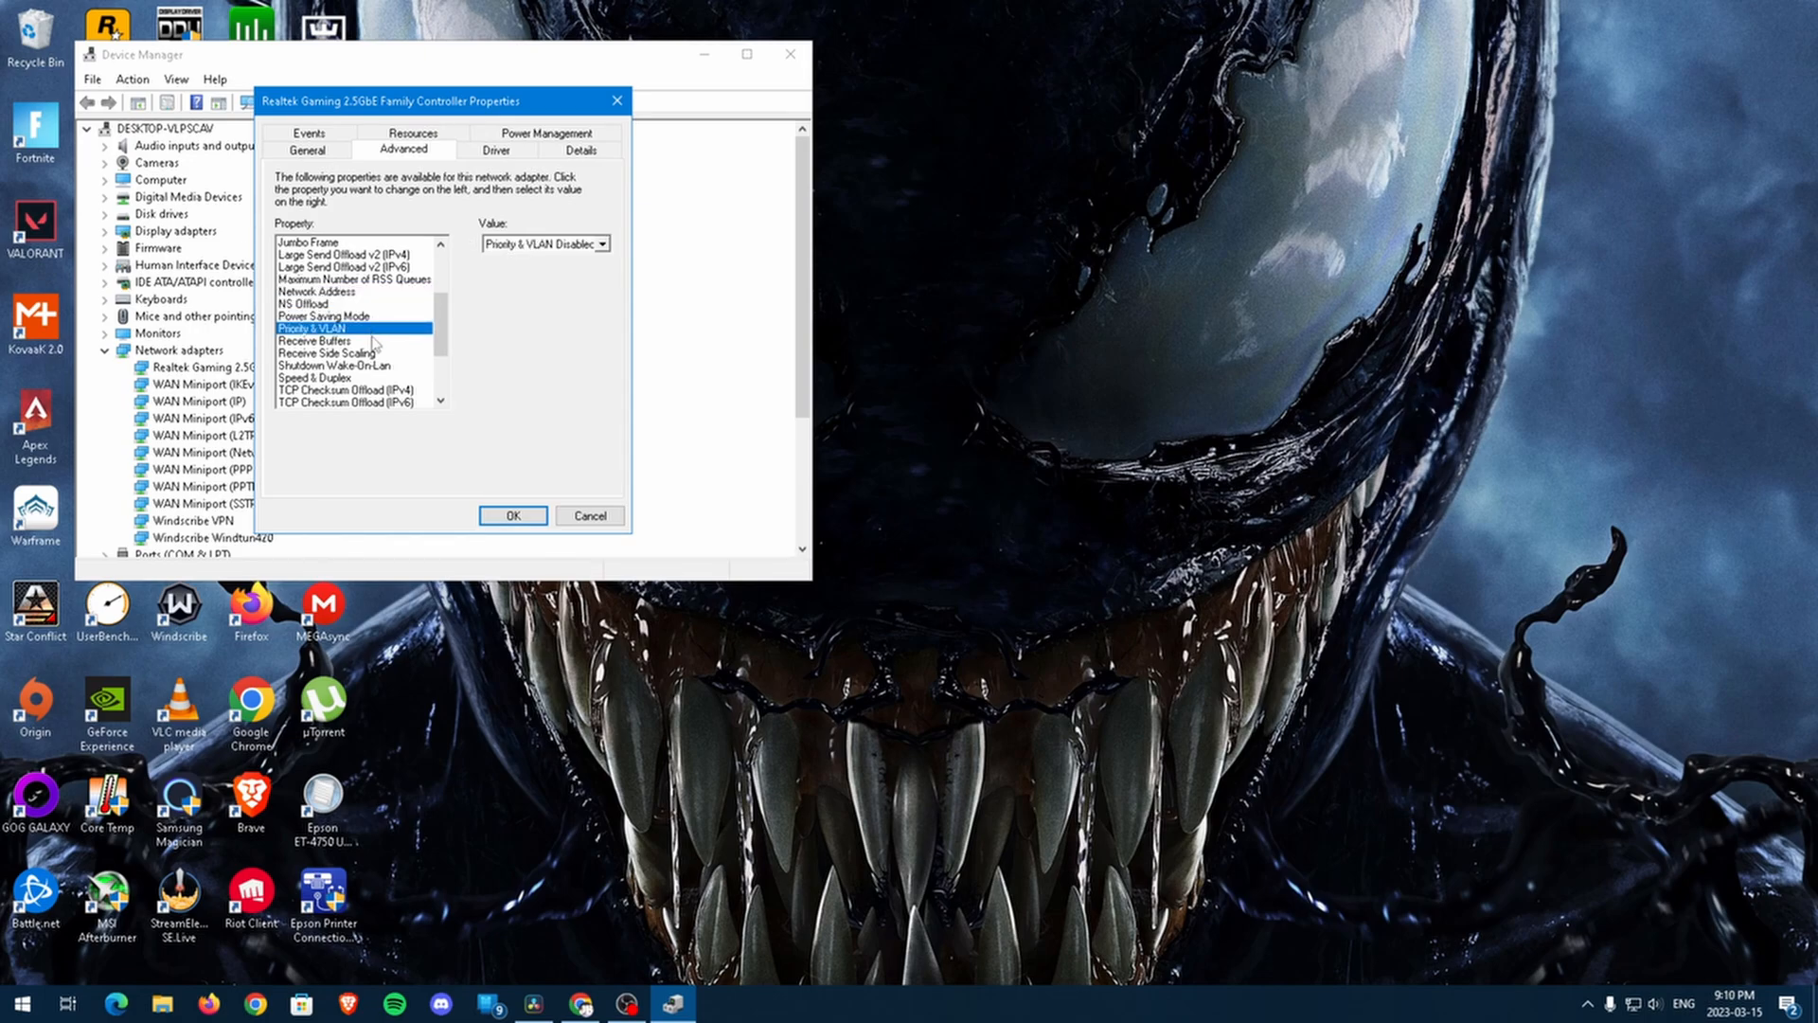
pyautogui.click(314, 340)
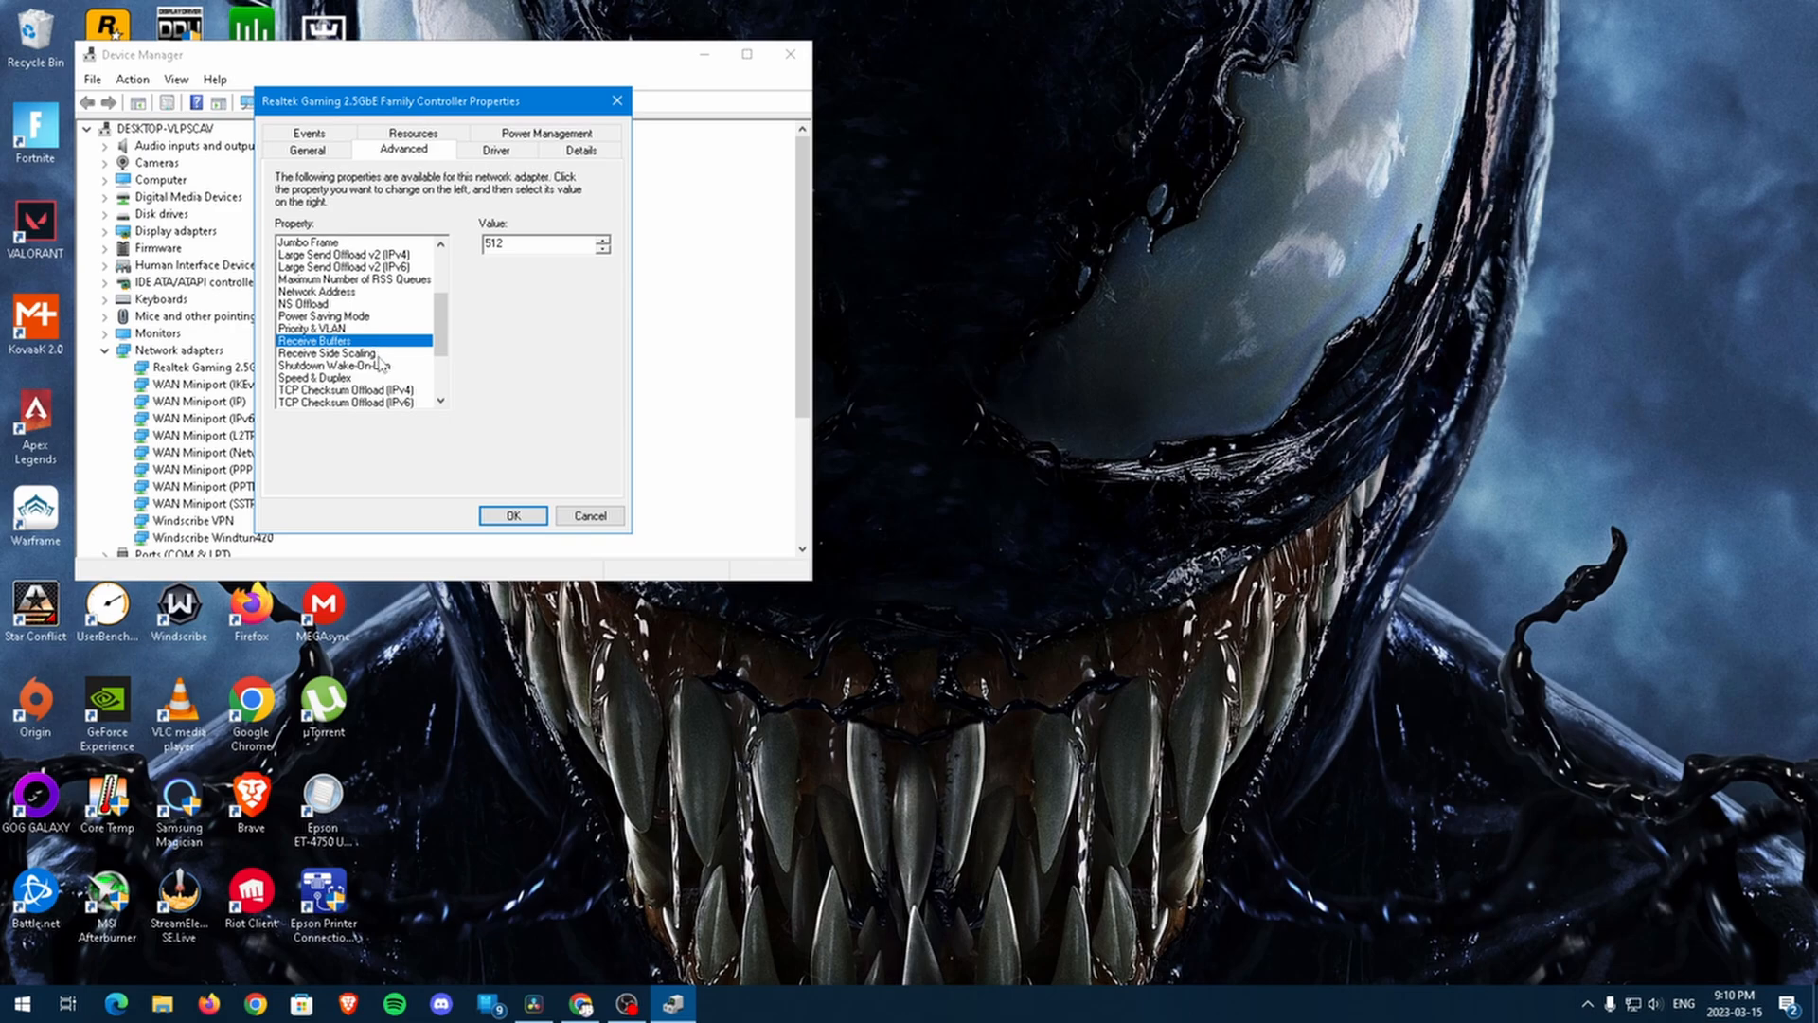
pyautogui.click(332, 365)
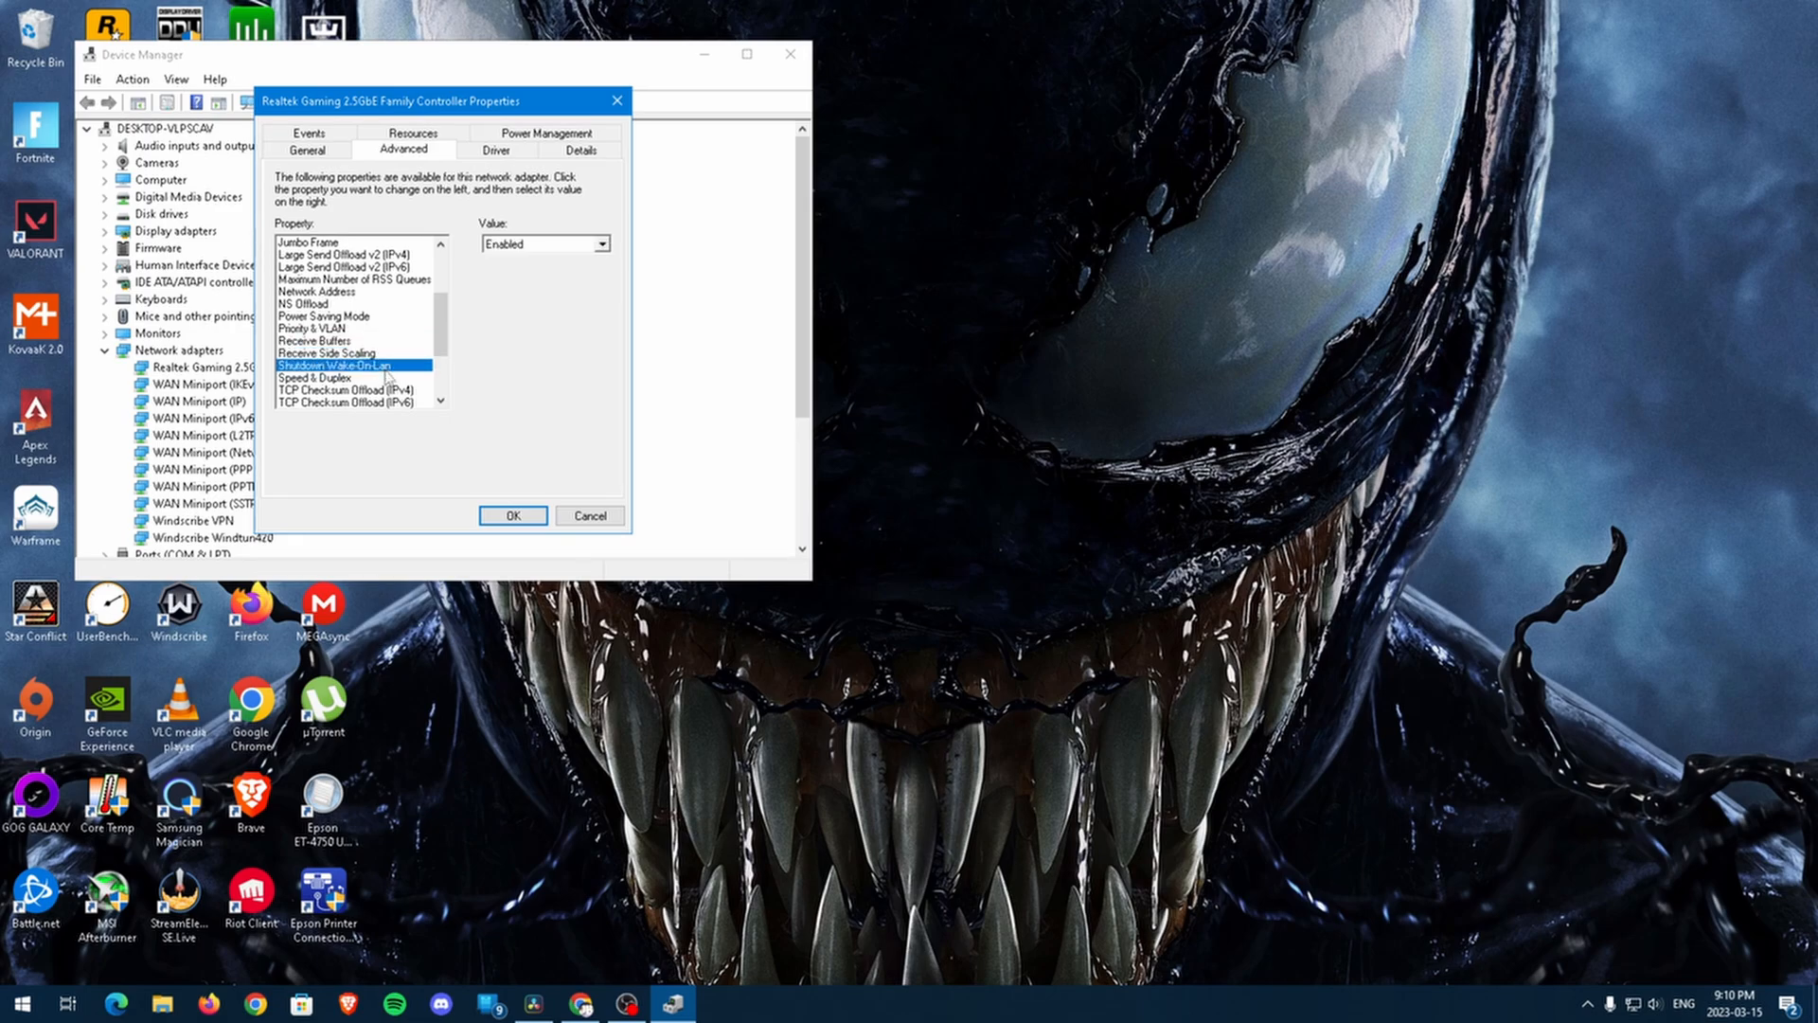
pyautogui.click(315, 377)
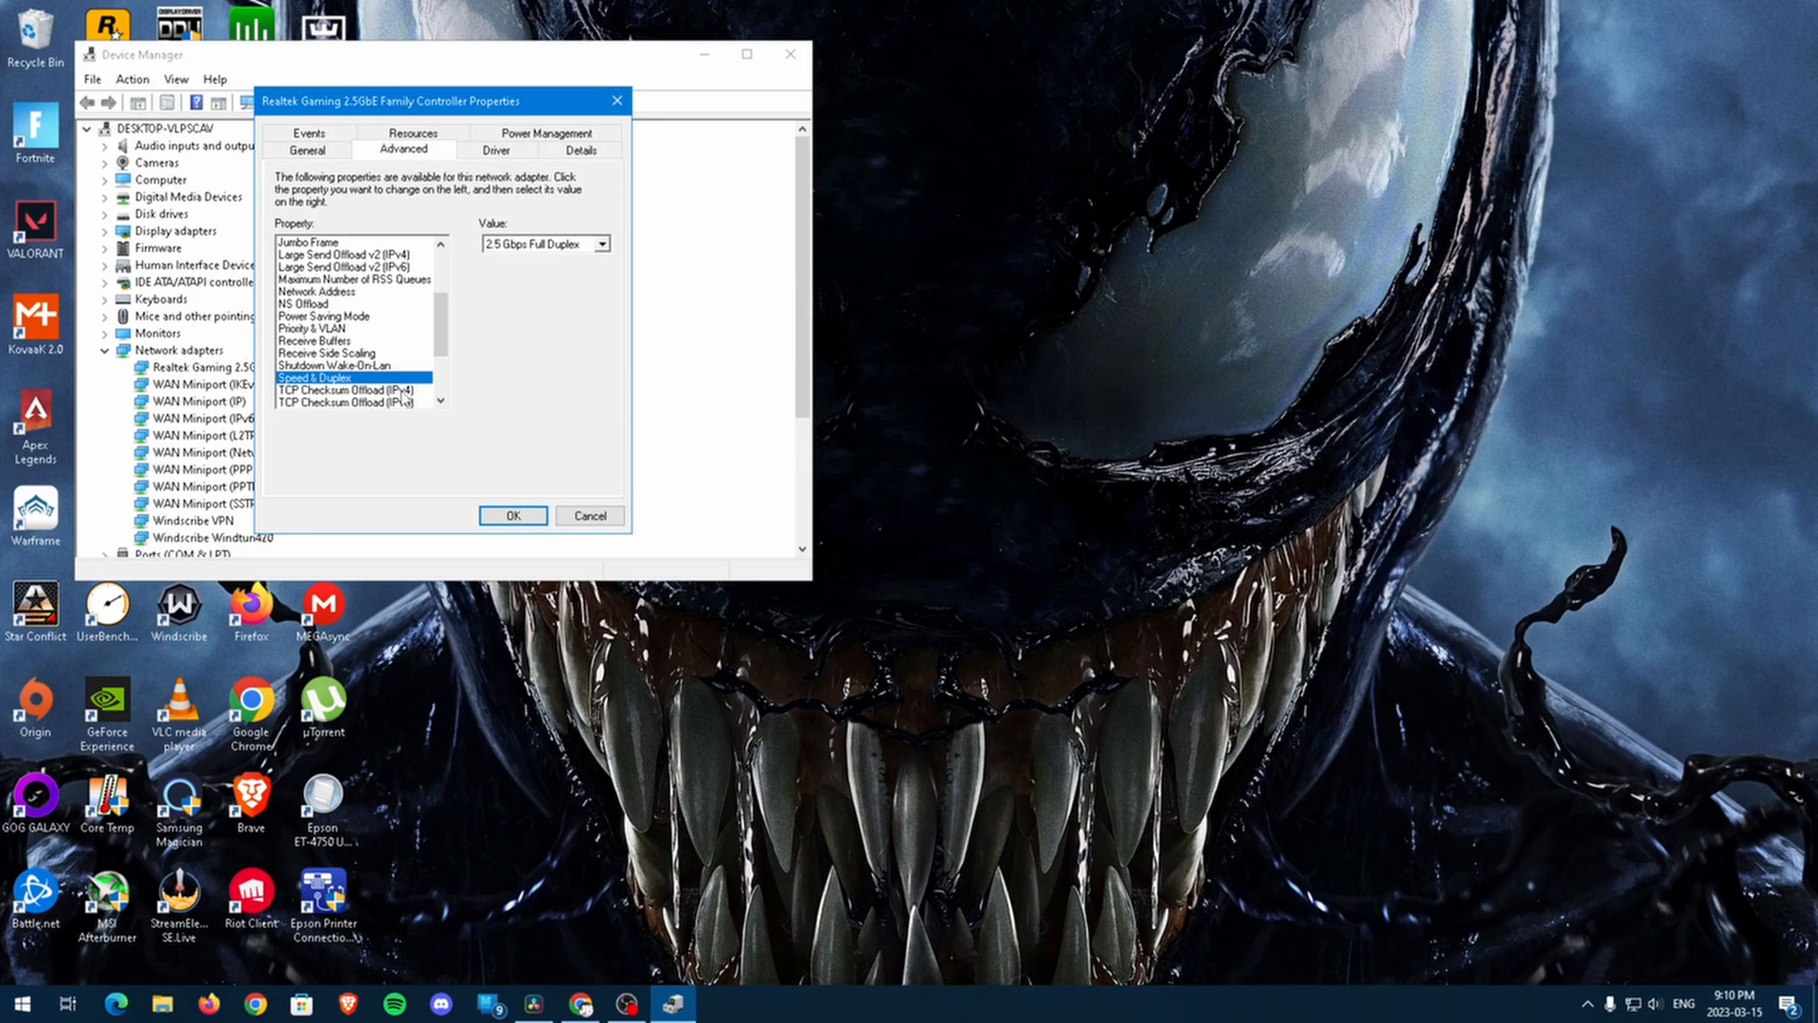
pyautogui.click(349, 401)
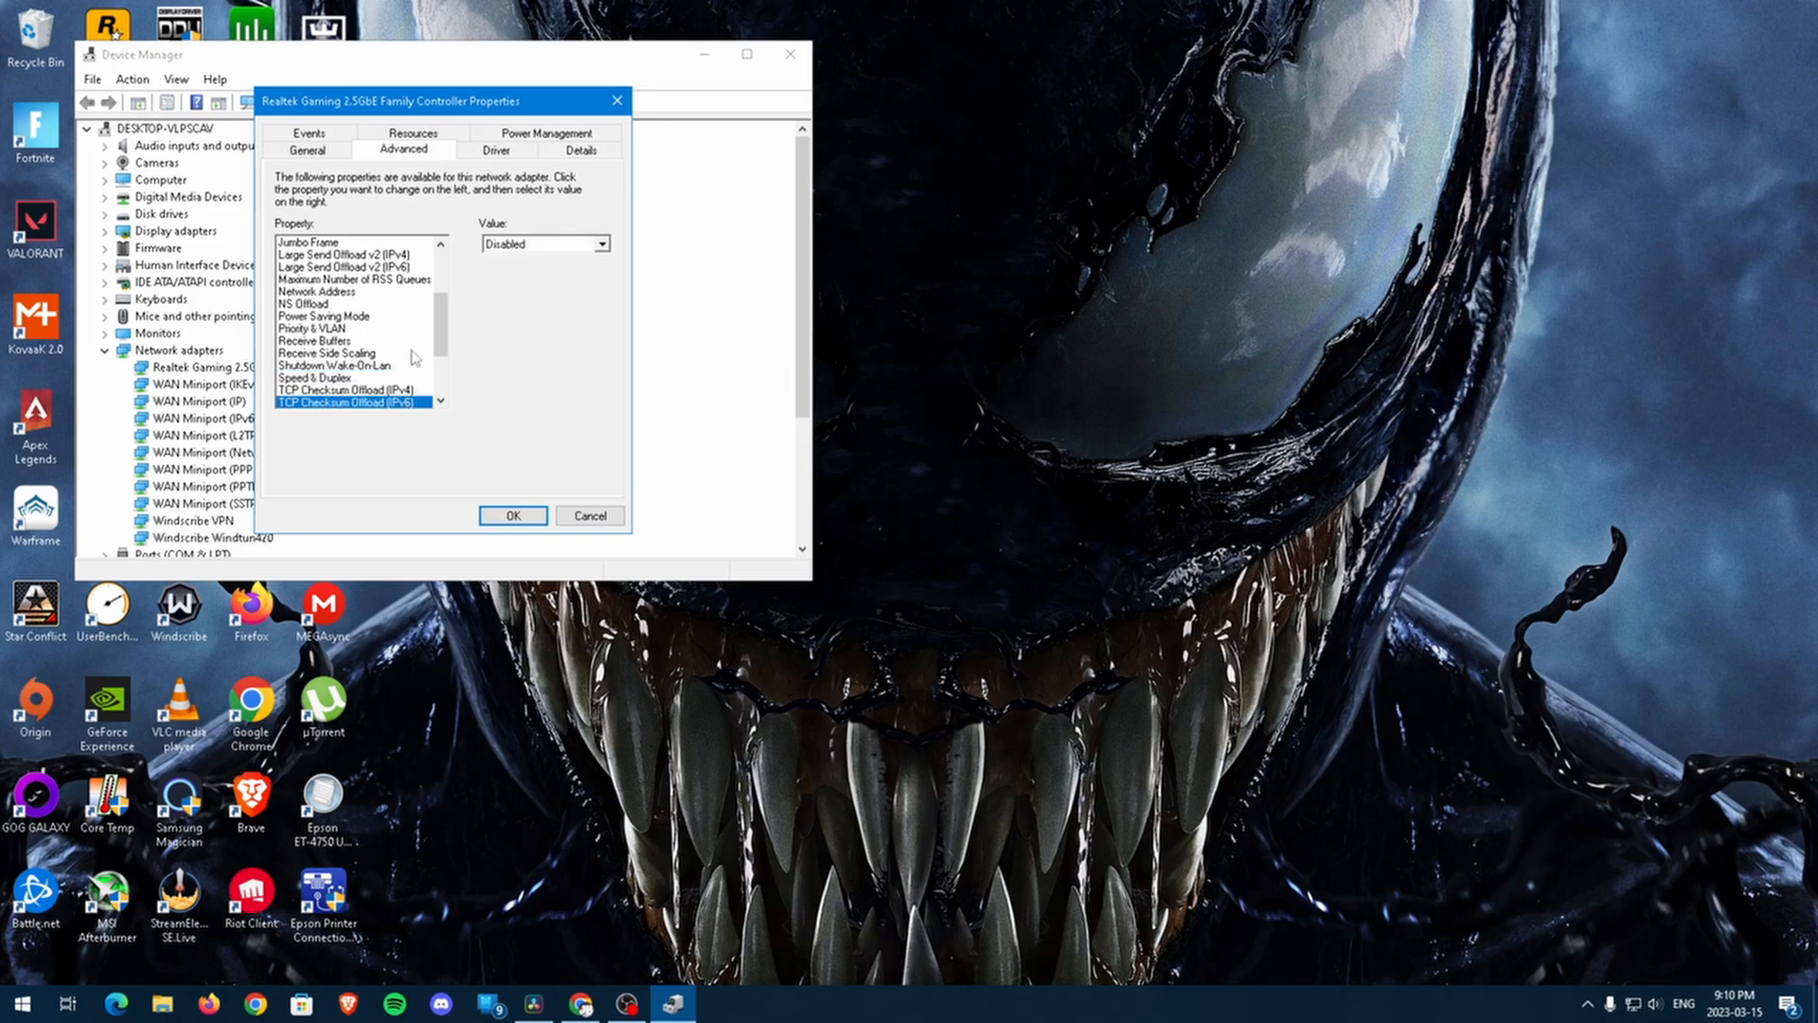
pyautogui.click(315, 340)
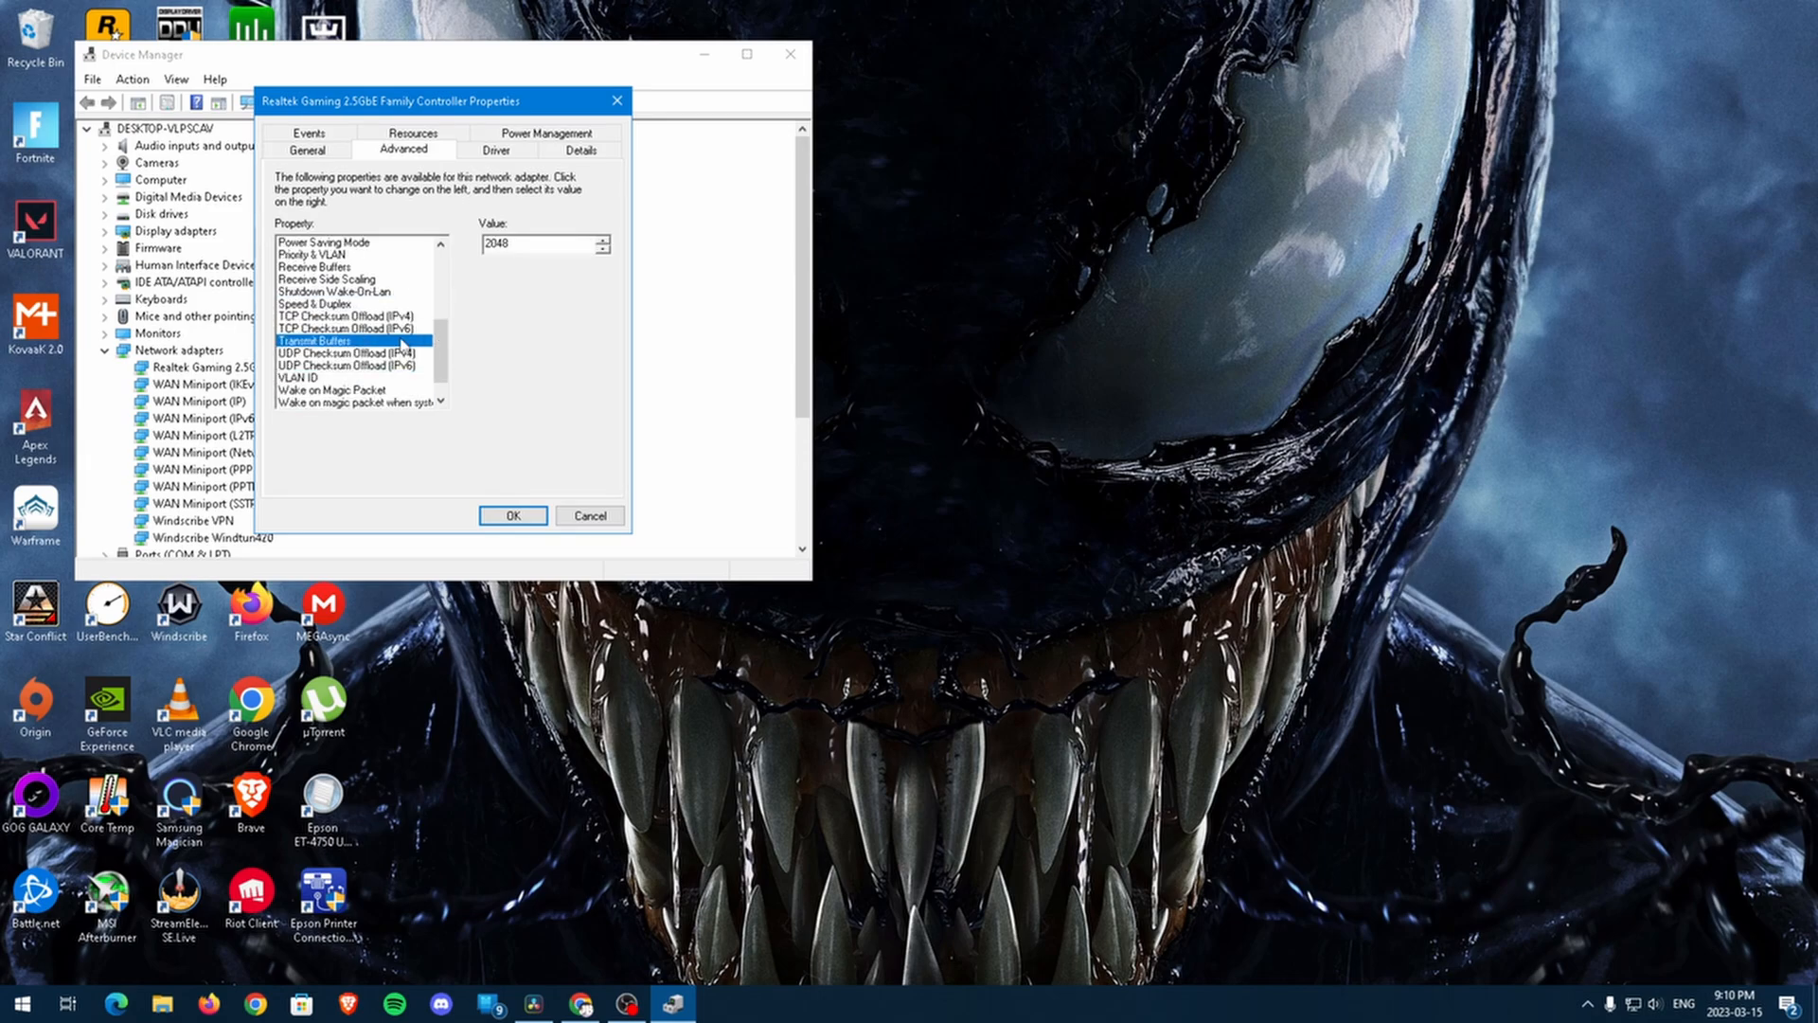
pyautogui.click(345, 352)
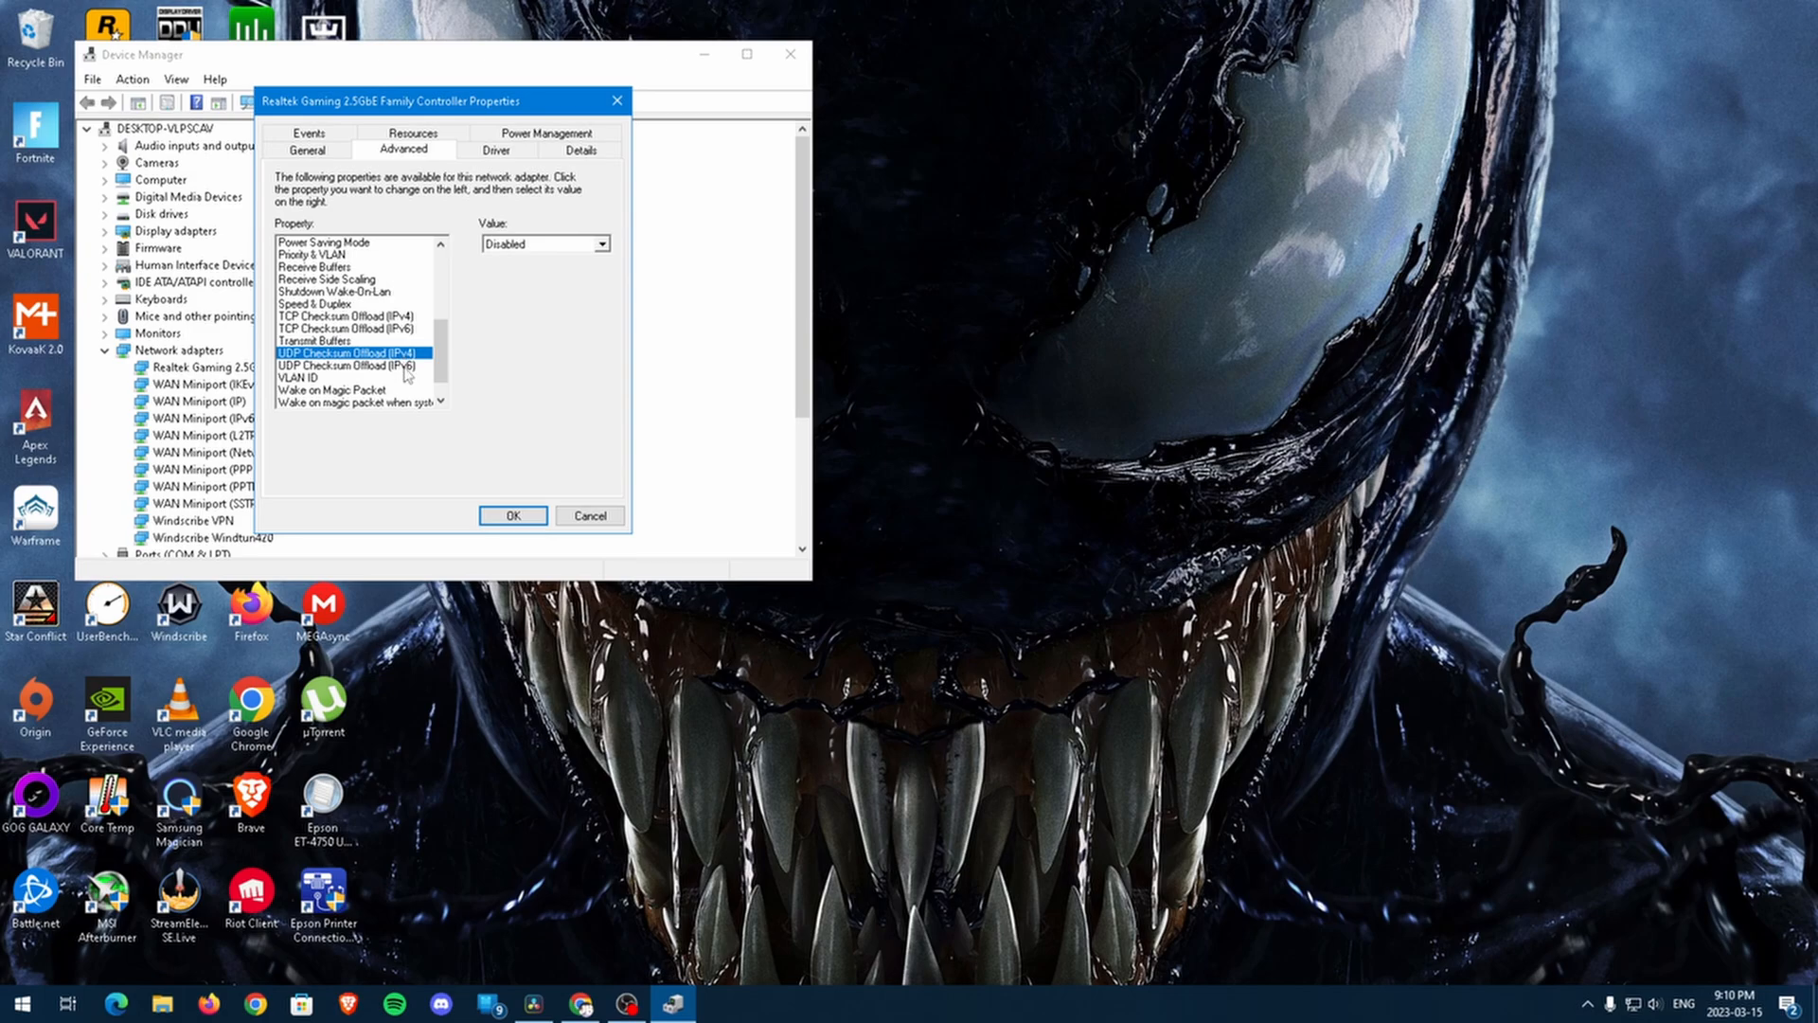
pyautogui.click(303, 376)
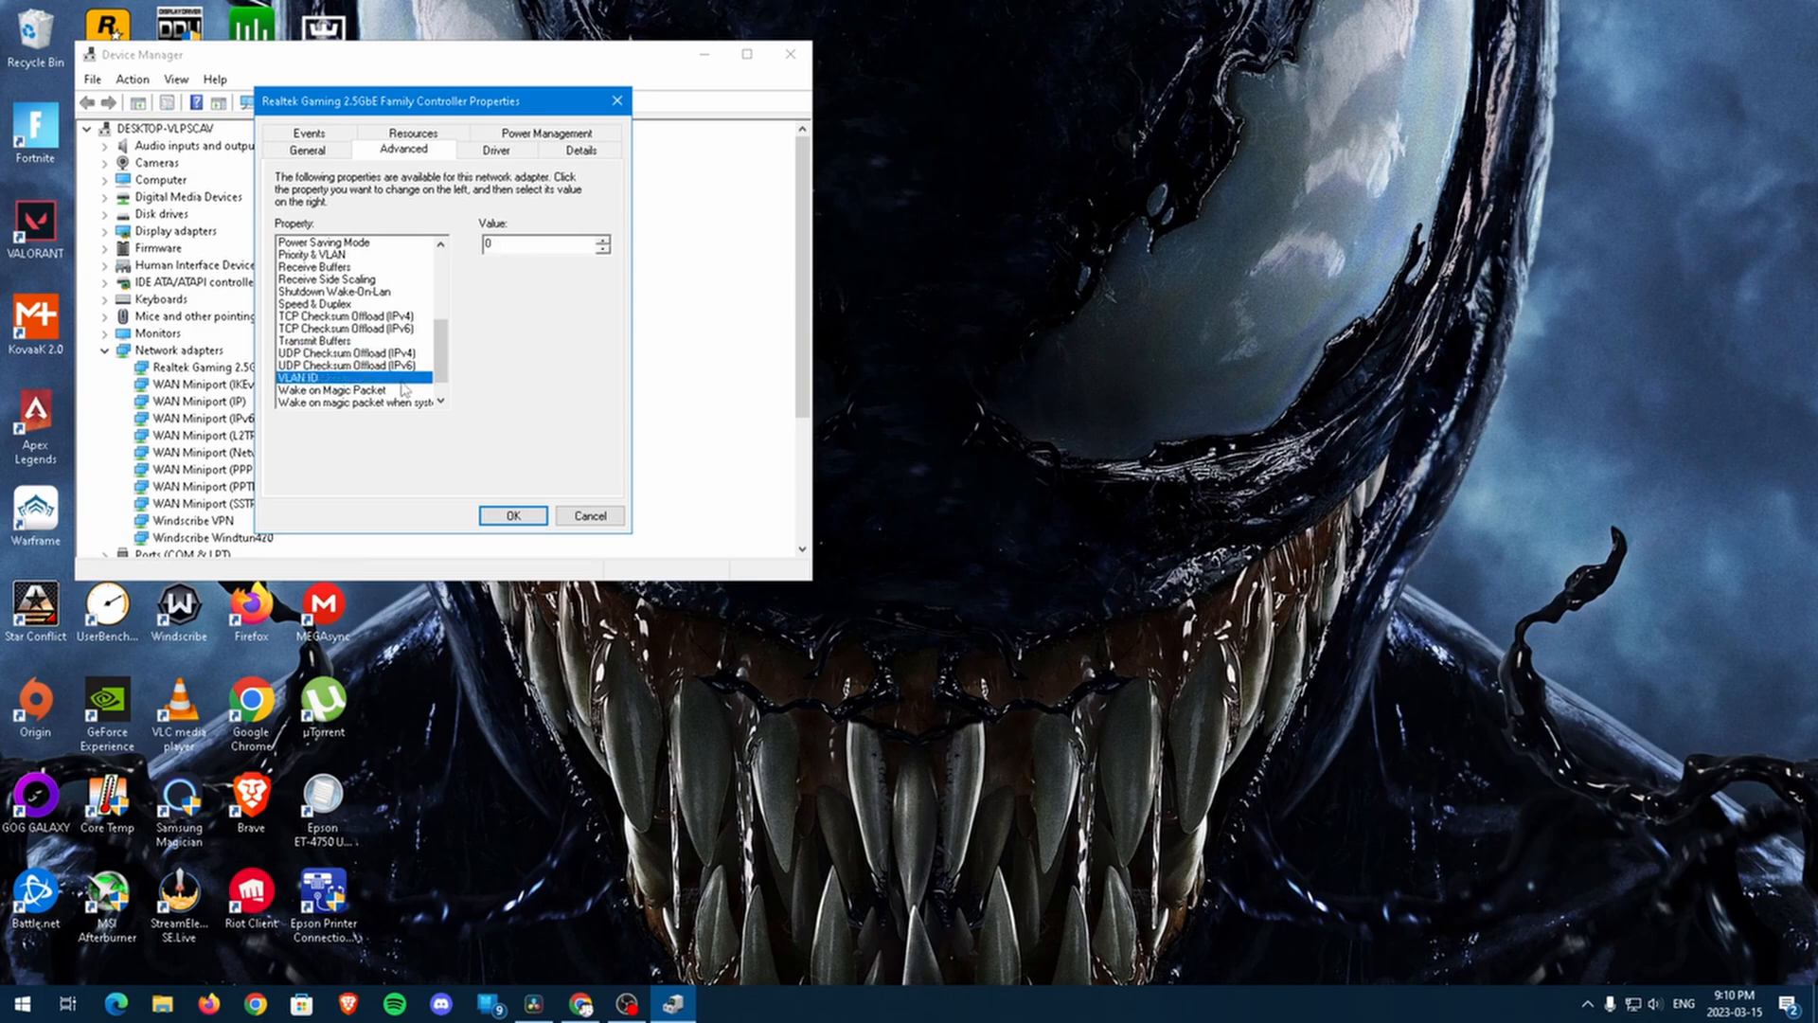
pyautogui.click(329, 389)
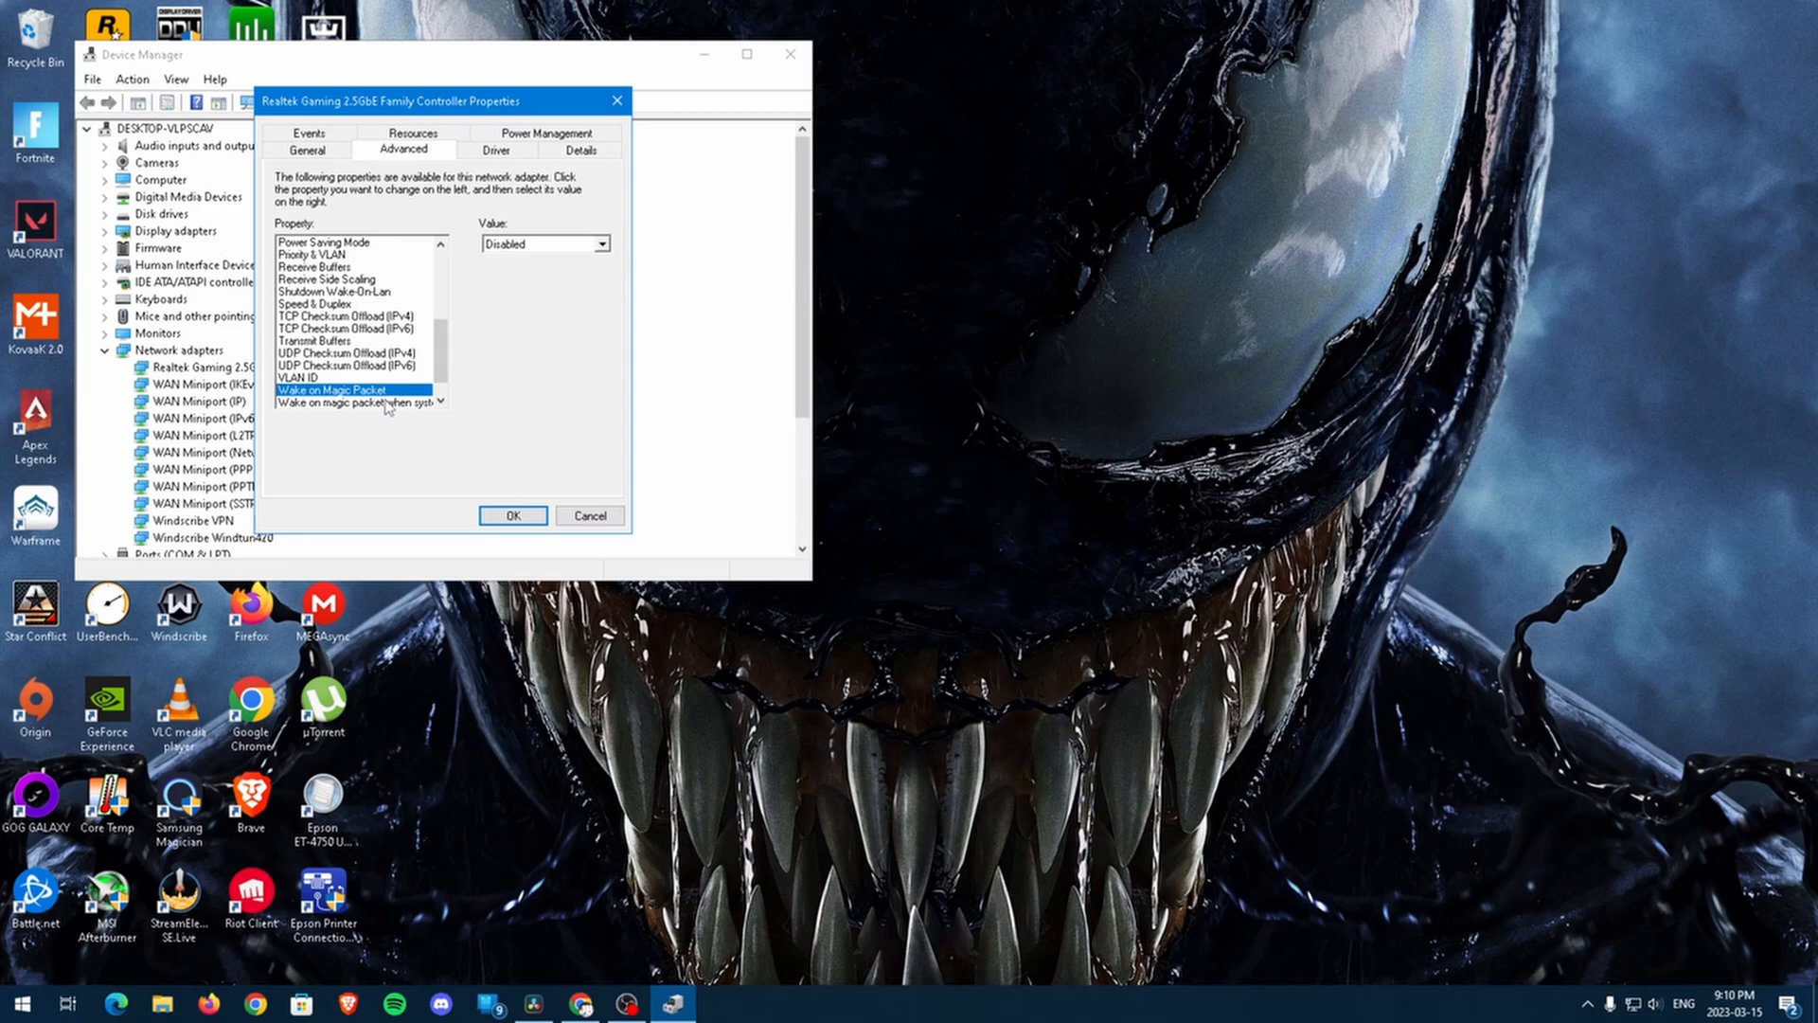
pyautogui.click(352, 378)
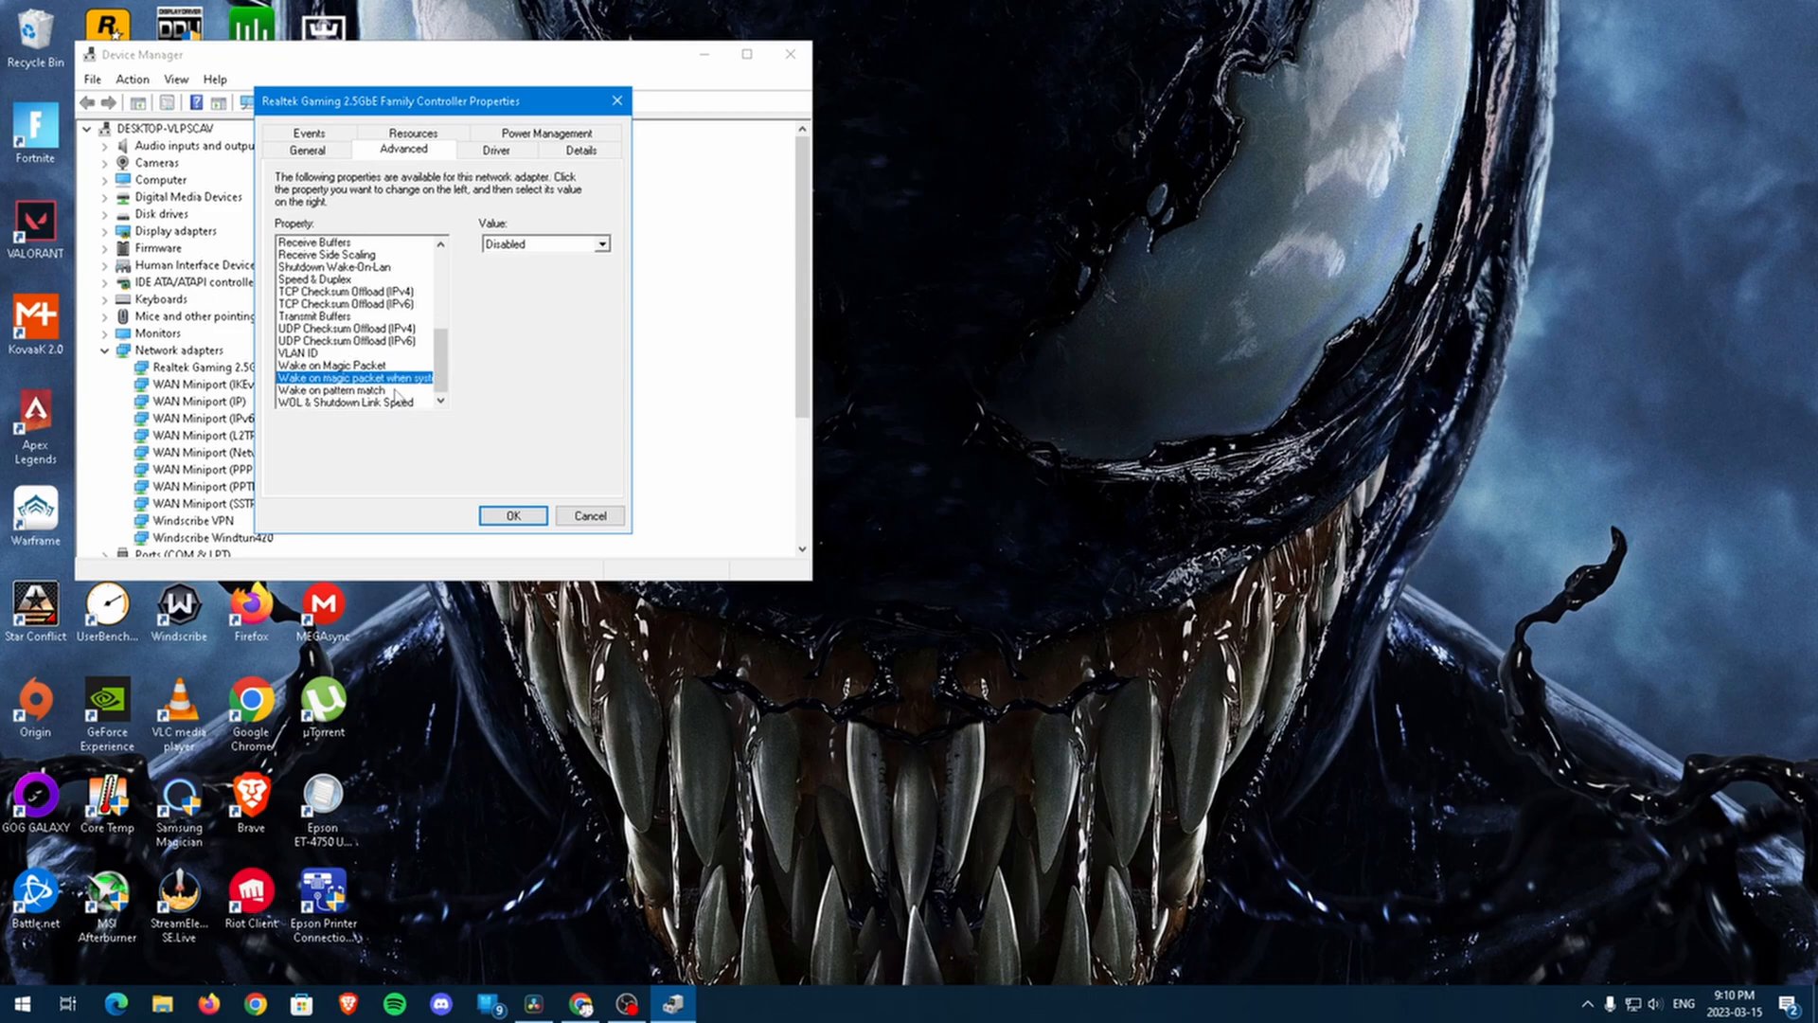
pyautogui.click(342, 401)
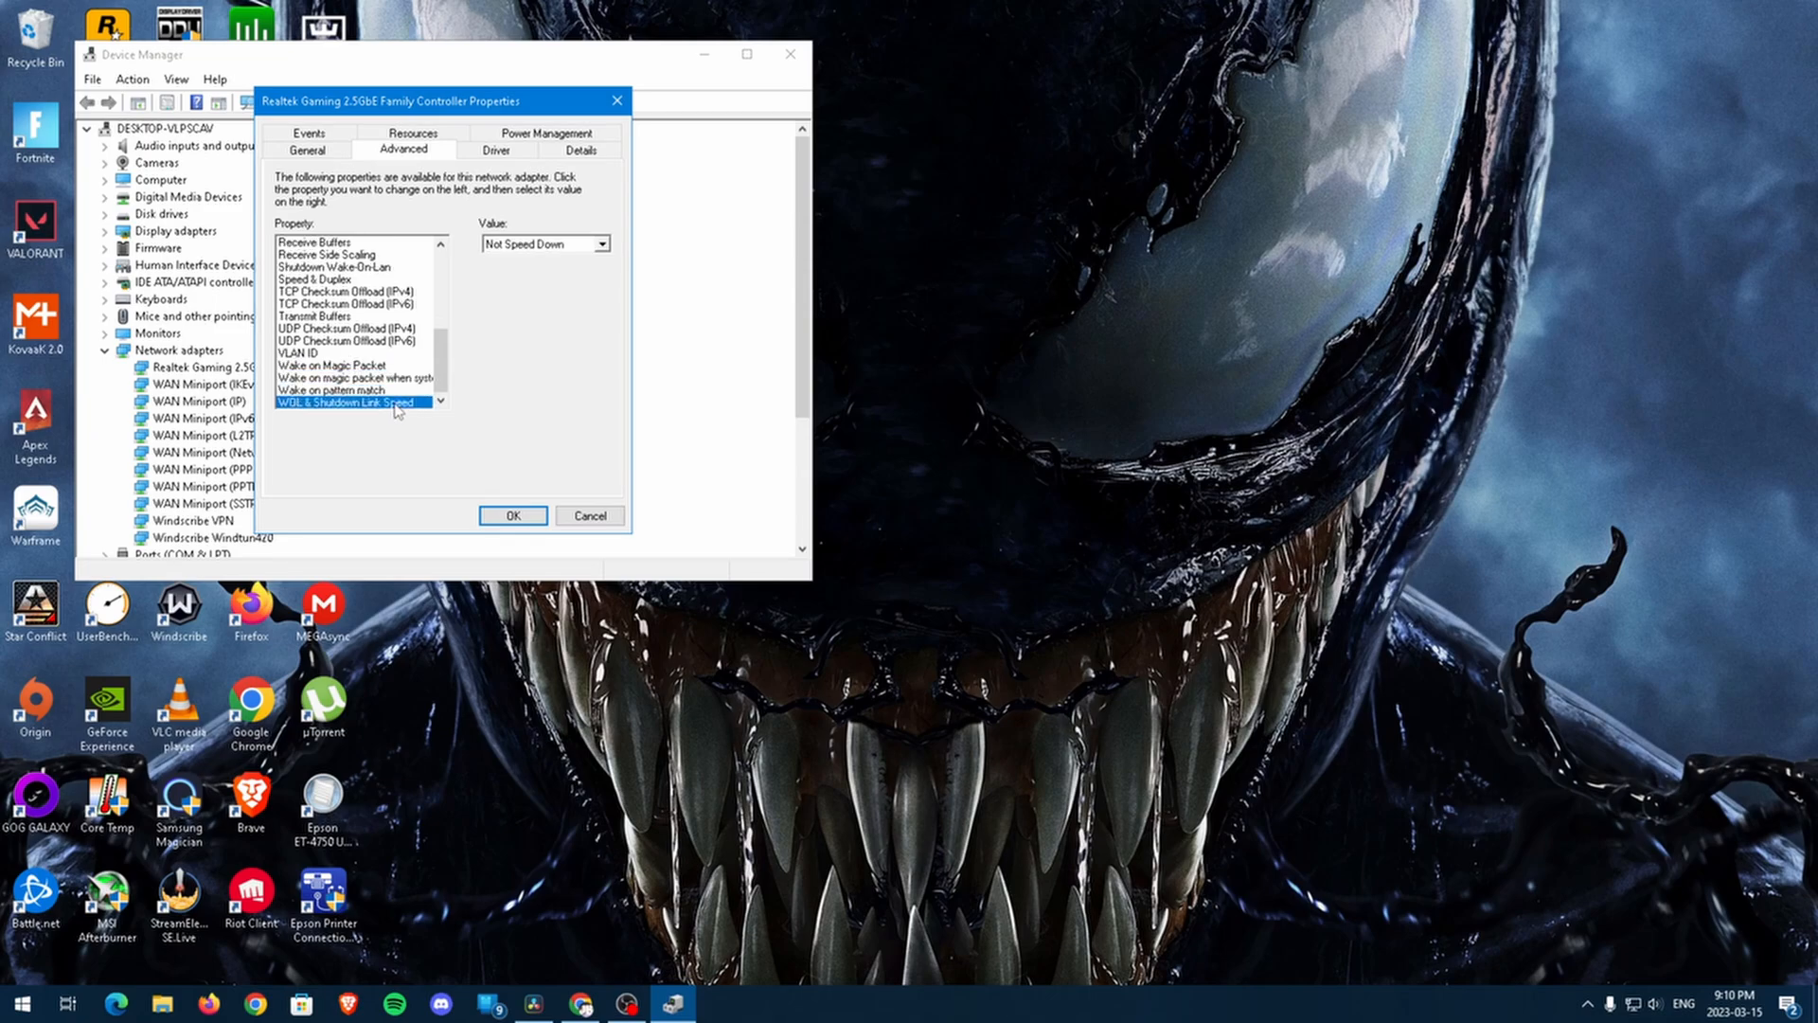
pyautogui.moveTo(524, 523)
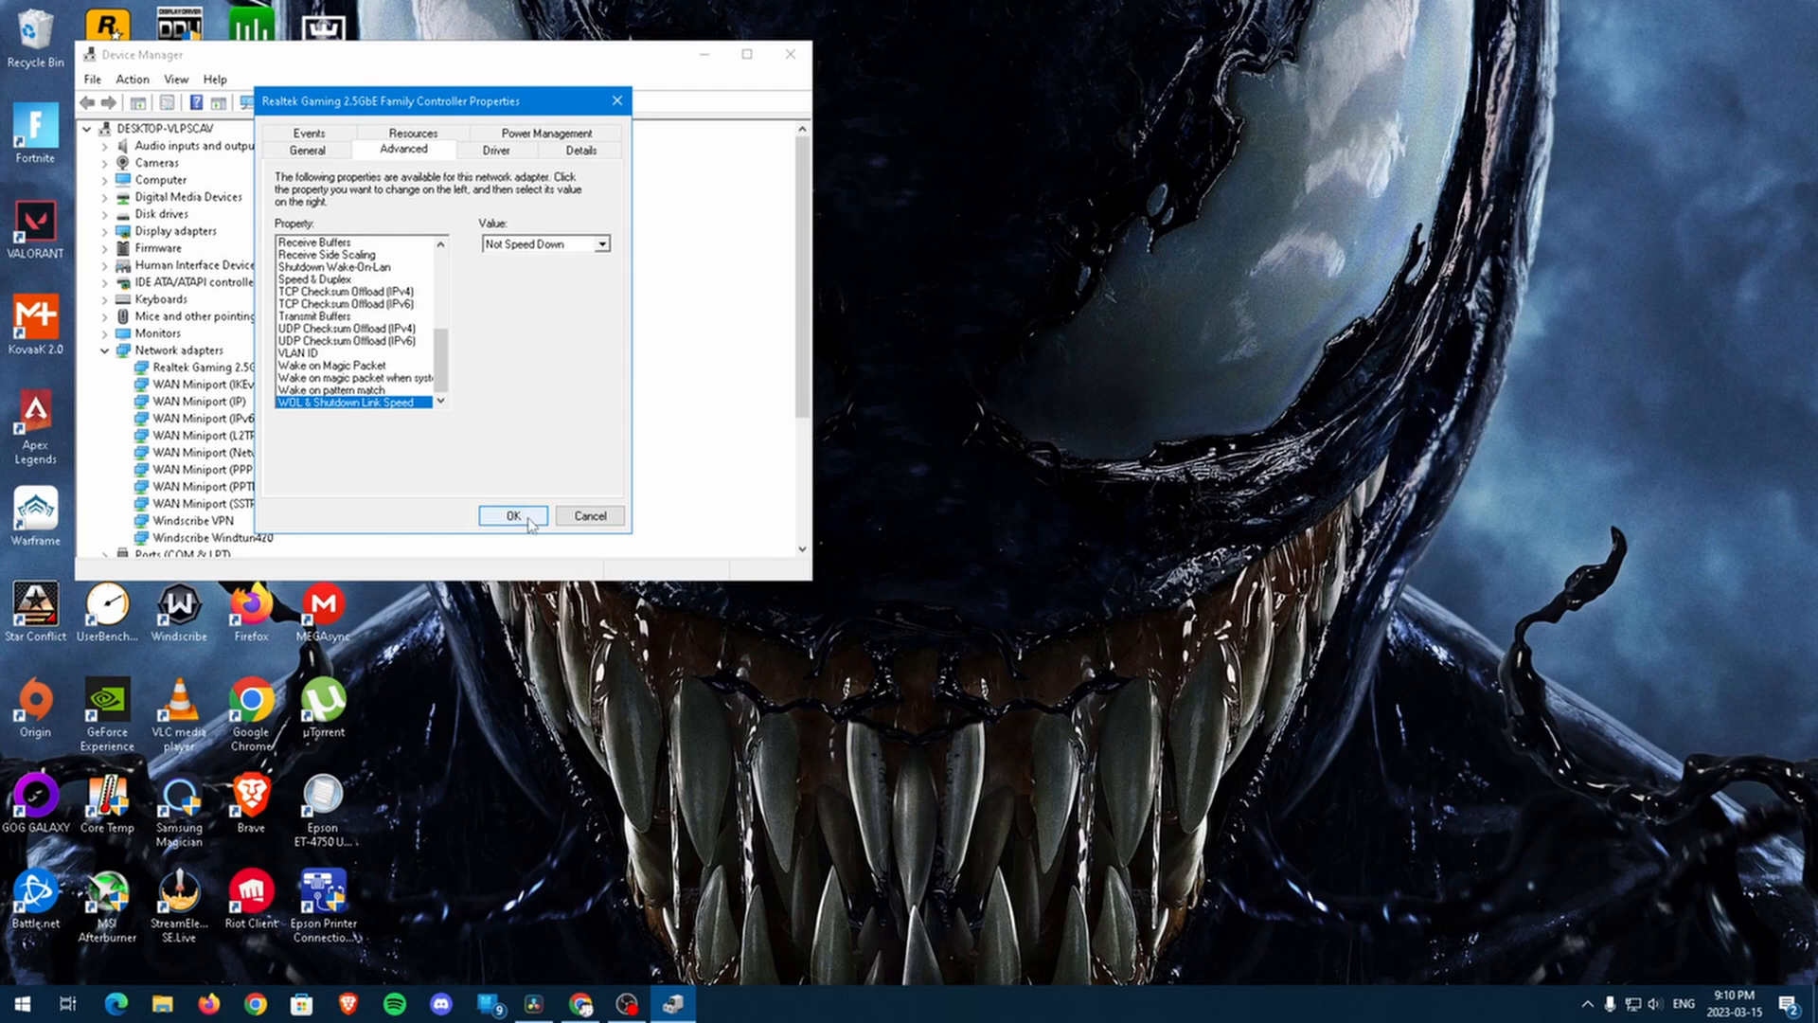